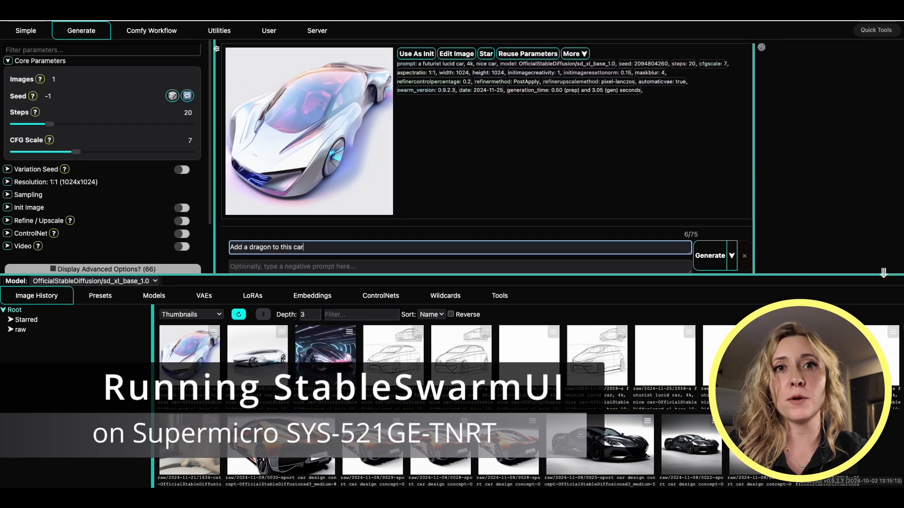
# Append 'for the paint job' to the dragon-on-car prompt and generate the image.
pyautogui.write('for the paint job')
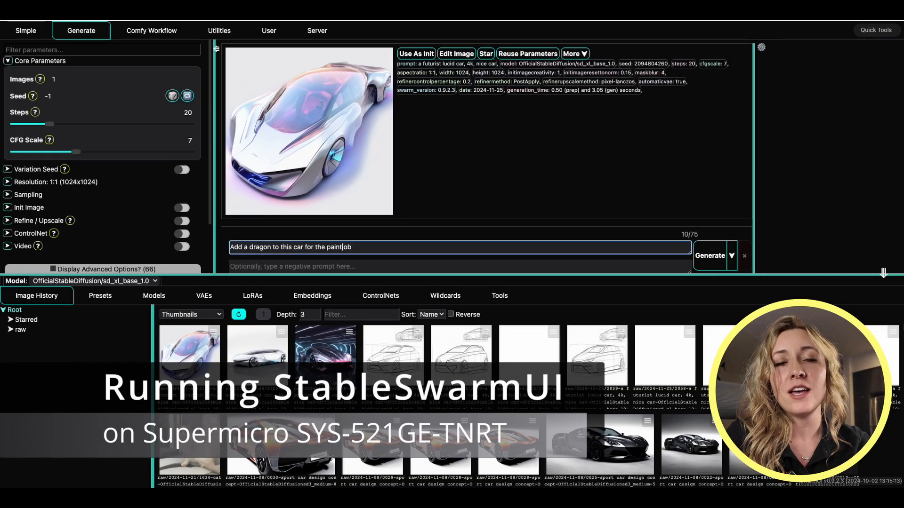
pyautogui.click(709, 256)
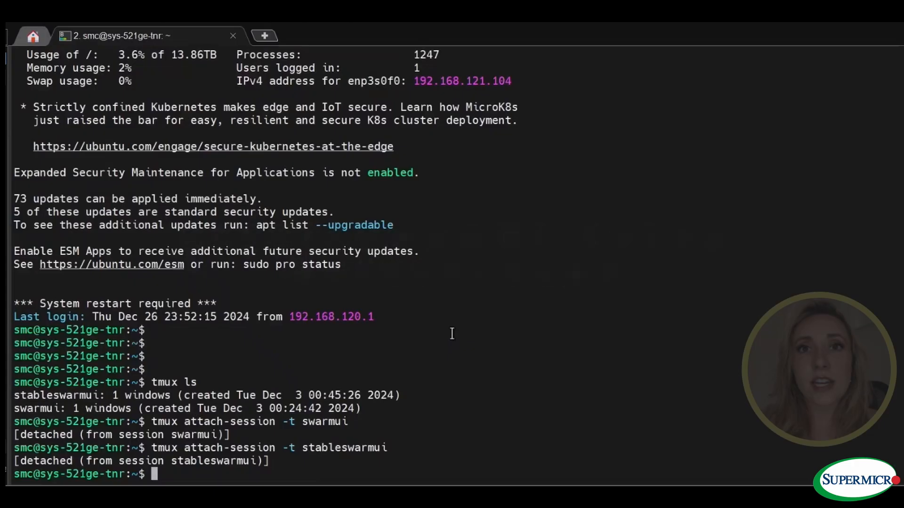
# Run nvidia-smi to show the two NVIDIA L40S GPUs' temperatures and memory usage, then start a tmux command.
pyautogui.write('nvidia-smi')
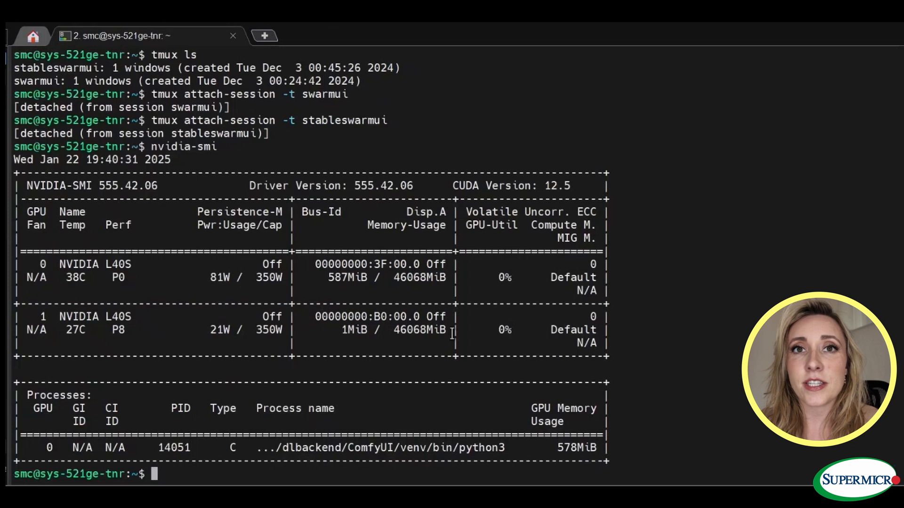
pyautogui.write('tmux')
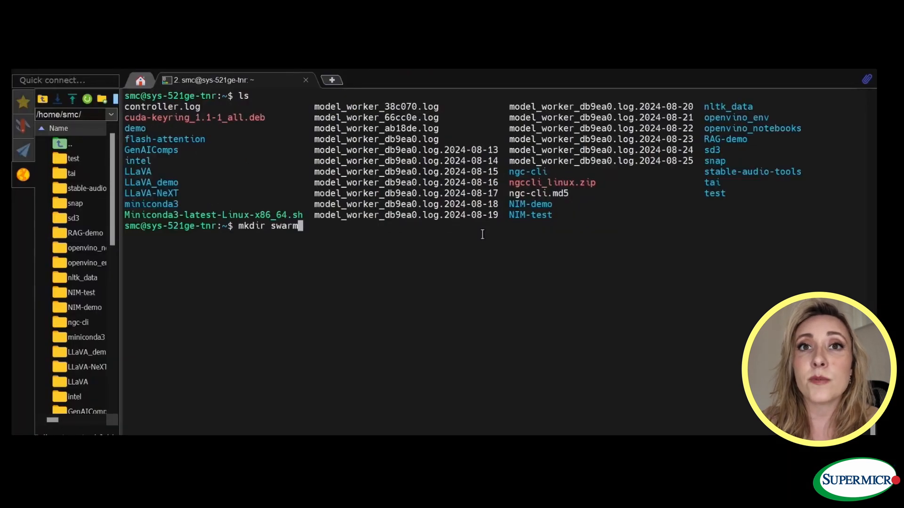
# Create the swarm-demo folder in the home directory and begin changing into it.
pyautogui.write('-demo')
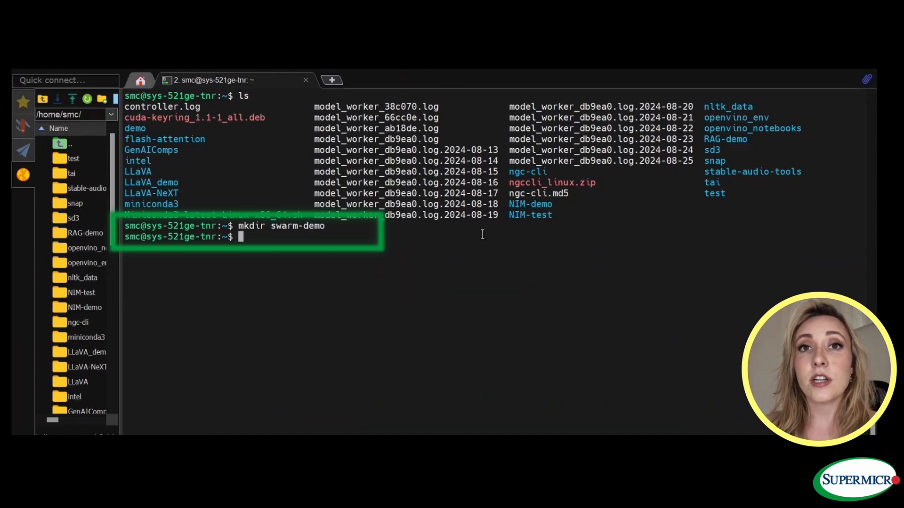
pyautogui.write('cd s')
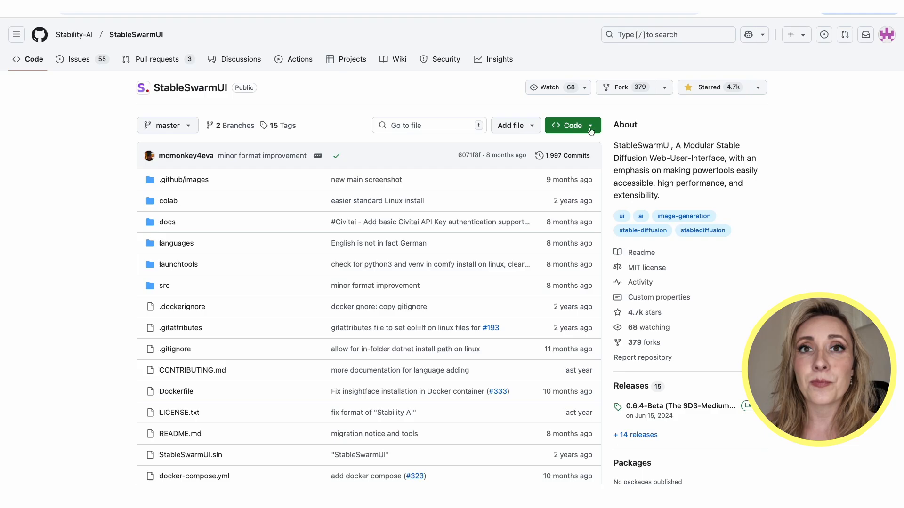
# Copy the StableSwarmUI repository's HTTPS clone URL and git clone it into swarm-demo, listing the result.
pyautogui.click(572, 125)
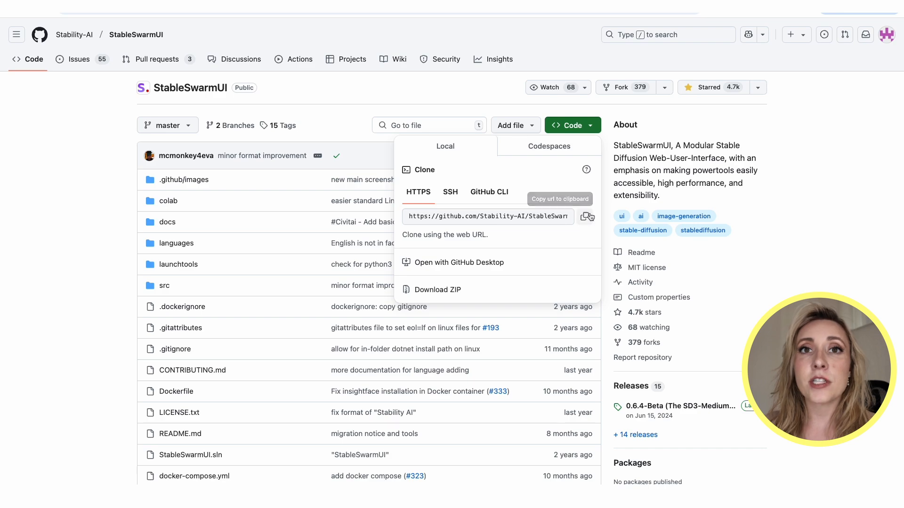
pyautogui.write('git clone https://github.com/Stability-AI/StableSwarmUI.git')
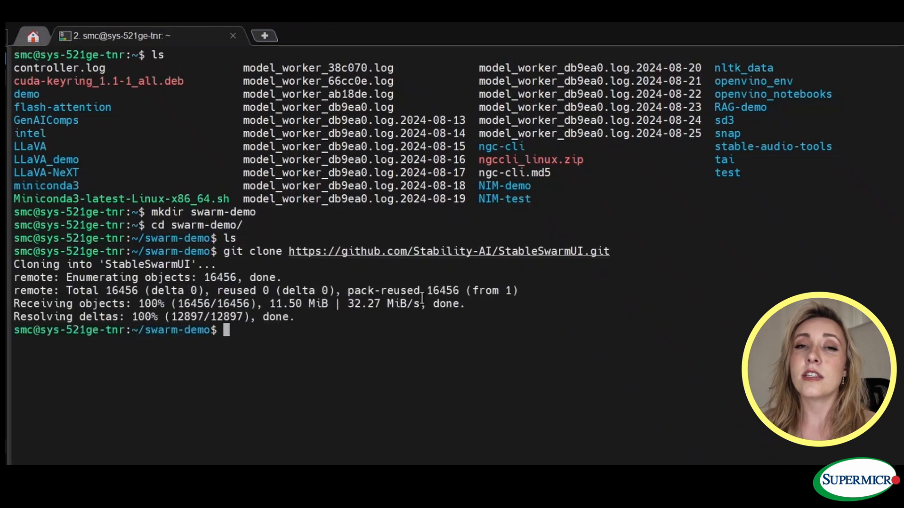
pyautogui.write('ls')
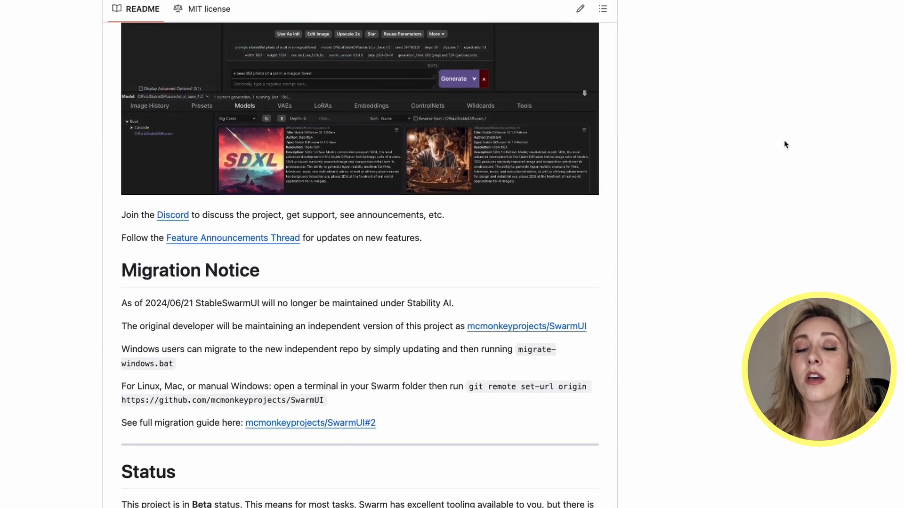
# Scroll the README down to the Installing on Linux section with the install-linux.sh steps.
pyautogui.scroll(-3)
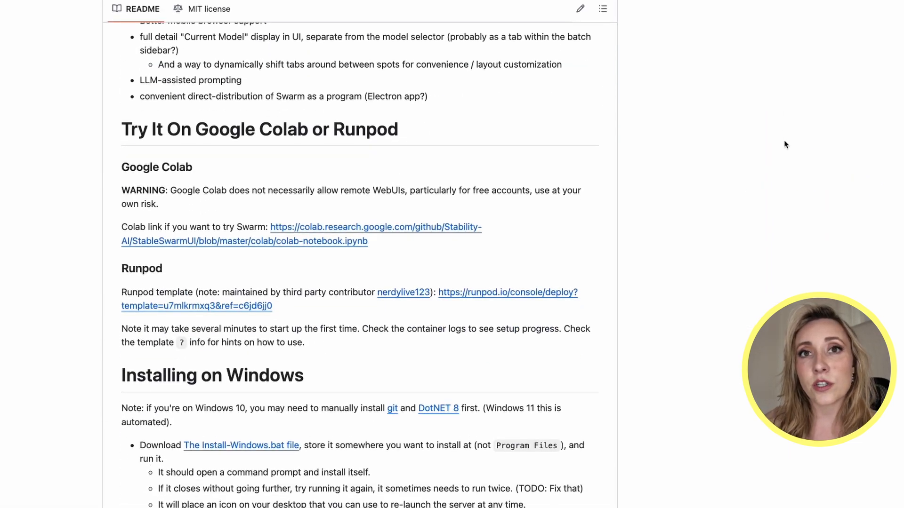
pyautogui.scroll(-3)
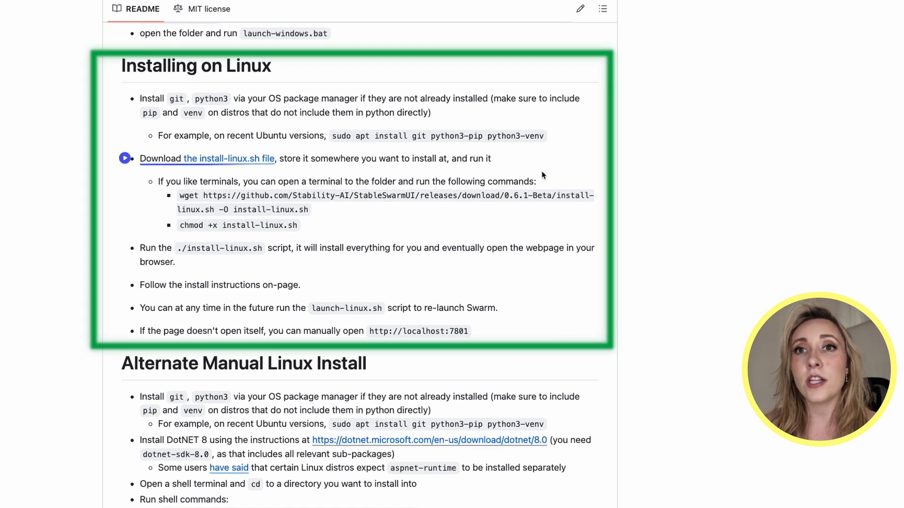
pyautogui.moveTo(358, 86)
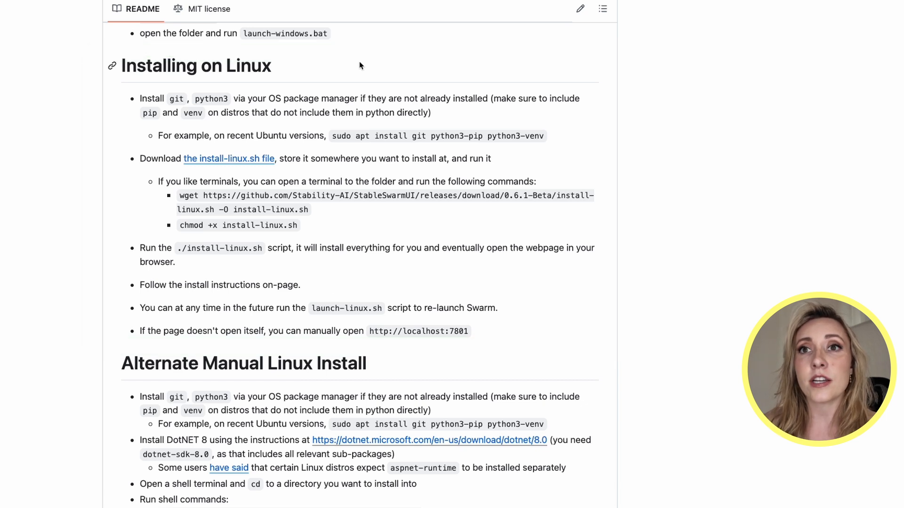
pyautogui.moveTo(309, 285)
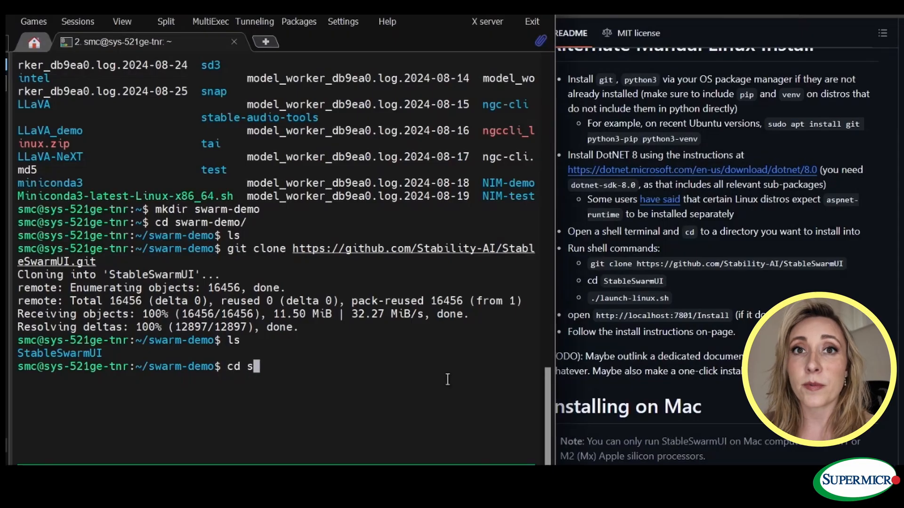
# Enter the cloned StableSwarmUI folder and run ./launch-linux.sh using Tab completion.
pyautogui.write('StableSwarmUI/')
pyautogui.write('ls')
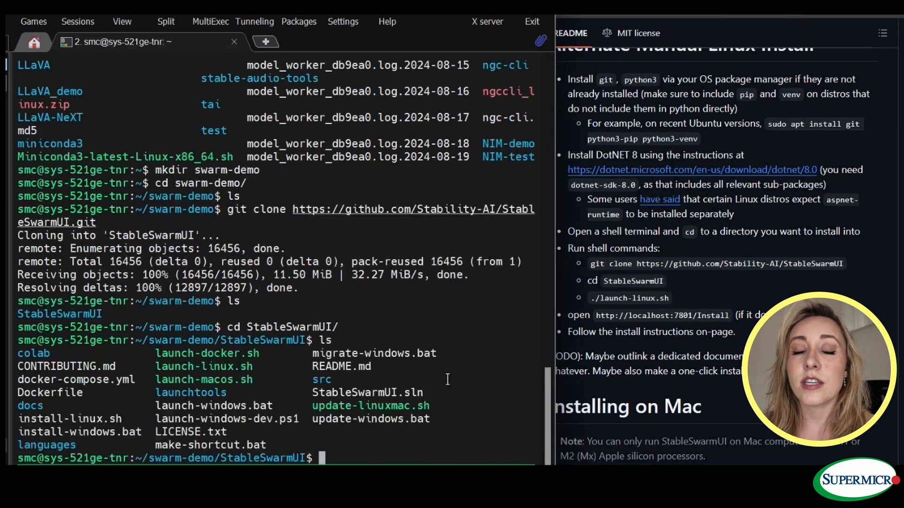
pyautogui.write('./la')
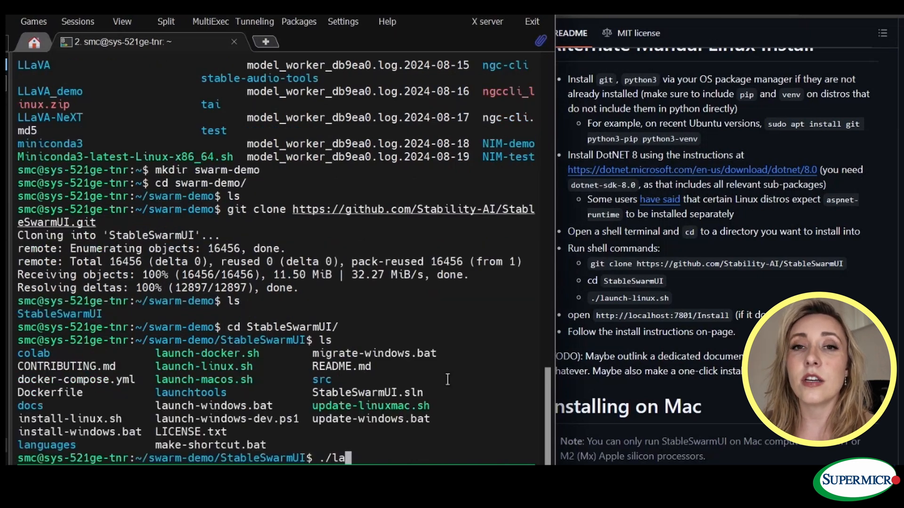
pyautogui.write('un')
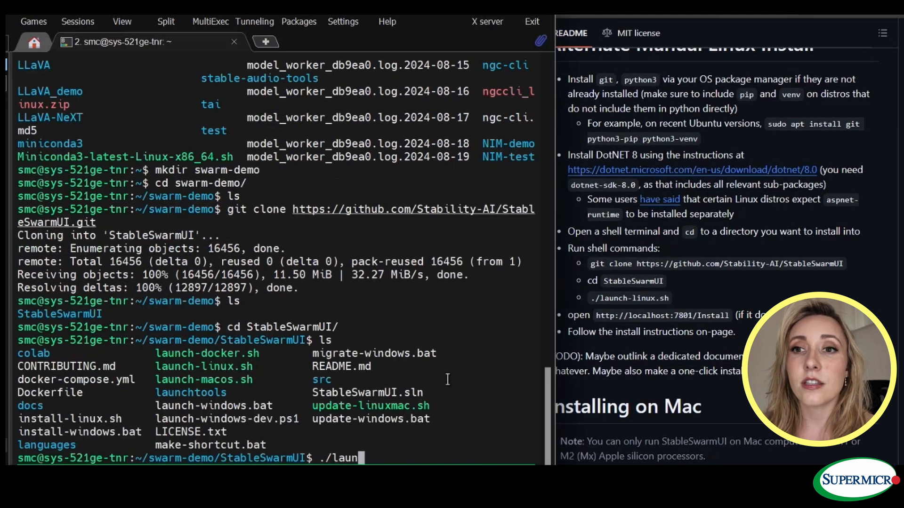
pyautogui.write('ch')
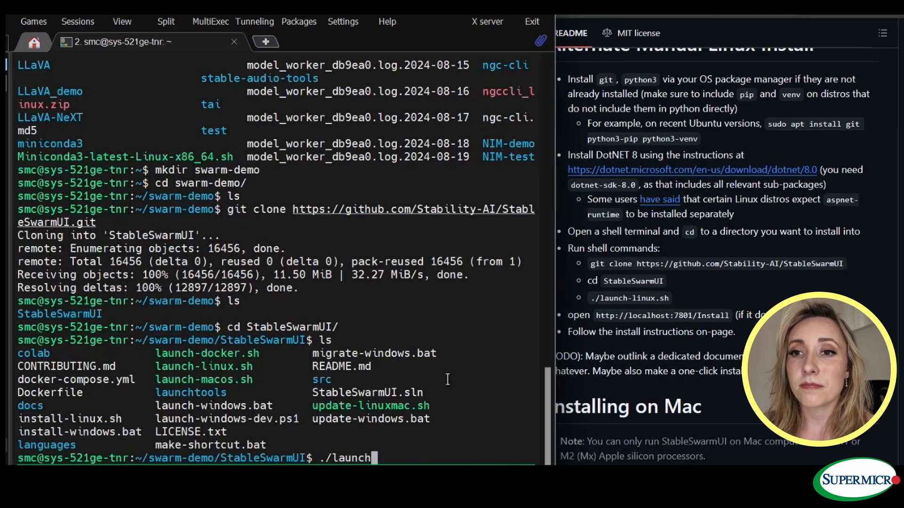
pyautogui.press('Tab')
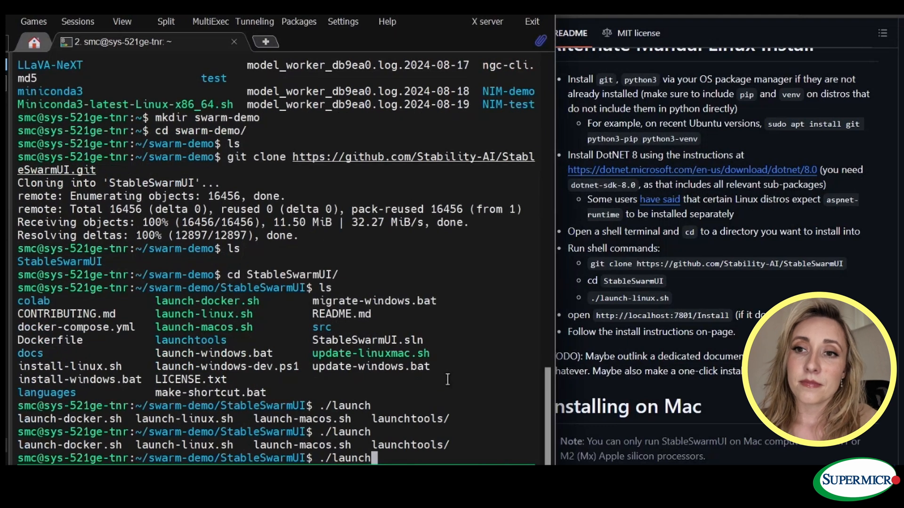
pyautogui.write('-l')
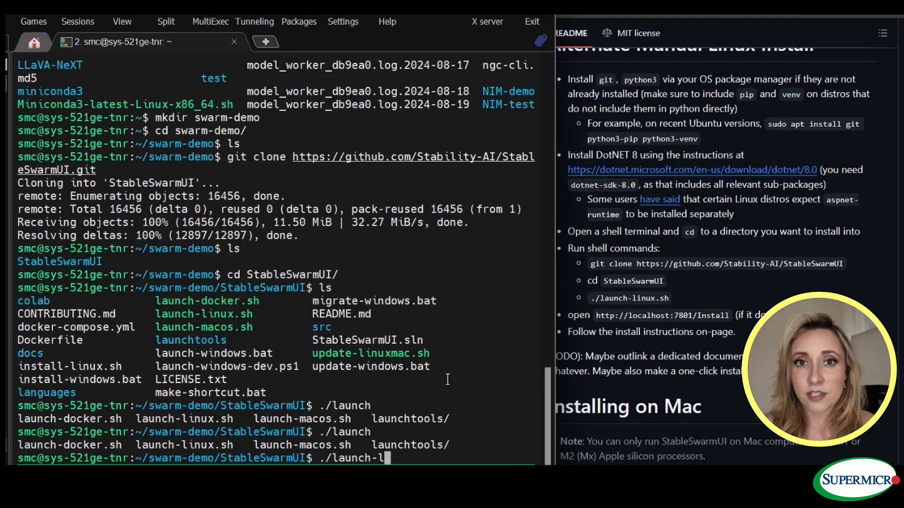
pyautogui.write('inux.sh')
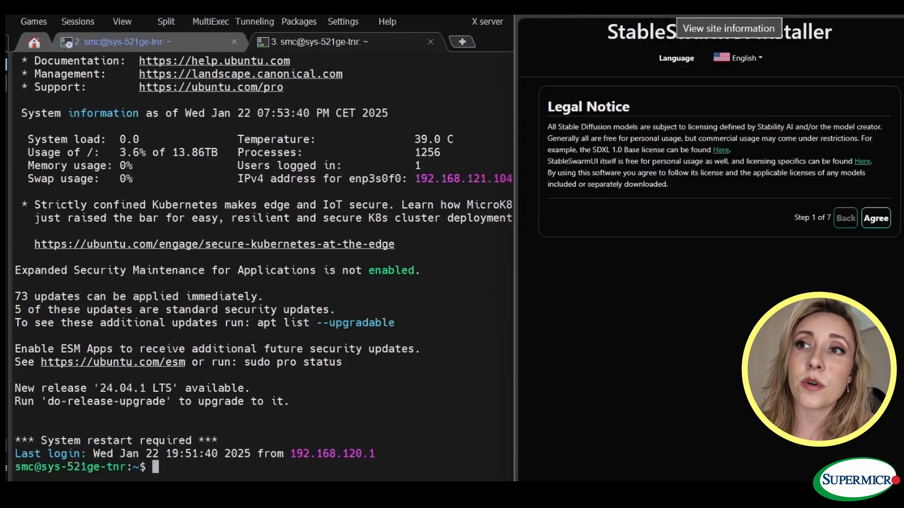
pyautogui.moveTo(753, 161)
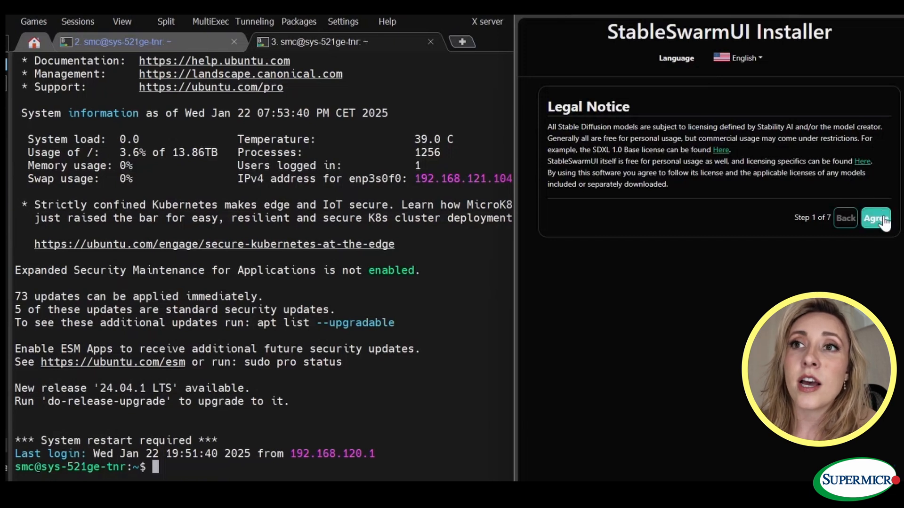
# Agree to the legal notice, keep Just Install, and confirm Install Now with the ComfyUI backend and SDXL1 model.
pyautogui.click(874, 218)
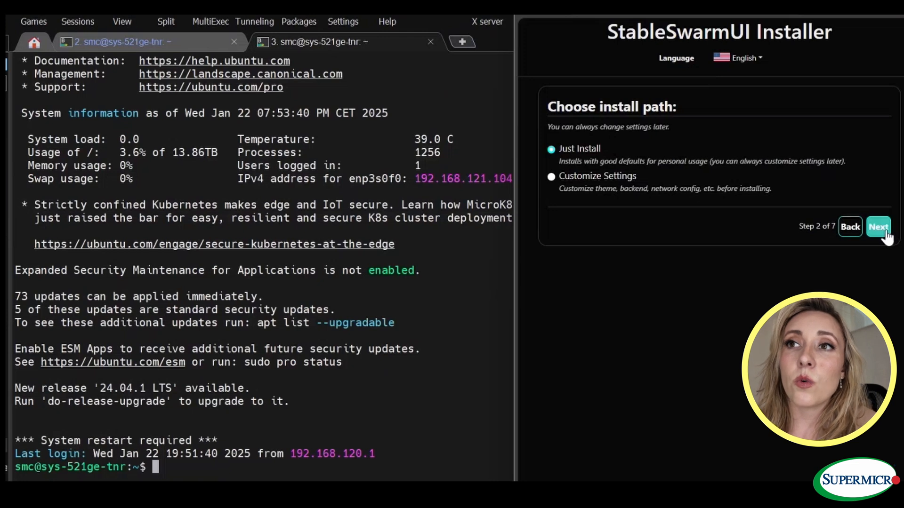
pyautogui.click(877, 226)
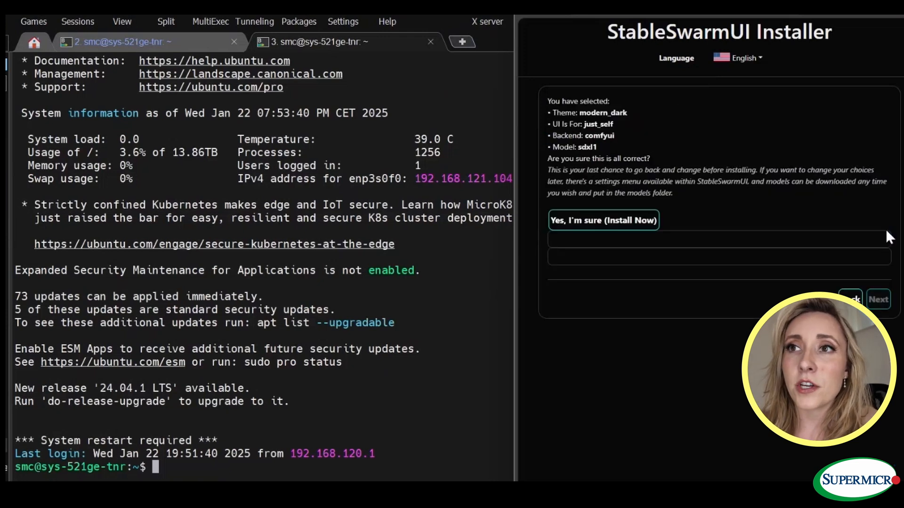
pyautogui.moveTo(667, 275)
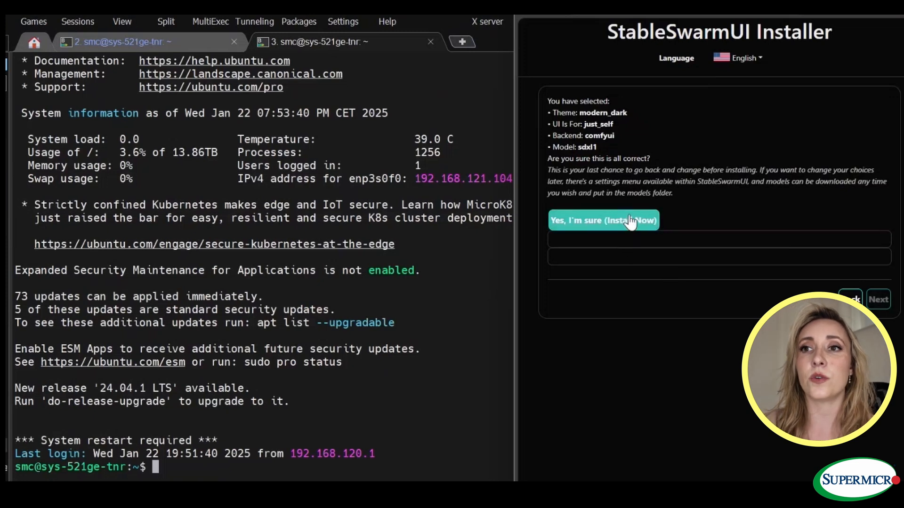
pyautogui.click(603, 220)
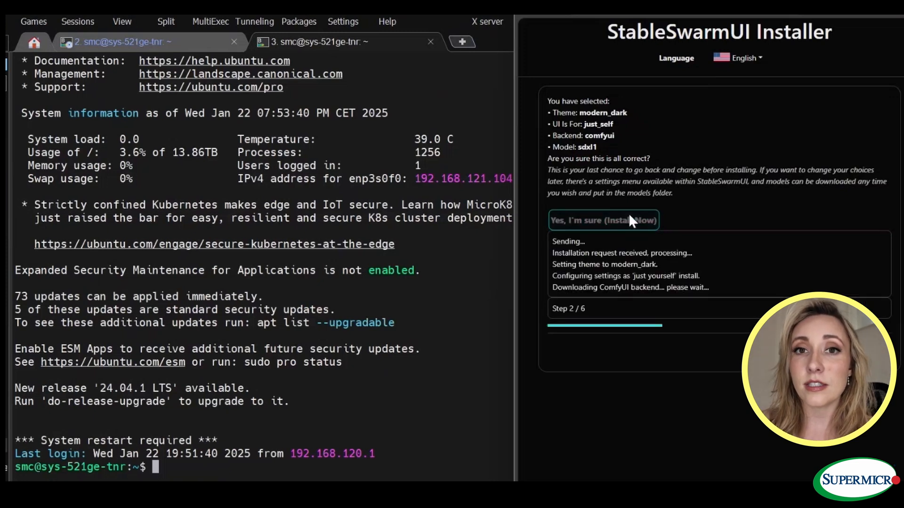
pyautogui.moveTo(791, 269)
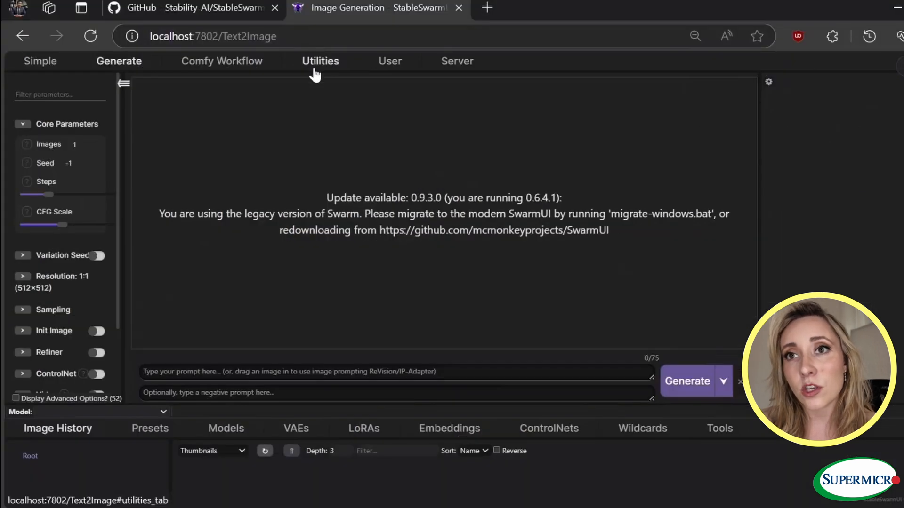
# View Utilities > Server Info with CPU and L40S GPU usage, then show Server Configuration.
pyautogui.click(320, 61)
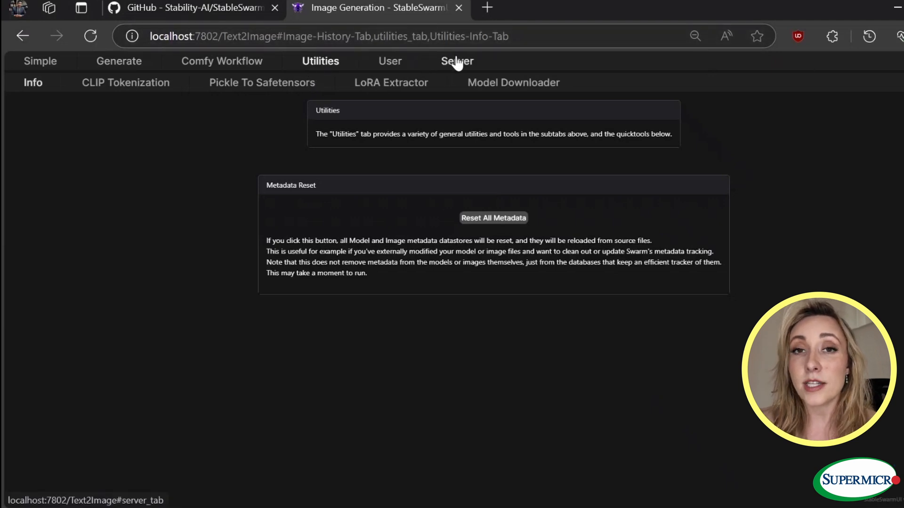
pyautogui.click(456, 61)
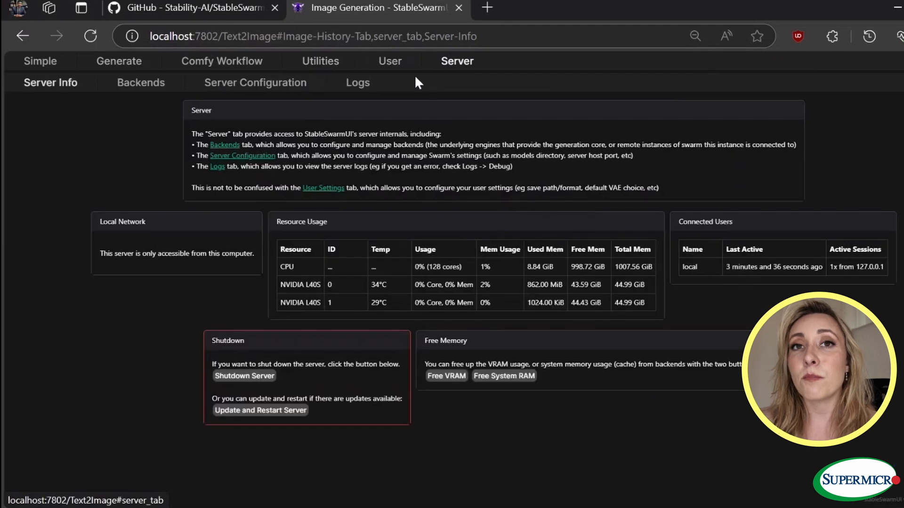
pyautogui.moveTo(220, 121)
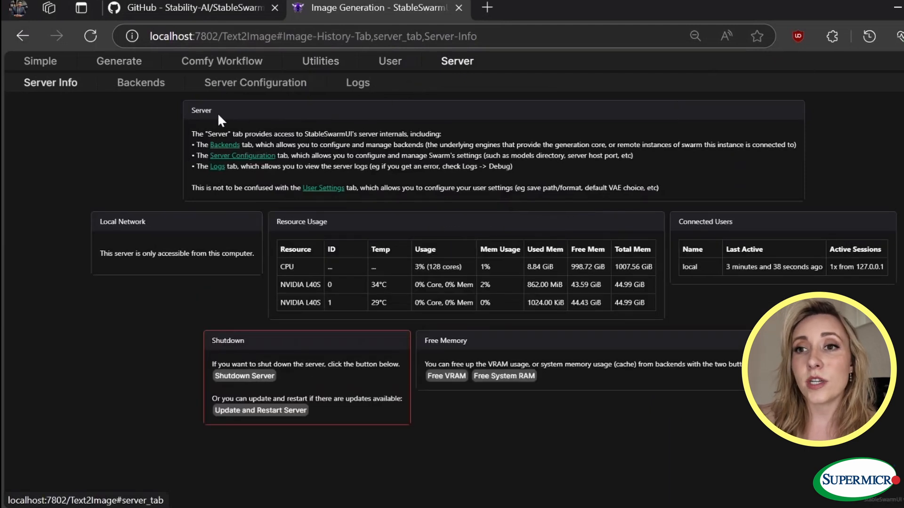
pyautogui.click(255, 83)
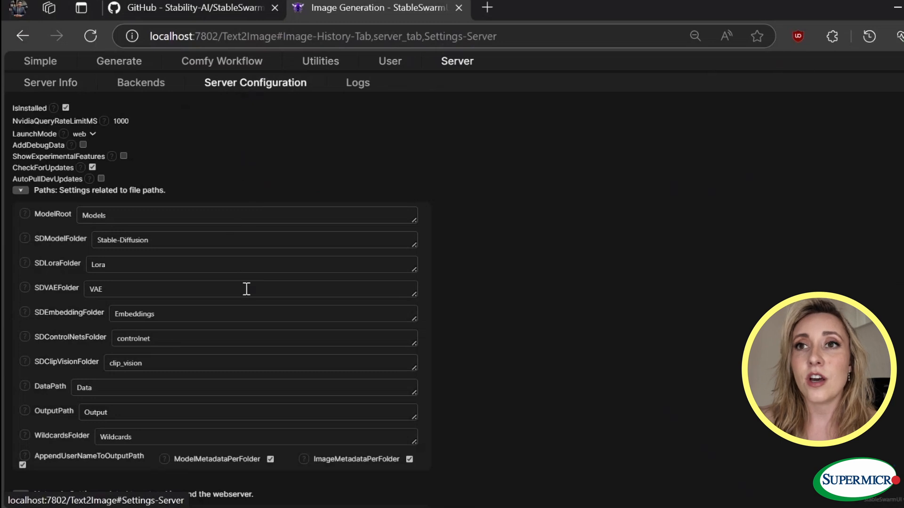
# Scroll to the Network settings (host localhost, port 7801, backend port 7820) and open SwarmUI in a new tab.
pyautogui.scroll(-3)
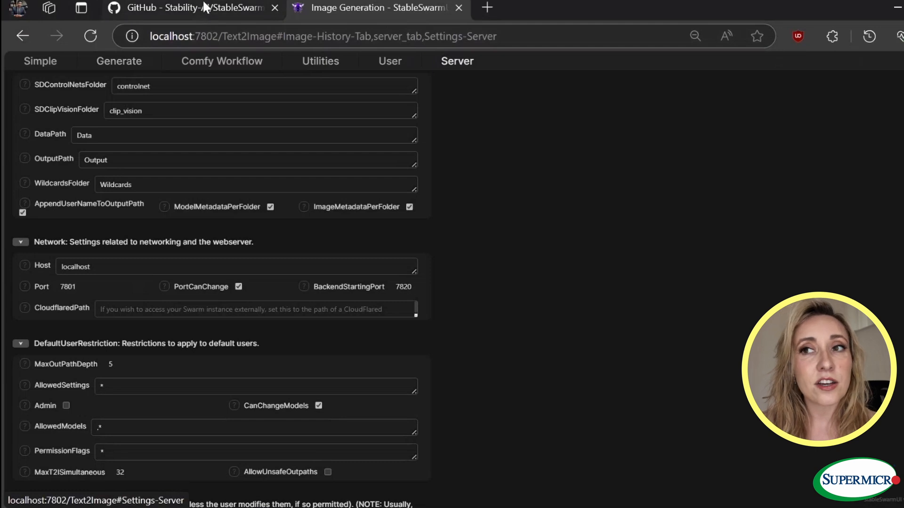
pyautogui.moveTo(208, 8)
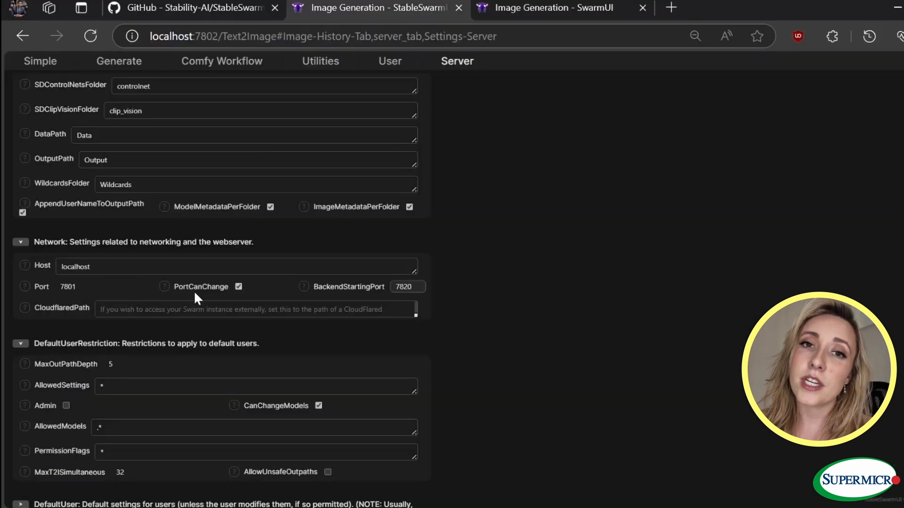
pyautogui.moveTo(190, 303)
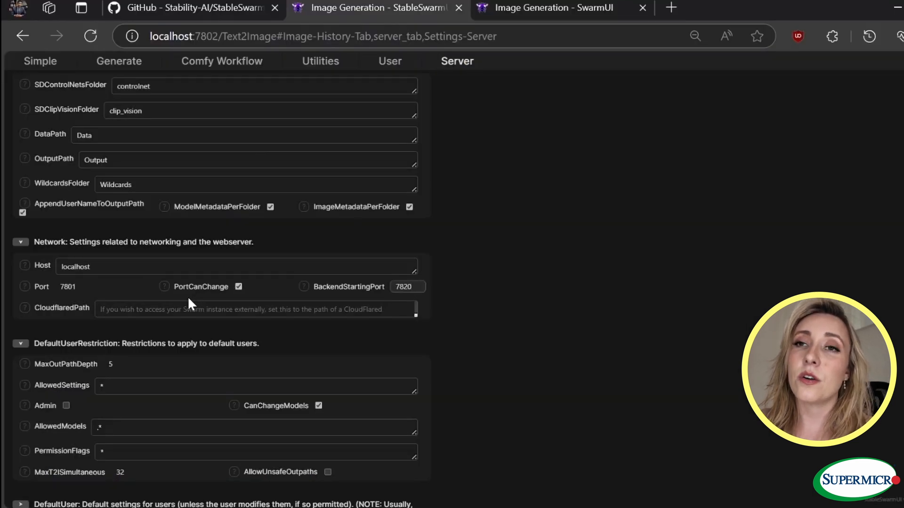
pyautogui.moveTo(234, 139)
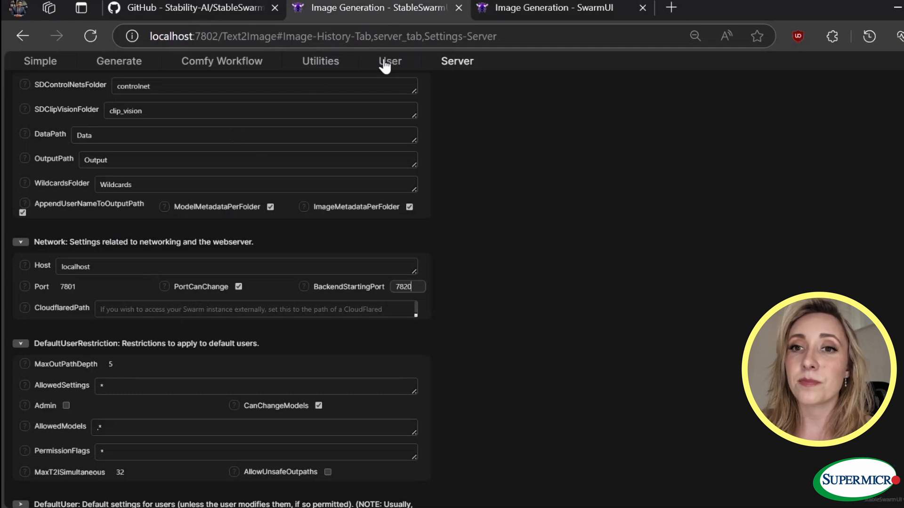
pyautogui.click(553, 8)
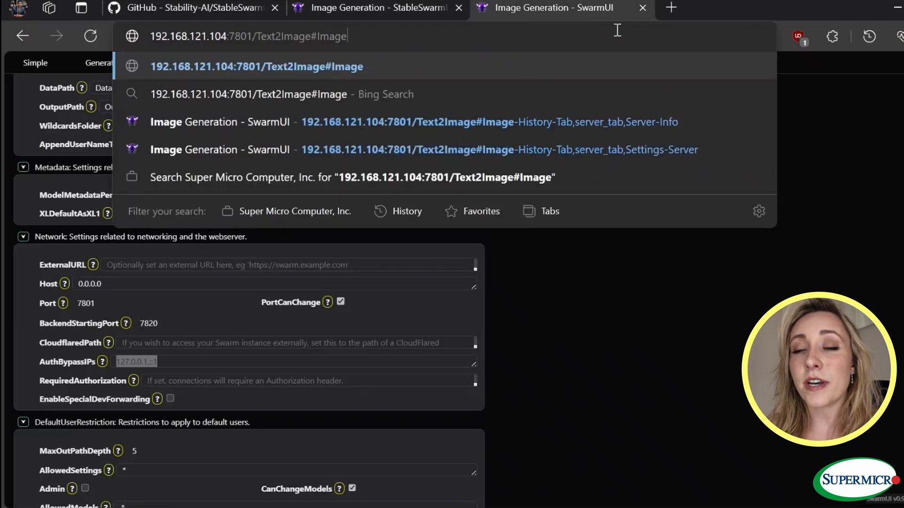
# Edit the address to 192.168.121.104:7801 and load the SwarmUI server page.
pyautogui.press('Backspace')
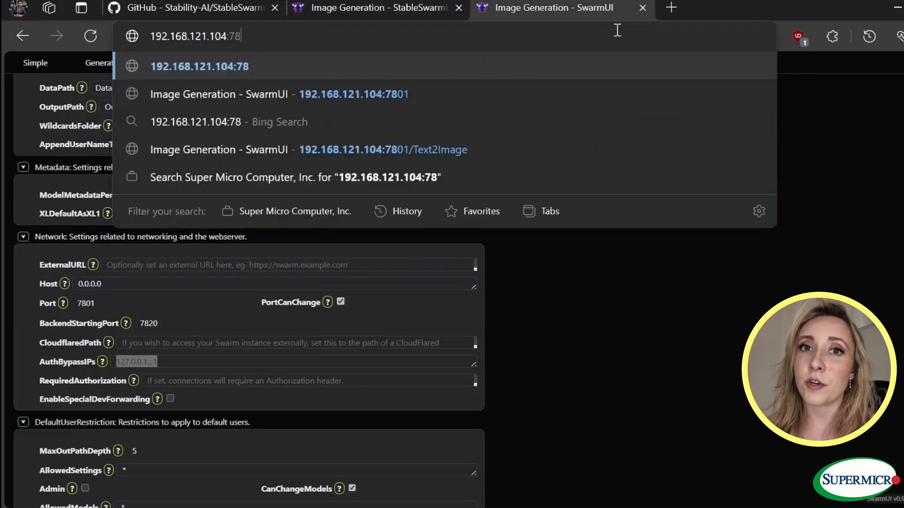
pyautogui.write('0')
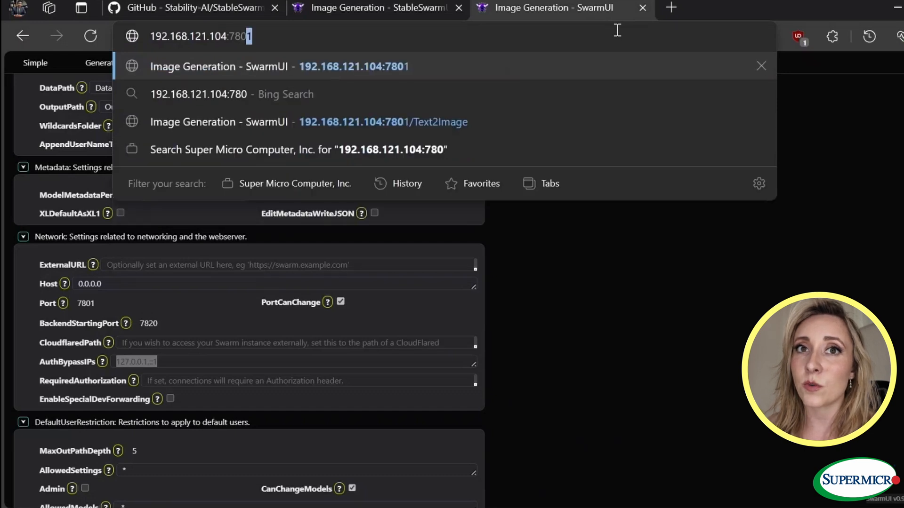
pyautogui.press('Enter')
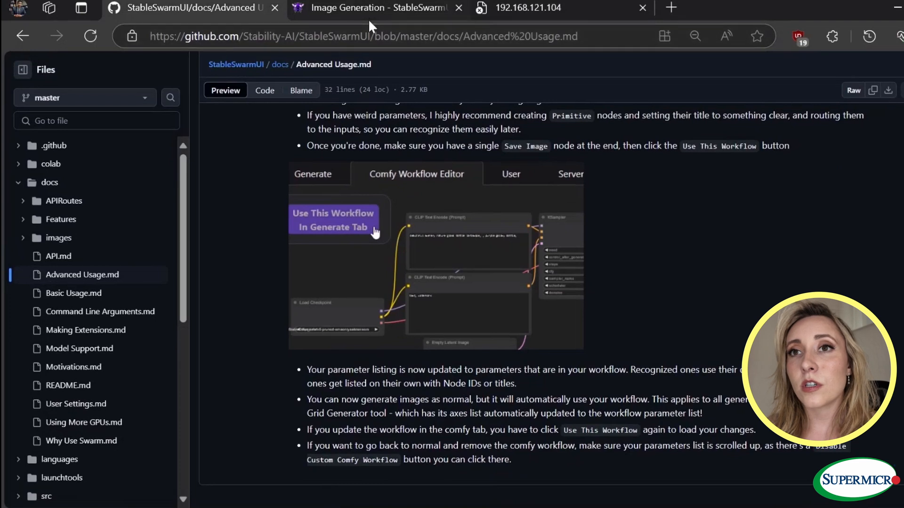
# In the local Server Configuration, change Network Port from 7801 to 7802 with Host 0.0.0.0.
pyautogui.click(378, 7)
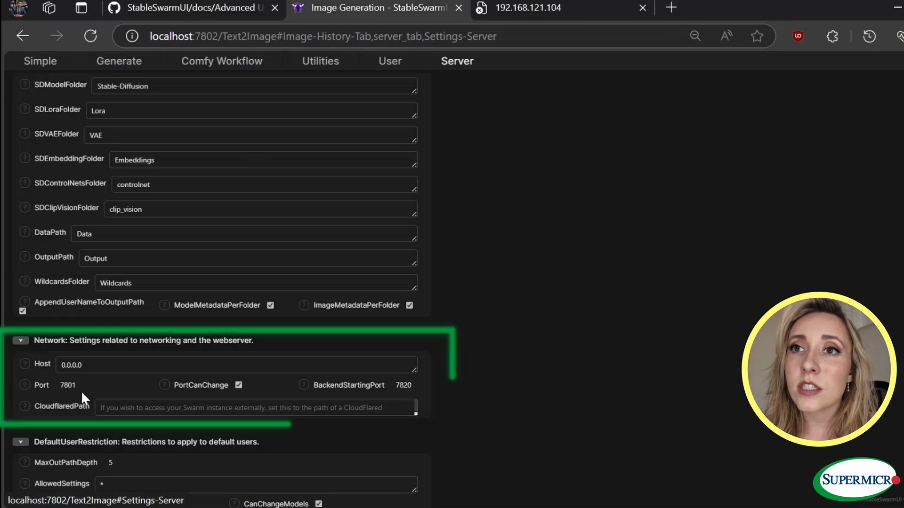
pyautogui.click(94, 385)
pyautogui.write('7802')
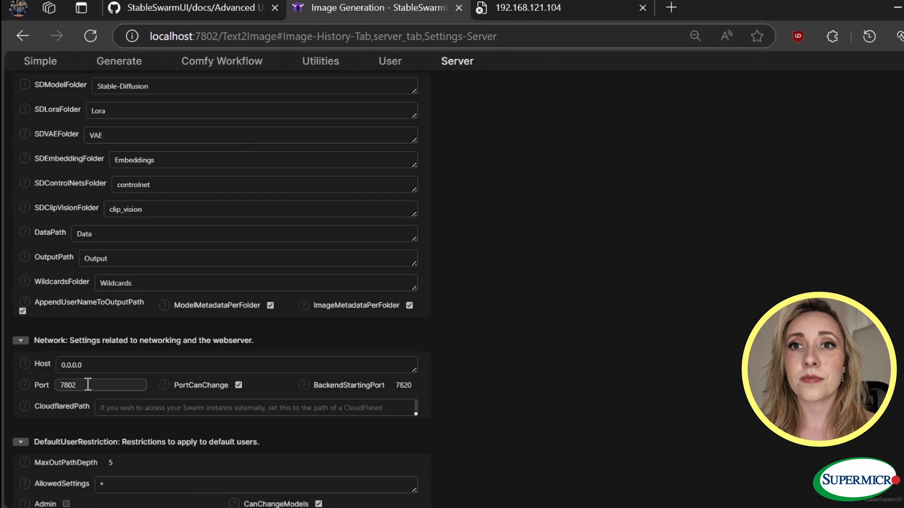
pyautogui.scroll(-3)
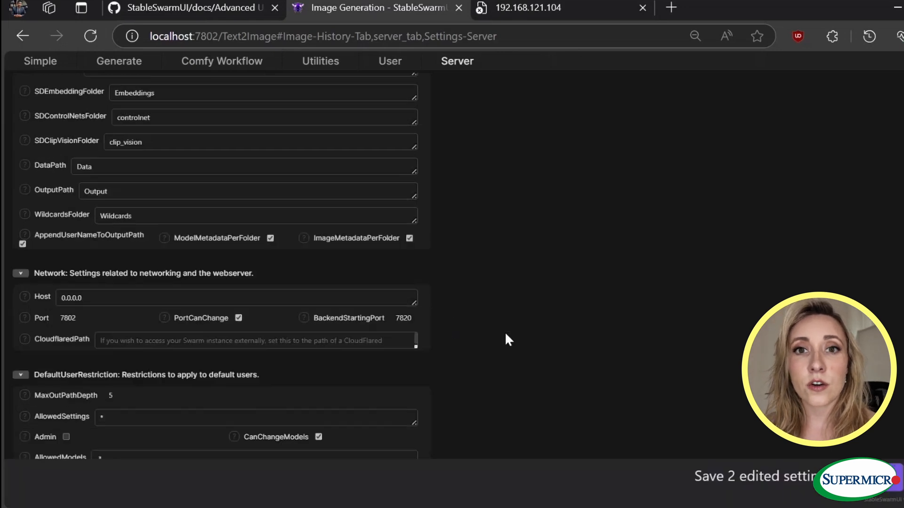
pyautogui.scroll(-3)
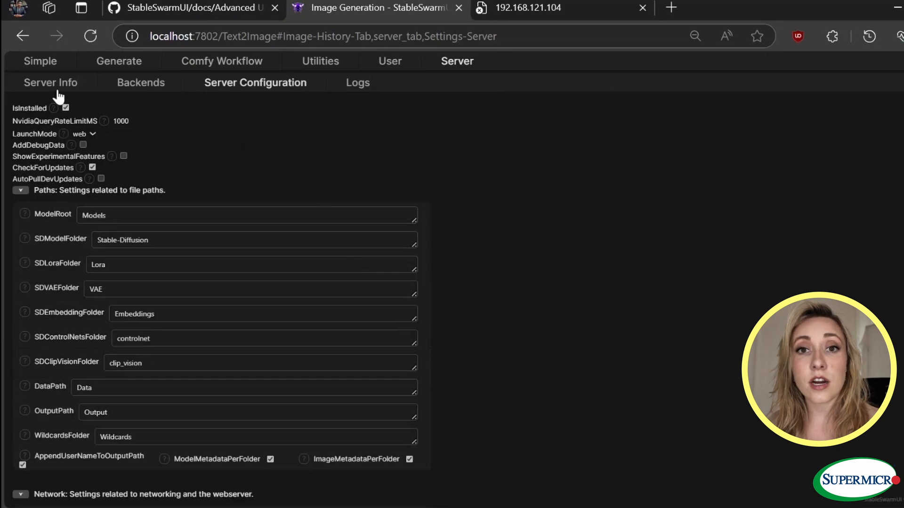
# From Server Info, run Update and Restart Server and confirm the restart.
pyautogui.click(50, 83)
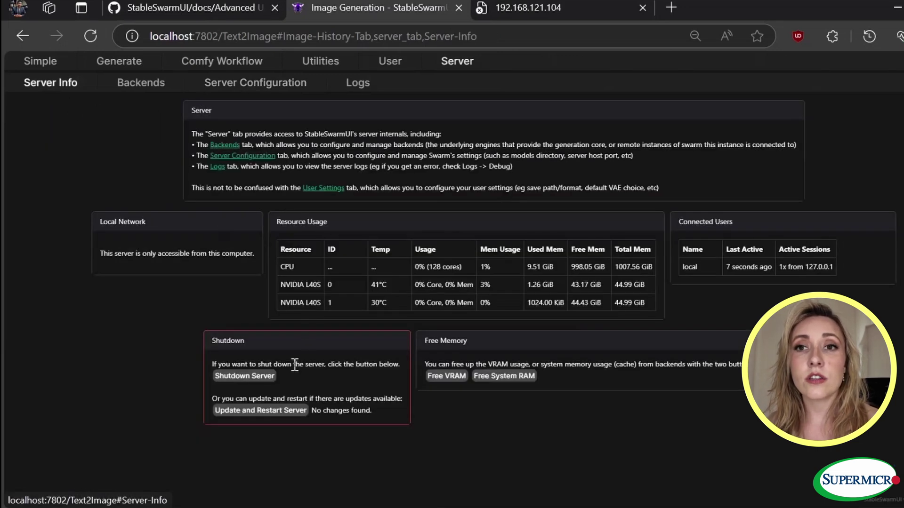
pyautogui.click(260, 410)
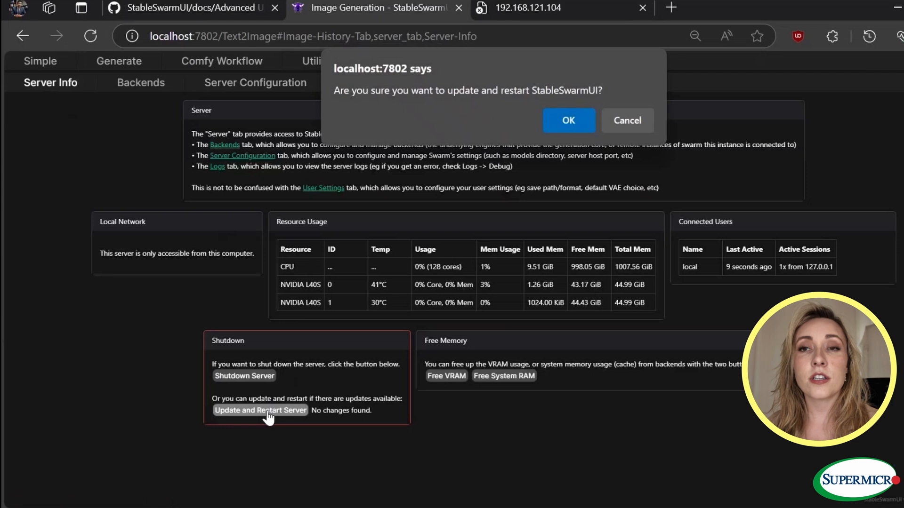
pyautogui.moveTo(576, 143)
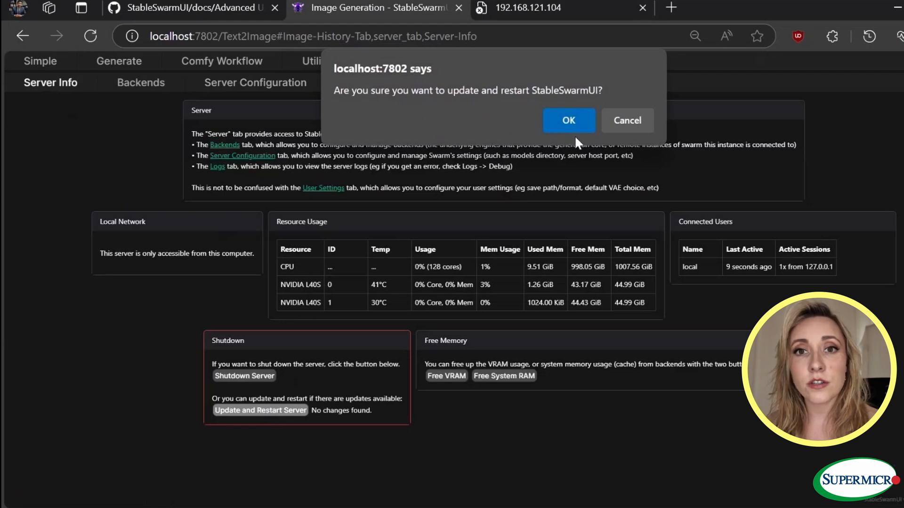
pyautogui.click(626, 120)
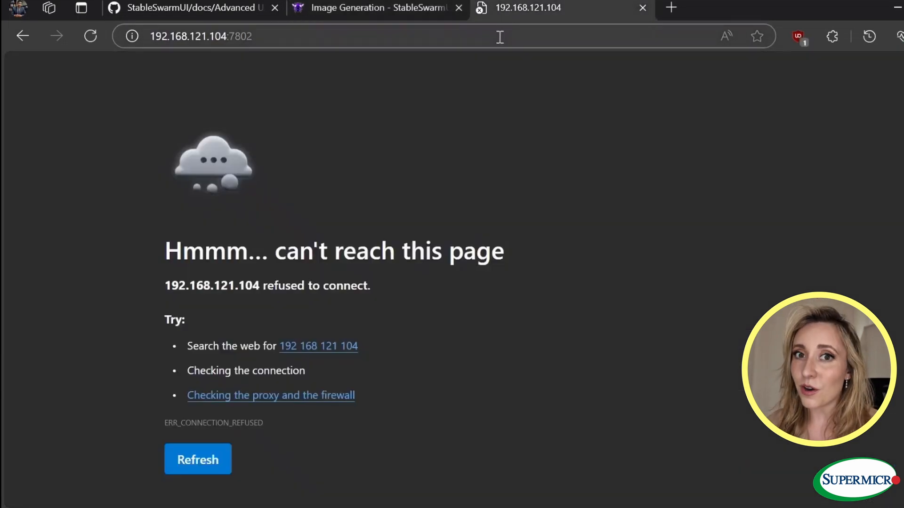
# Back on the local tab, check the Network section still shows Host 0.0.0.0 and Port 7802.
pyautogui.click(197, 459)
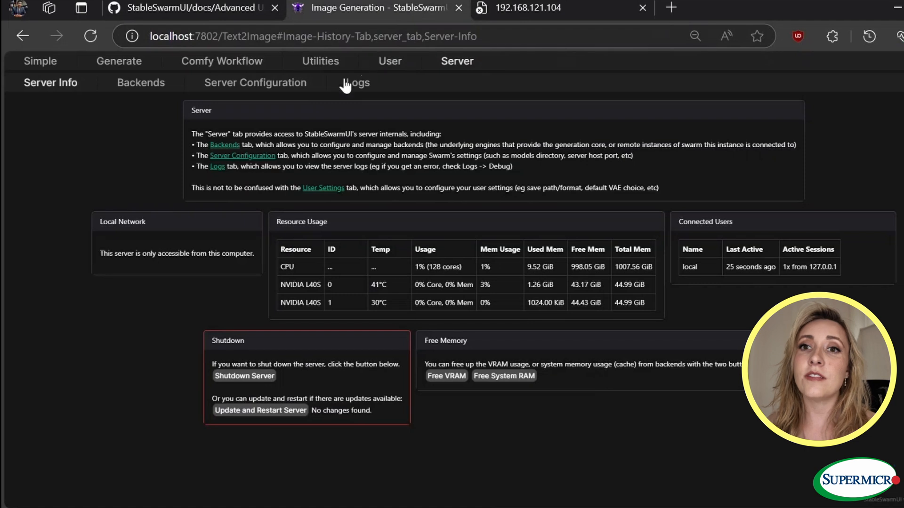
pyautogui.click(255, 83)
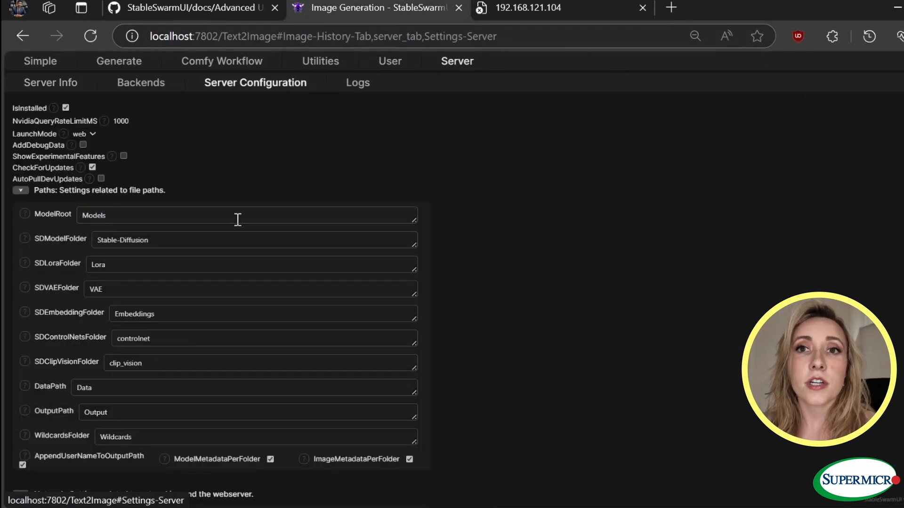
pyautogui.scroll(-3)
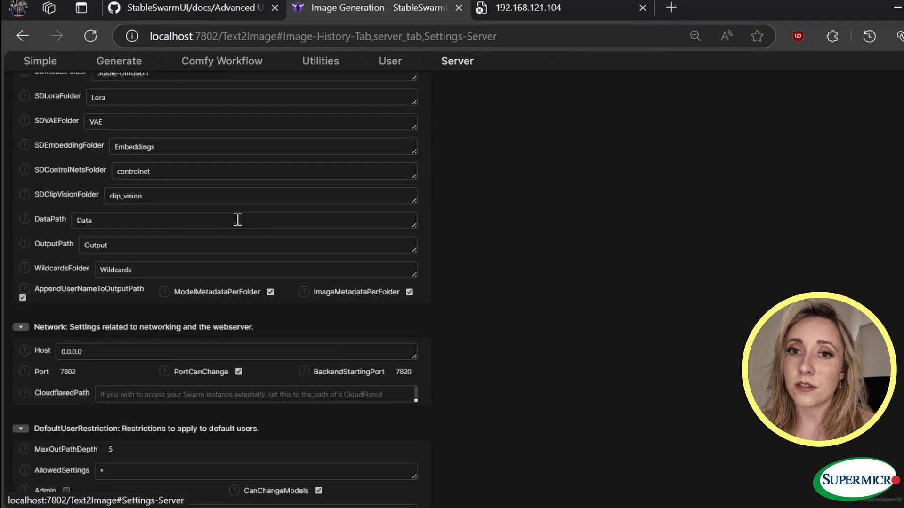
pyautogui.scroll(-3)
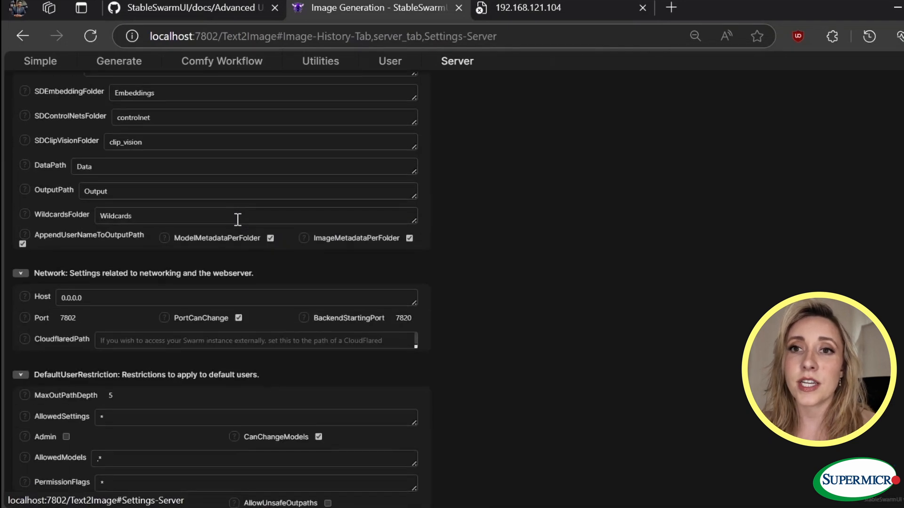
pyautogui.scroll(-3)
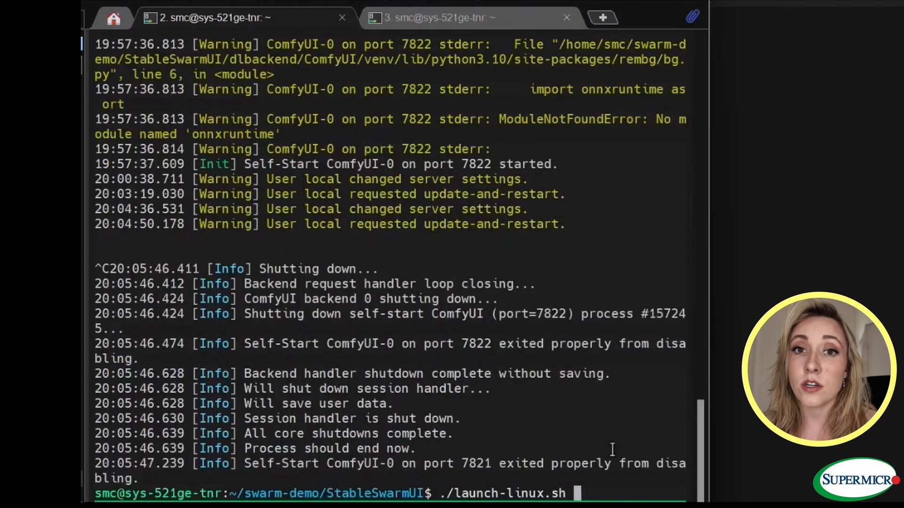
# Run ./launch-linux.sh in the SSH terminal to relaunch StableSwarmUI.
pyautogui.press('Return')
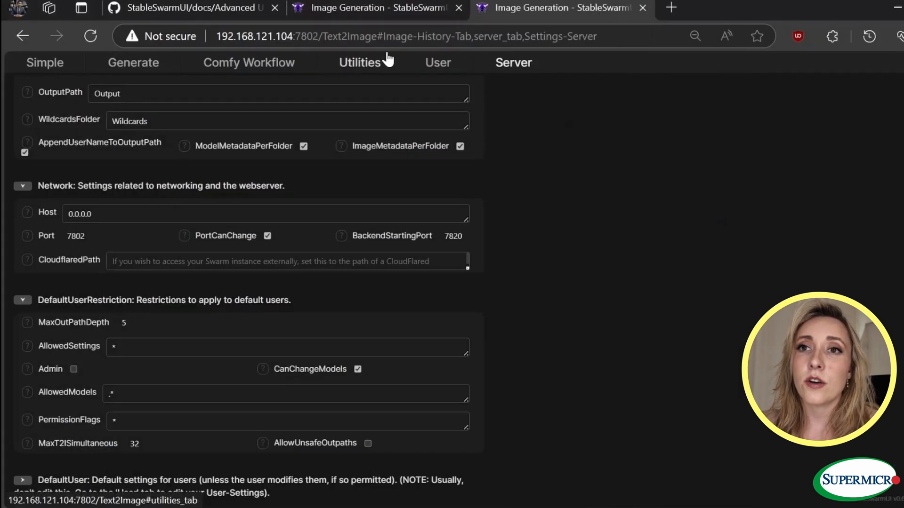
# On the remote Generate page, show image history then the Models tab with Stable Diffusion XL 1.0 Base.
pyautogui.click(133, 62)
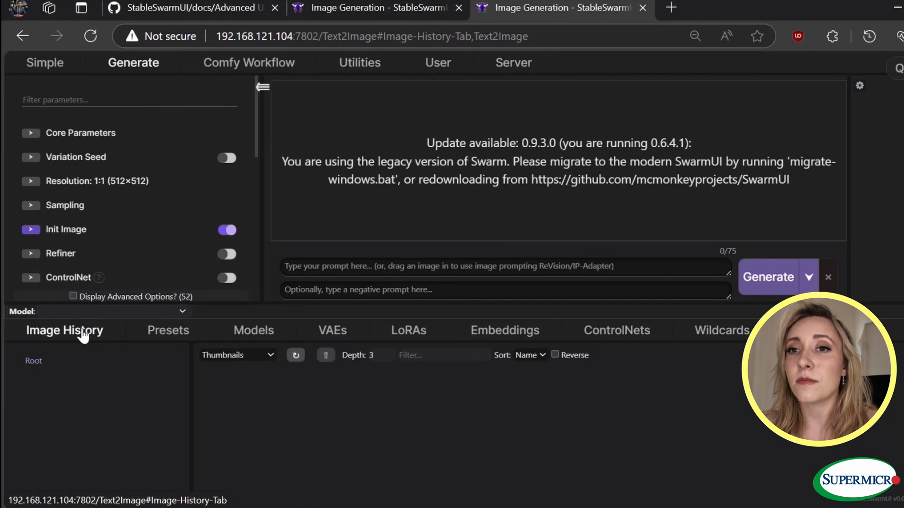
pyautogui.click(168, 330)
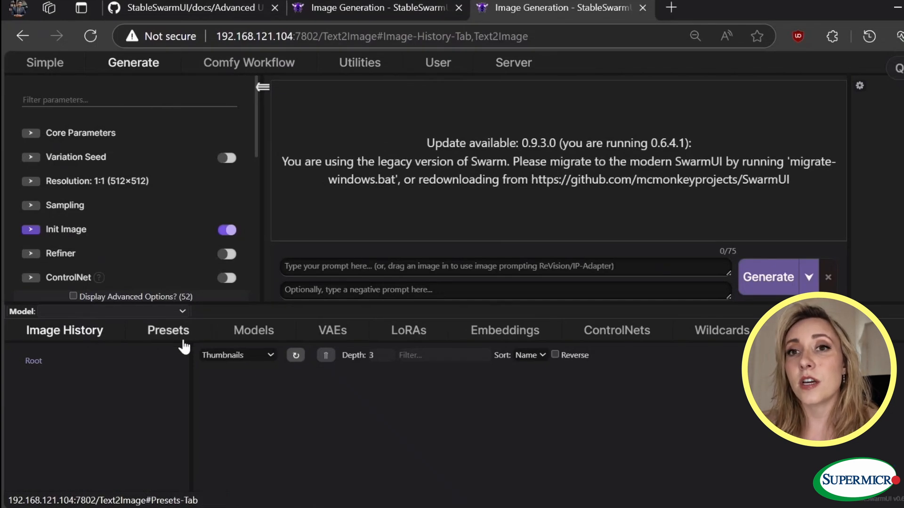
pyautogui.click(253, 330)
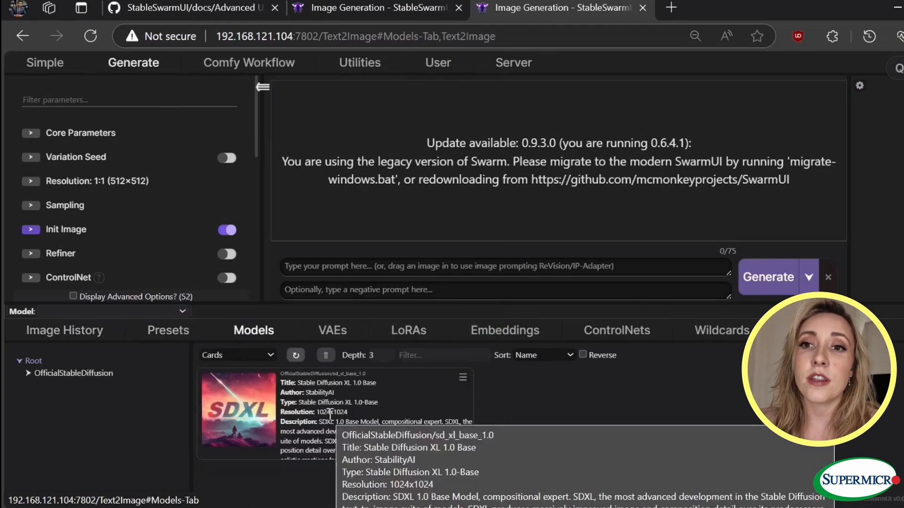
pyautogui.moveTo(168, 435)
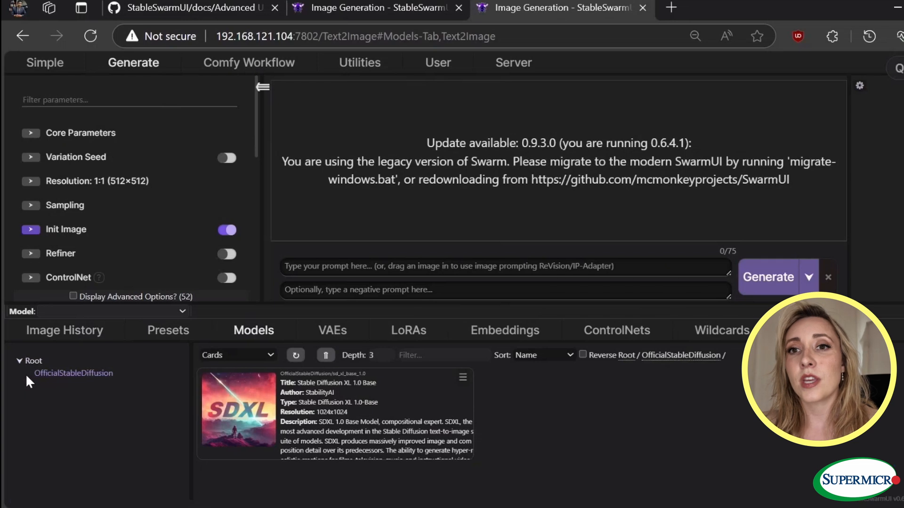
pyautogui.moveTo(362, 369)
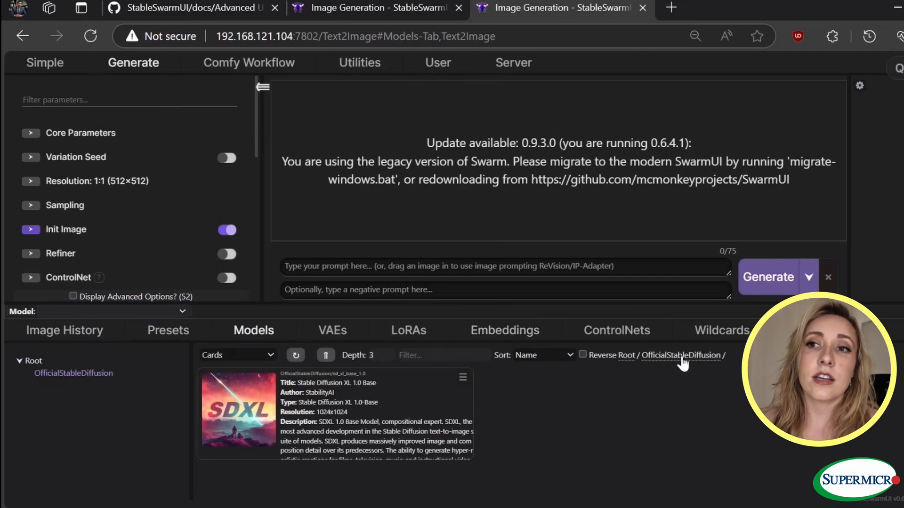
pyautogui.moveTo(630, 470)
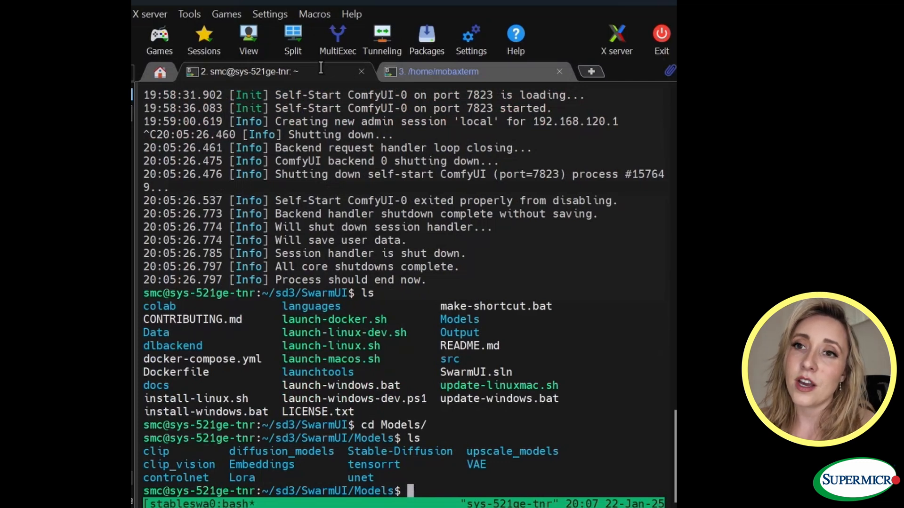
# cd into Stable-Diffusion/OfficialStableDiffusion and run ll to list the sd3_medium, sd_xl_base_1.0 and SVD files.
pyautogui.write('cd Stable-Diffusion/')
pyautogui.write('ls')
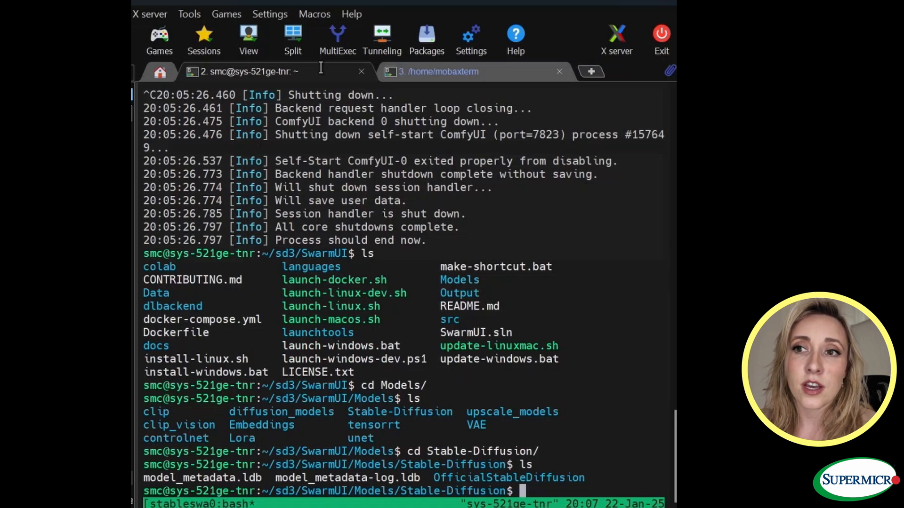
pyautogui.write('cd OfficialStableDiffusion/')
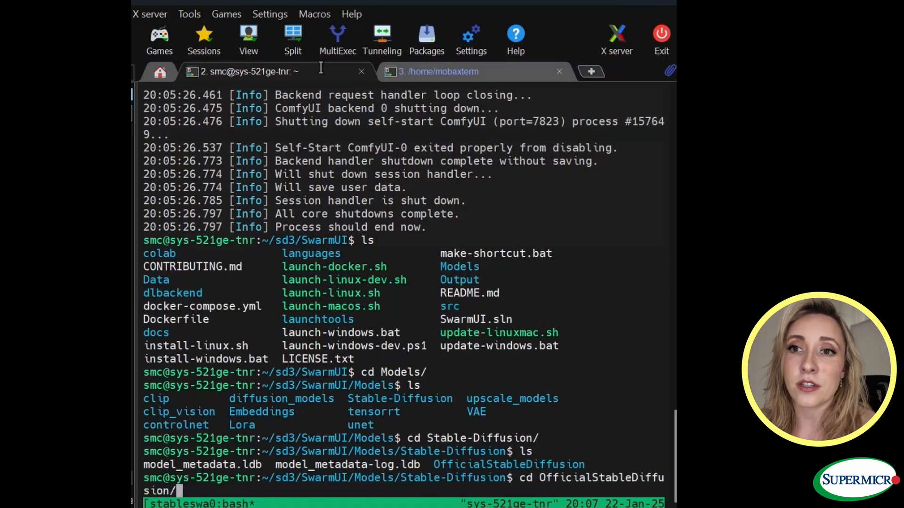
pyautogui.write('ll')
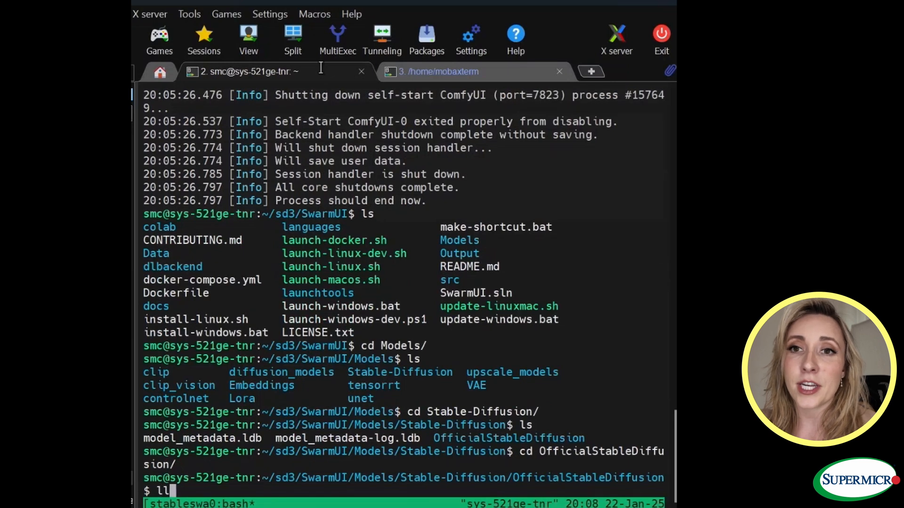
pyautogui.press('Return')
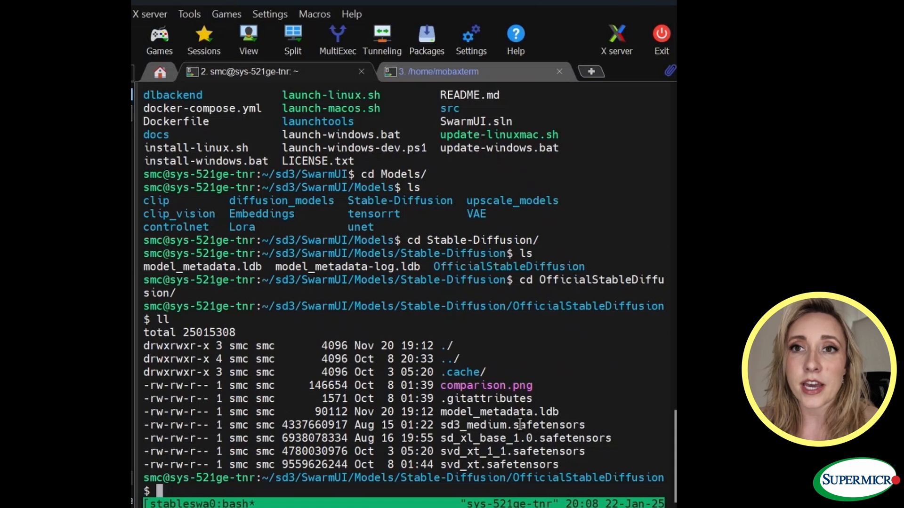
pyautogui.moveTo(492, 478)
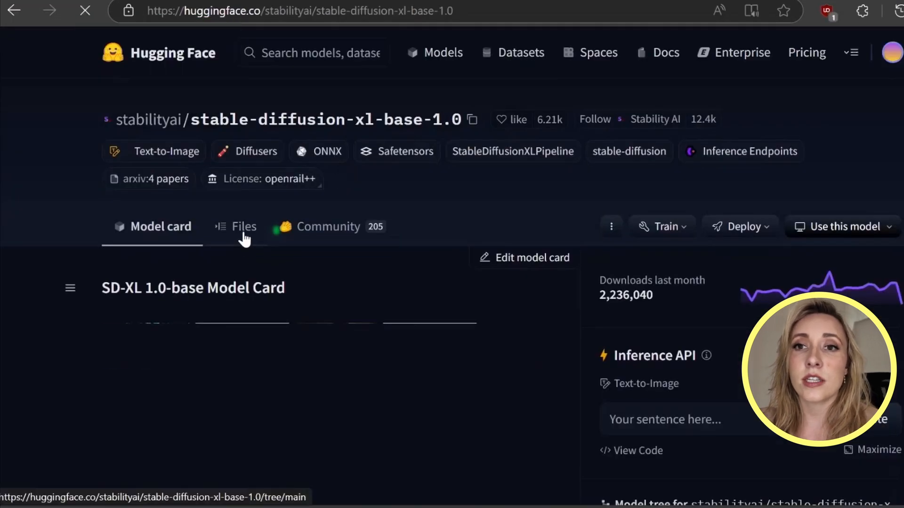
# View the SDXL base model's Files listing down to the 6.94 GB sd_xl_base_1.0.safetensors checkpoint.
pyautogui.click(243, 226)
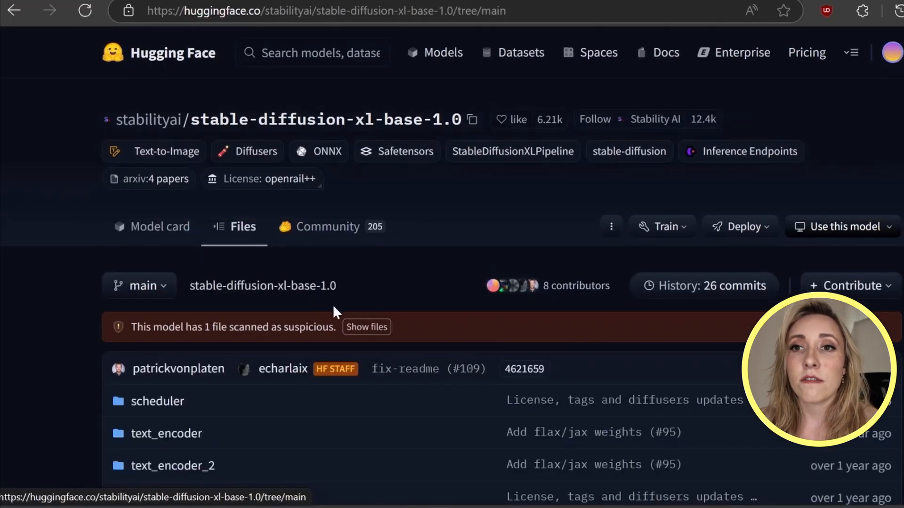
pyautogui.scroll(-3)
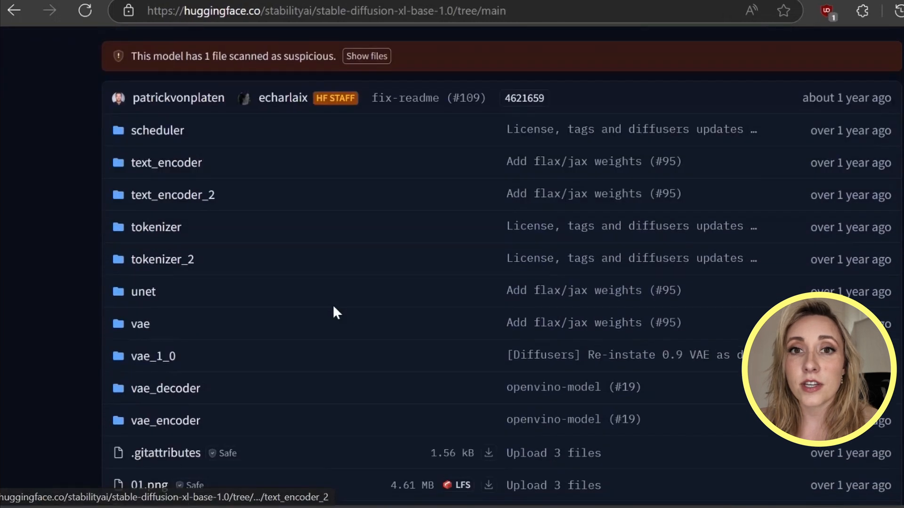
pyautogui.scroll(-3)
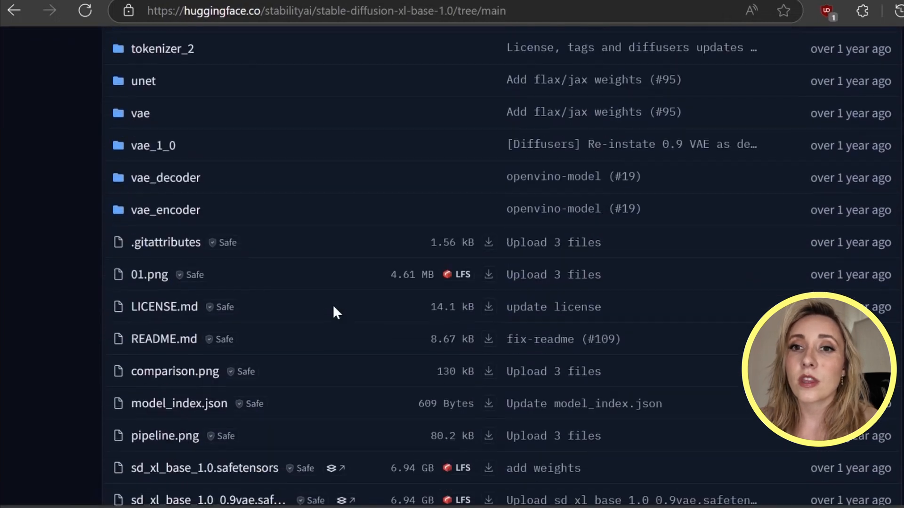
pyautogui.scroll(-3)
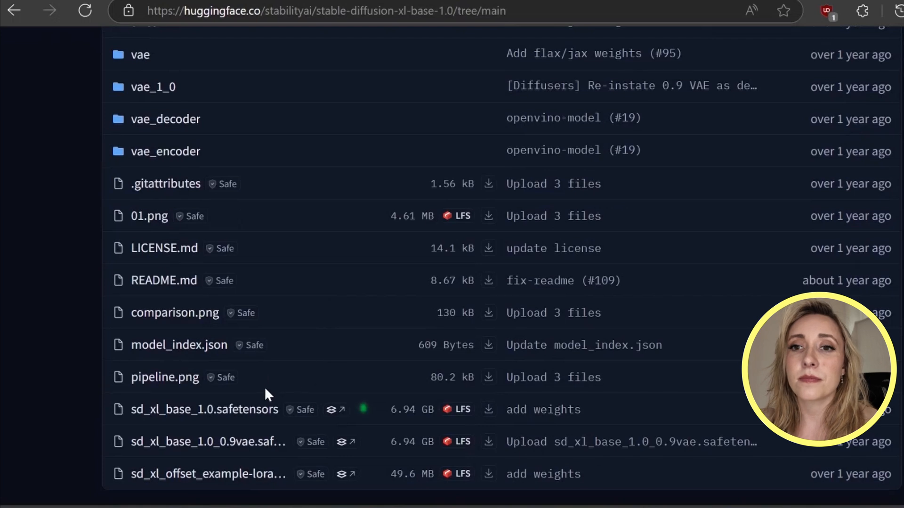
pyautogui.moveTo(235, 424)
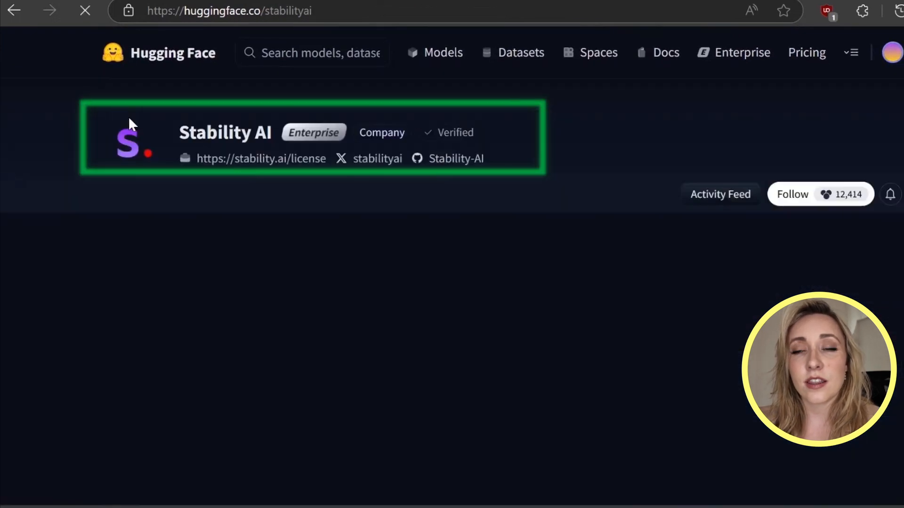
# Scroll the Stability AI org page and expand its full list of 99 models.
pyautogui.scroll(-3)
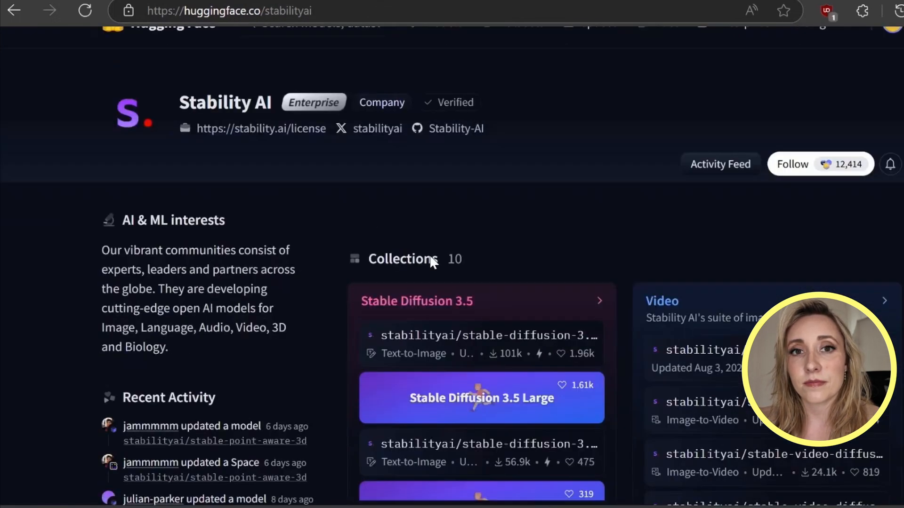
pyautogui.scroll(-3)
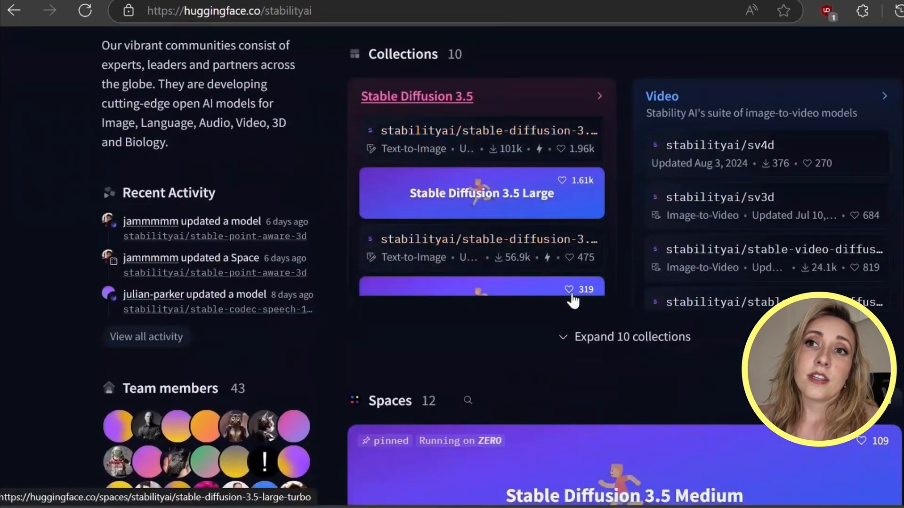
pyautogui.scroll(-3)
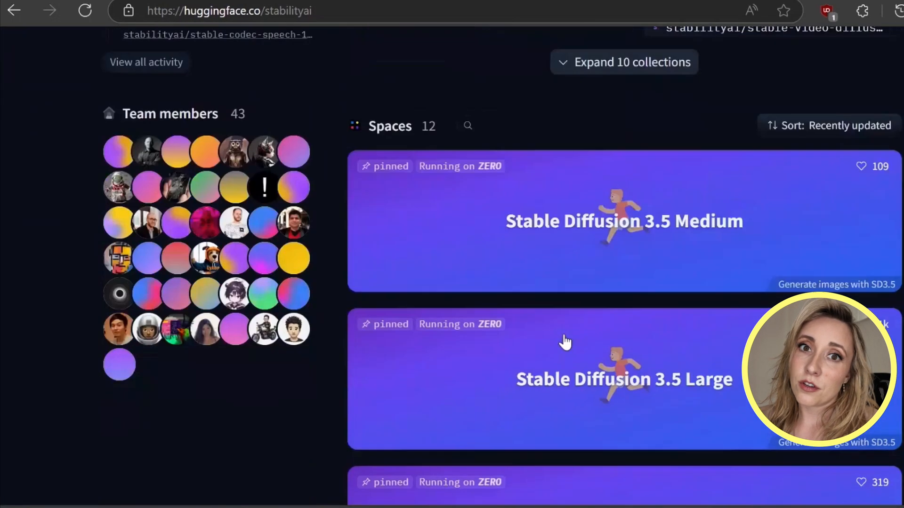
pyautogui.scroll(-3)
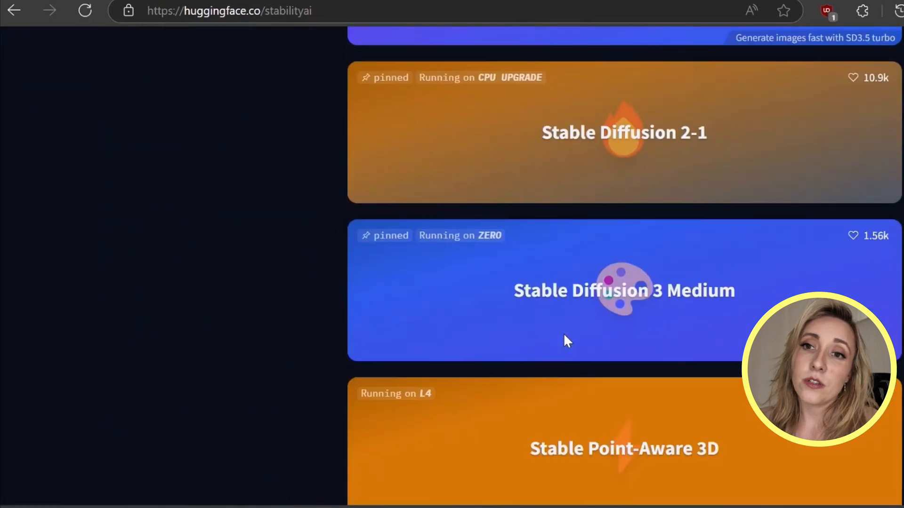
pyautogui.scroll(-3)
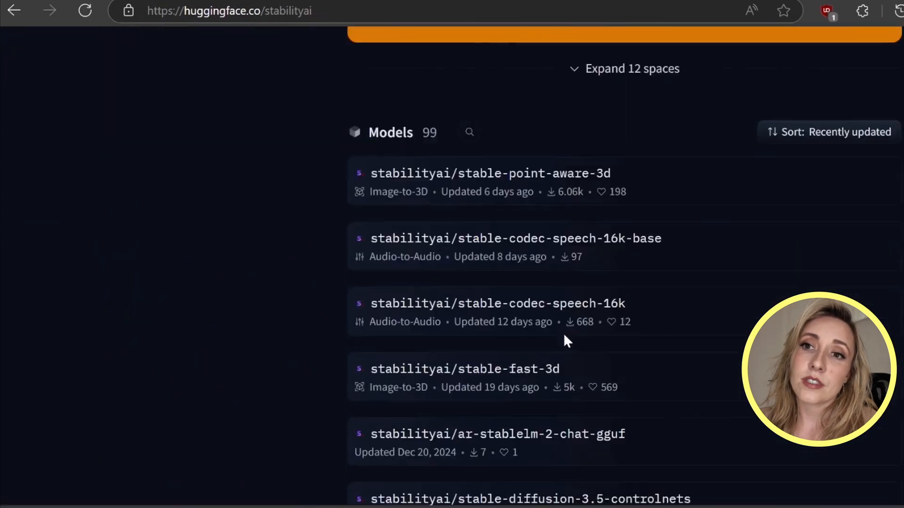
pyautogui.scroll(-3)
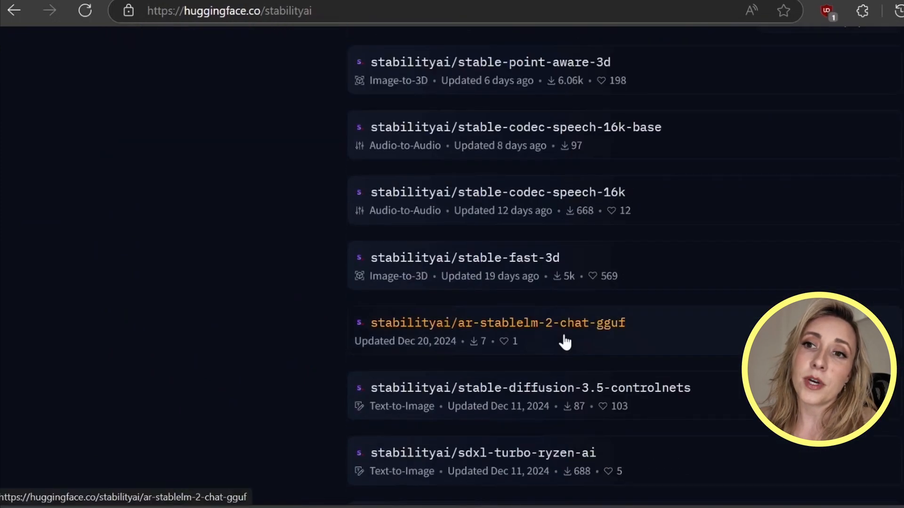
pyautogui.scroll(-3)
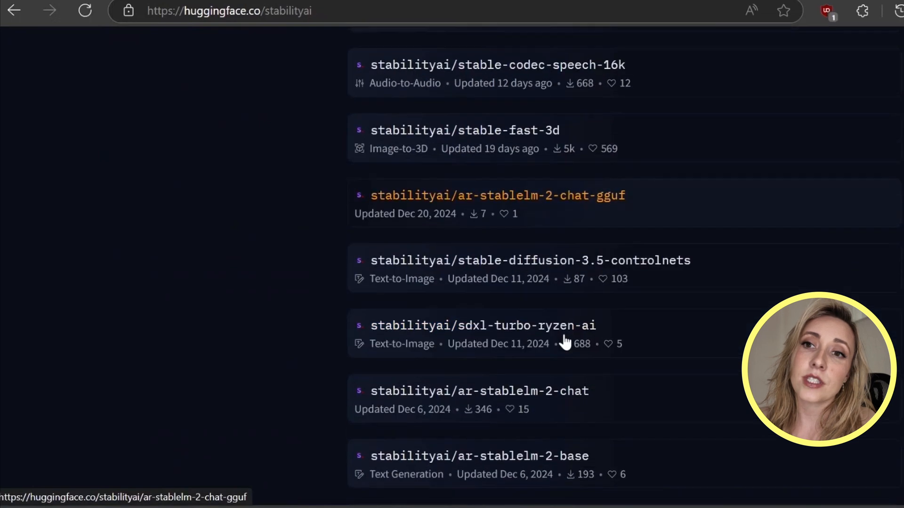
pyautogui.scroll(-3)
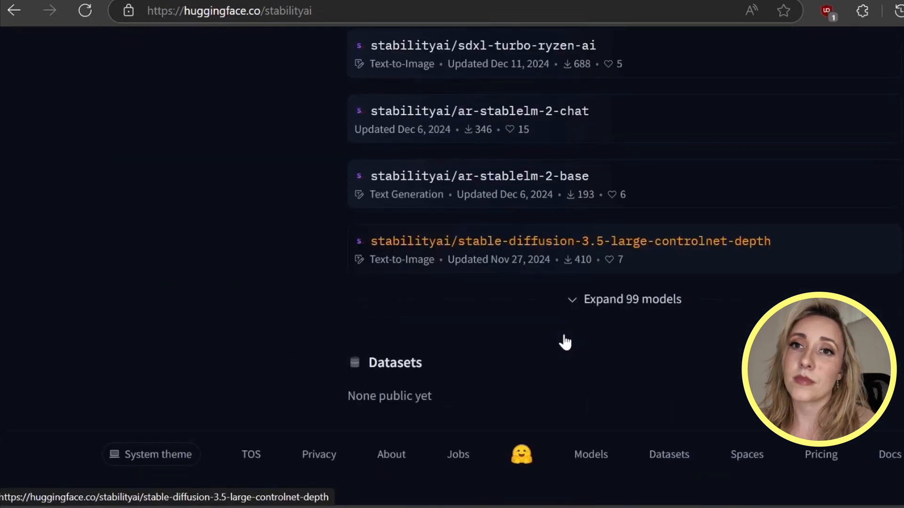
pyautogui.click(633, 299)
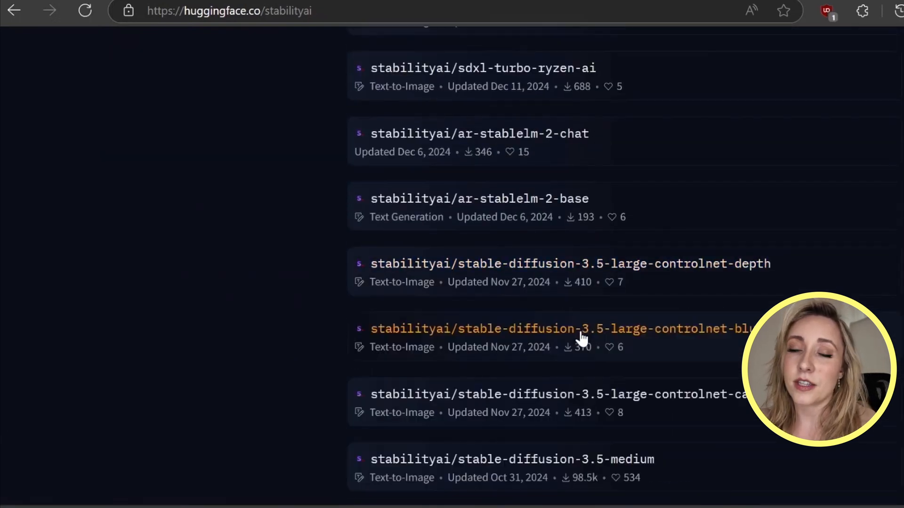
# Find and open the stabilityai/stable-diffusion-3-medium model page.
pyautogui.scroll(-3)
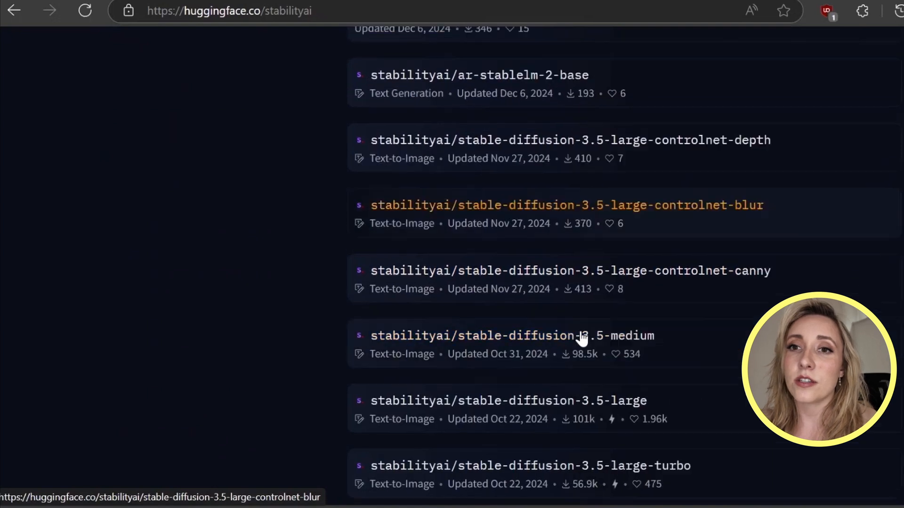
pyautogui.scroll(-3)
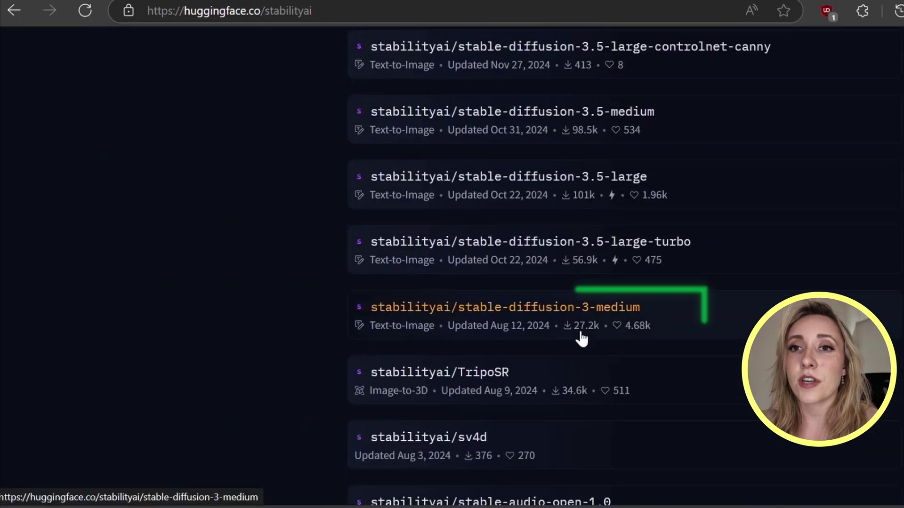
pyautogui.moveTo(530, 325)
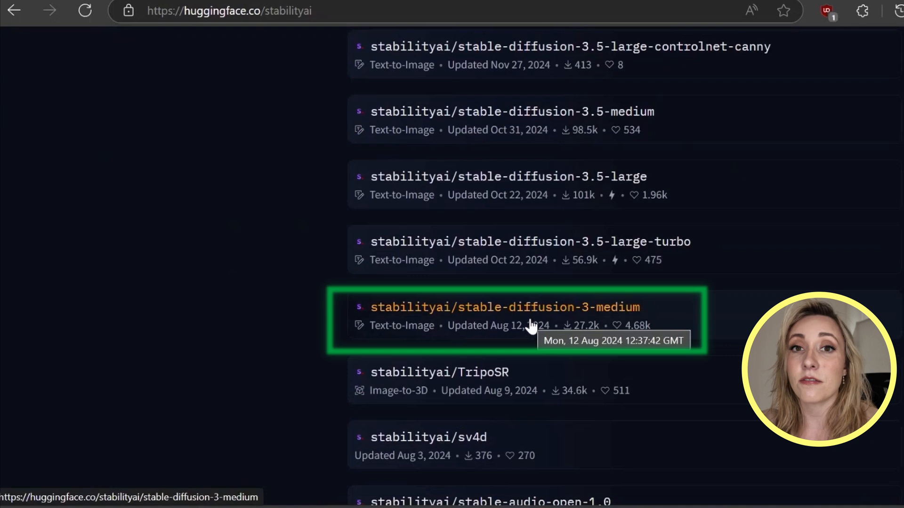
pyautogui.moveTo(521, 307)
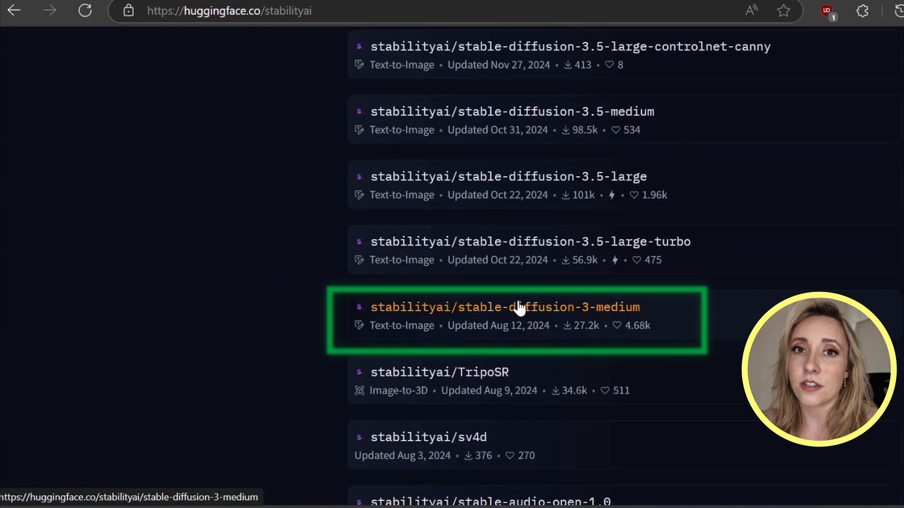
pyautogui.click(518, 307)
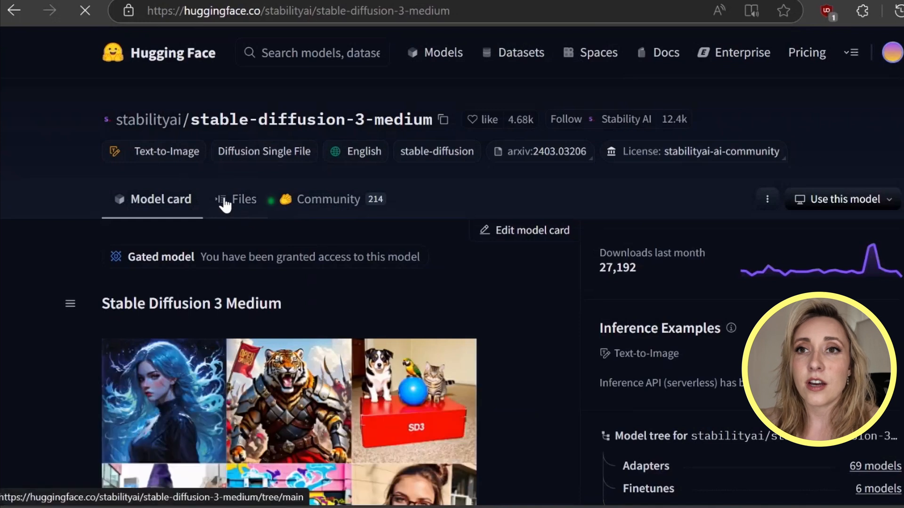
# View the SD3 Medium Files listing showing the 4.34 GB sd3_medium.safetensors checkpoint.
pyautogui.click(242, 200)
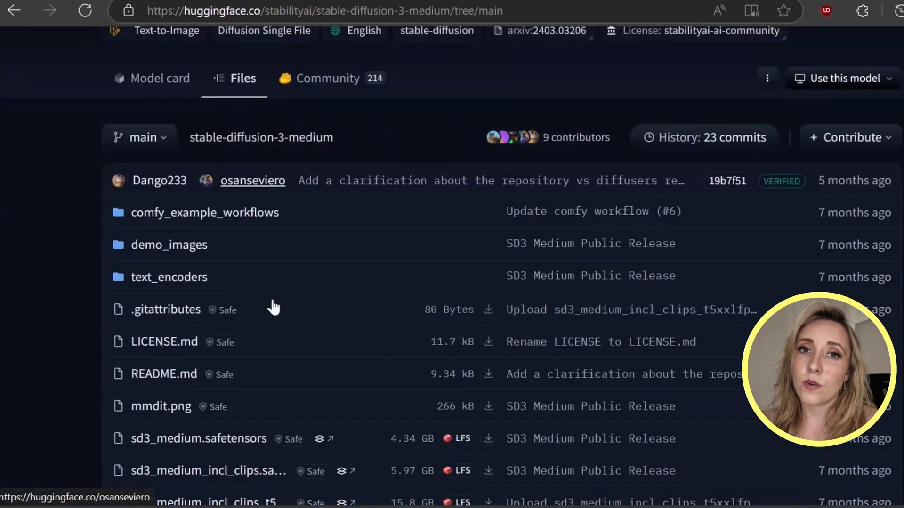
pyautogui.scroll(-3)
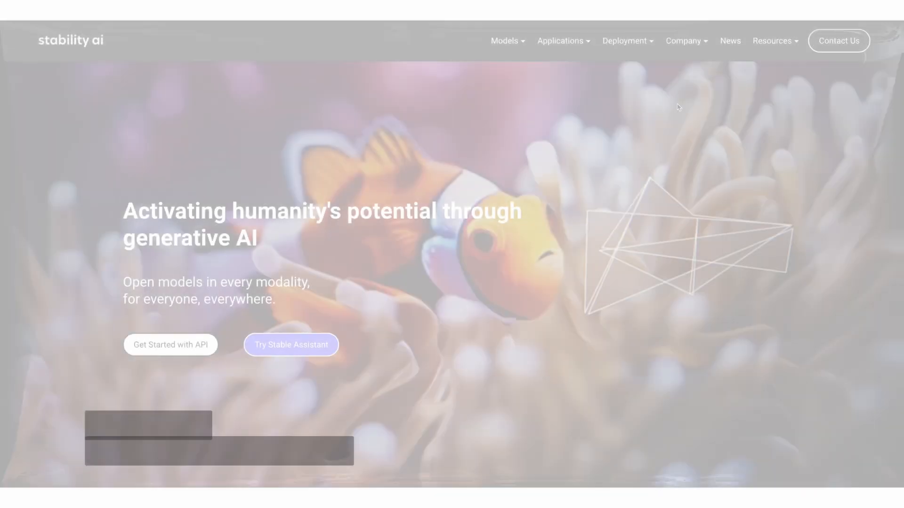
# Scroll the Stability-AI/StableSwarmUI repository page down through its README.
pyautogui.scroll(-3)
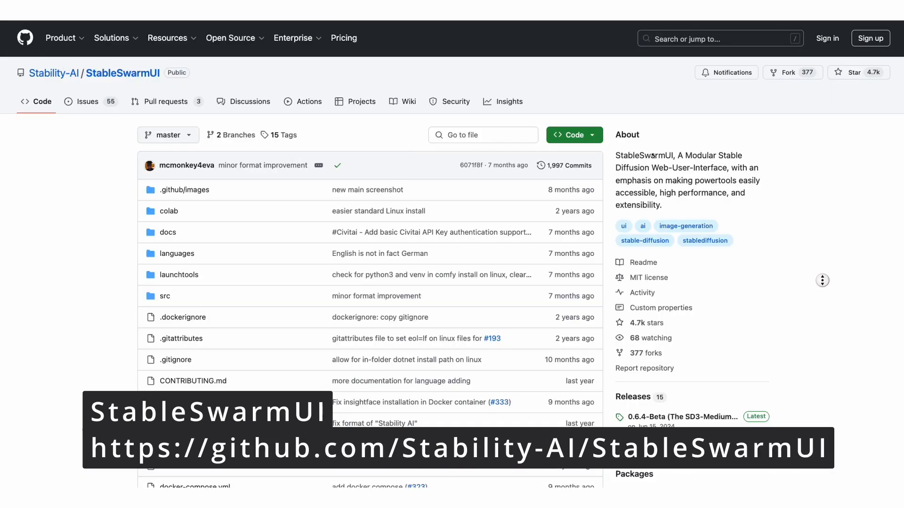
pyautogui.scroll(-3)
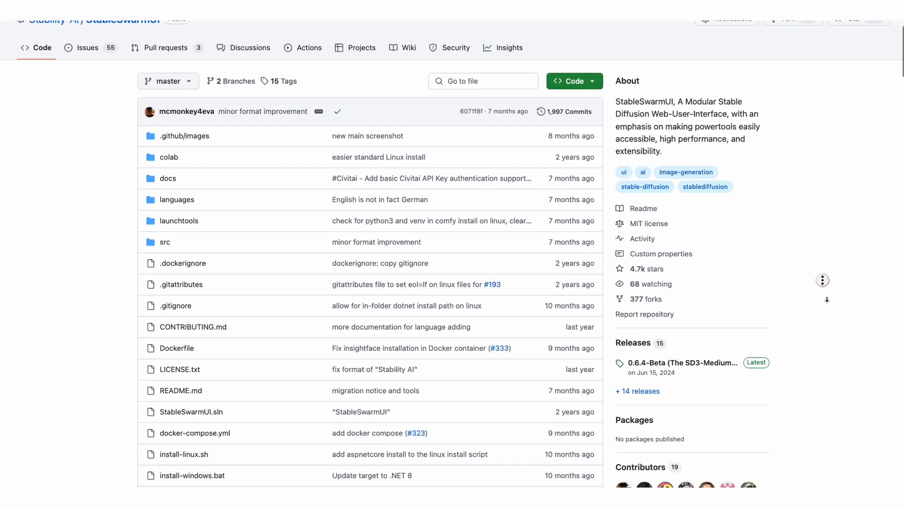
pyautogui.scroll(-3)
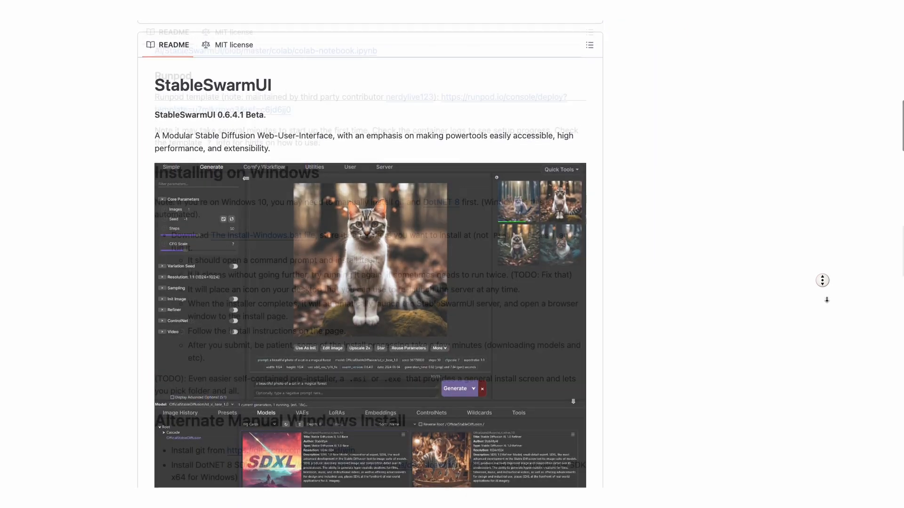
pyautogui.scroll(-3)
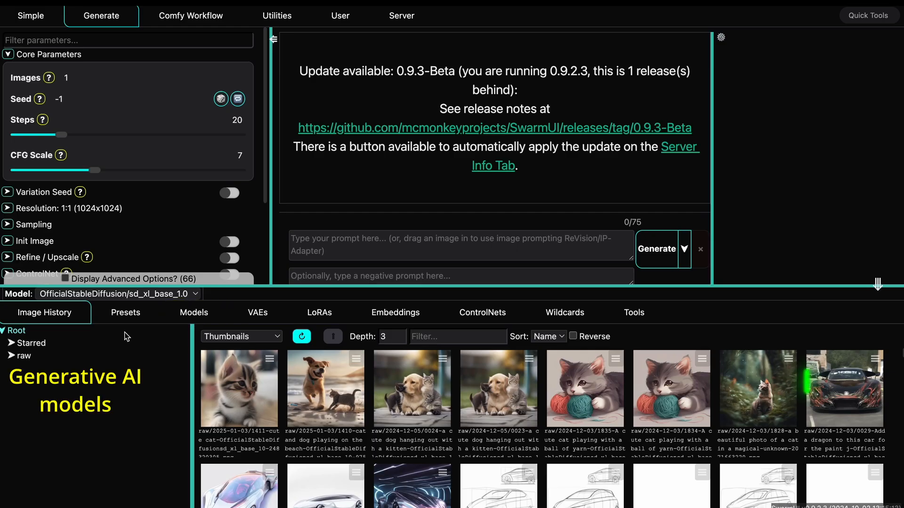
# Show the installed models list, including SD3 Medium and SDXL 1.0 Base.
pyautogui.click(194, 312)
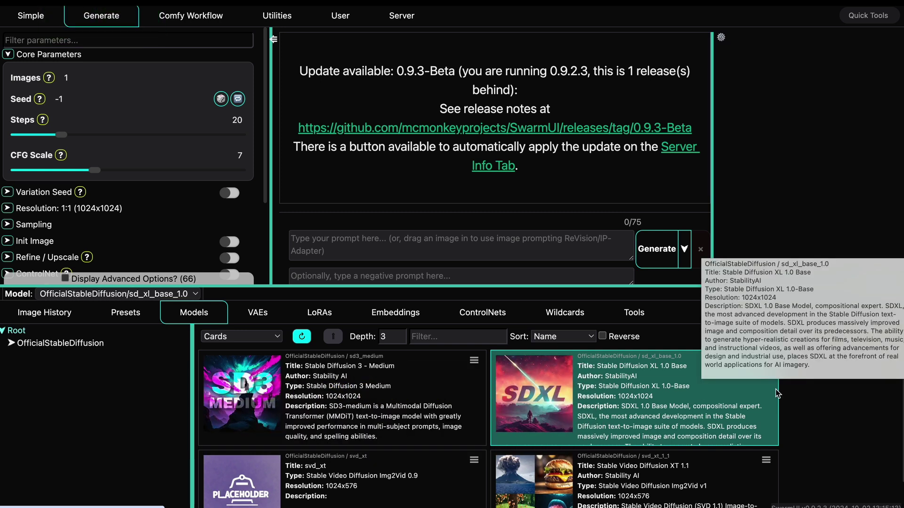
pyautogui.moveTo(832, 230)
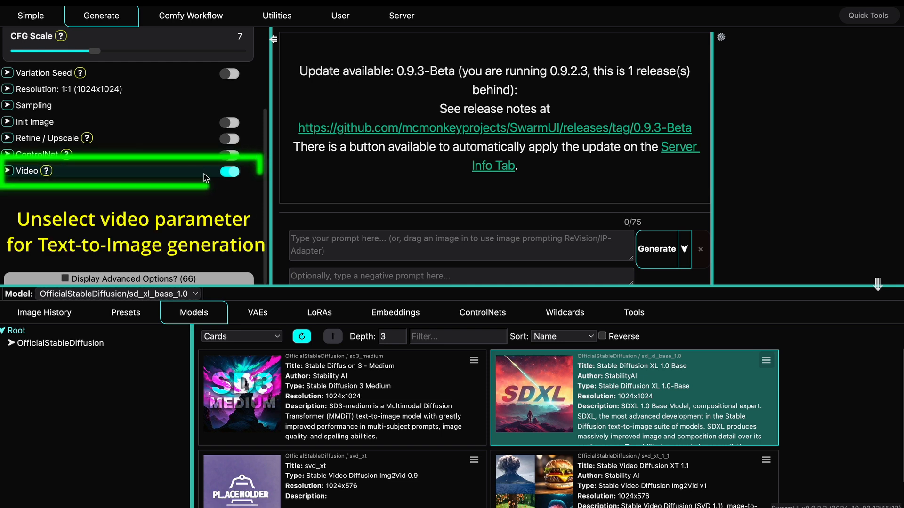
# Turn off the Video parameter so plain images are generated.
pyautogui.click(229, 172)
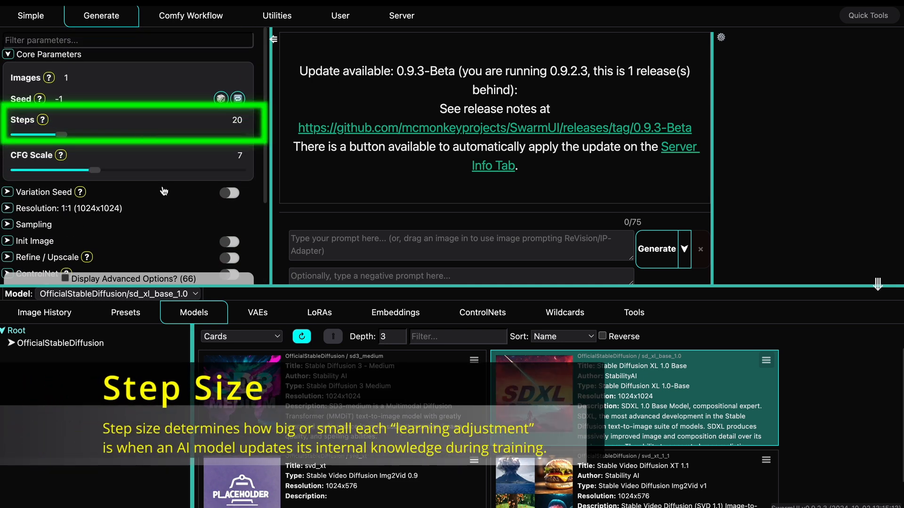
pyautogui.moveTo(109, 136)
pyautogui.write('a cute c')
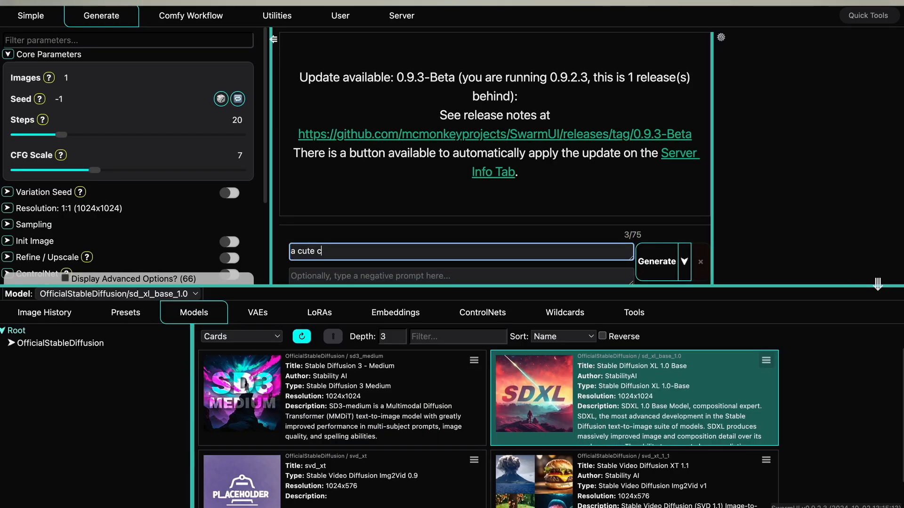
# Finish the prompt 'a cute cat' and generate it with SDXL 1.0 Base.
pyautogui.write('at')
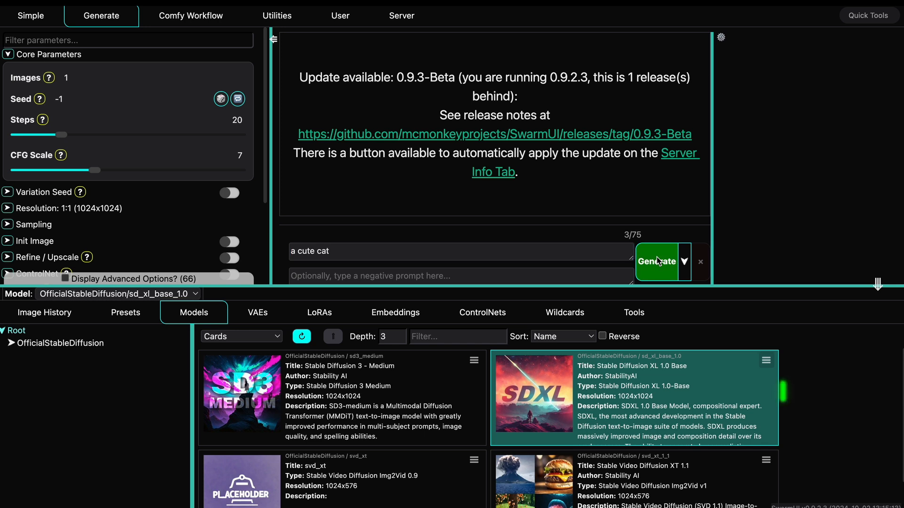
pyautogui.click(656, 262)
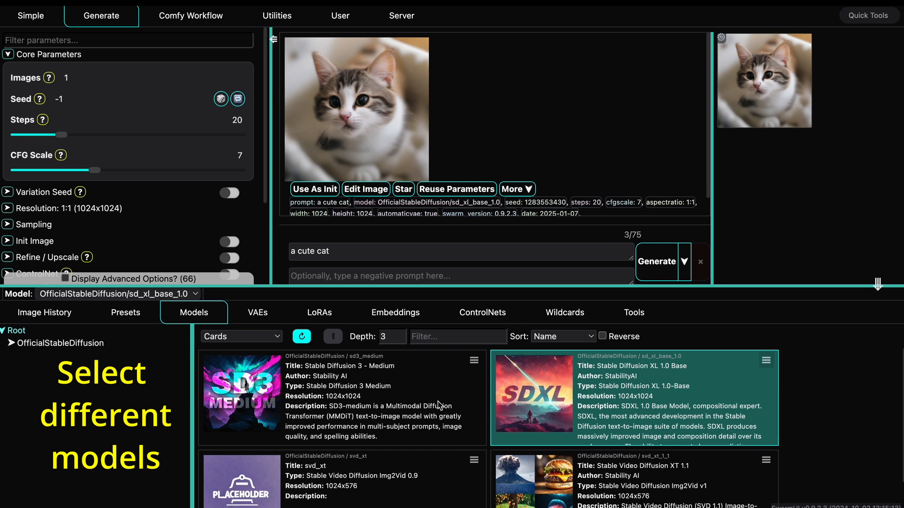
# Load Stable Diffusion 3 Medium via its card menu and regenerate the cute cat.
pyautogui.click(473, 359)
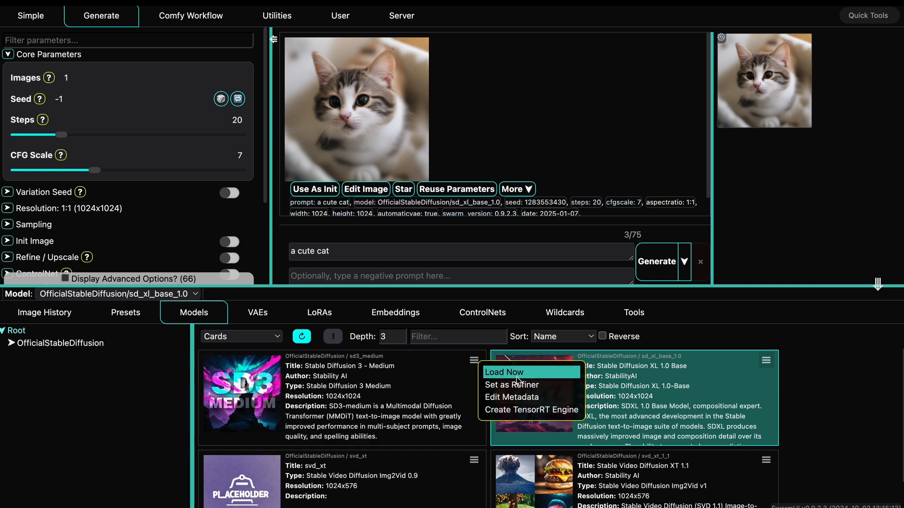
pyautogui.click(503, 373)
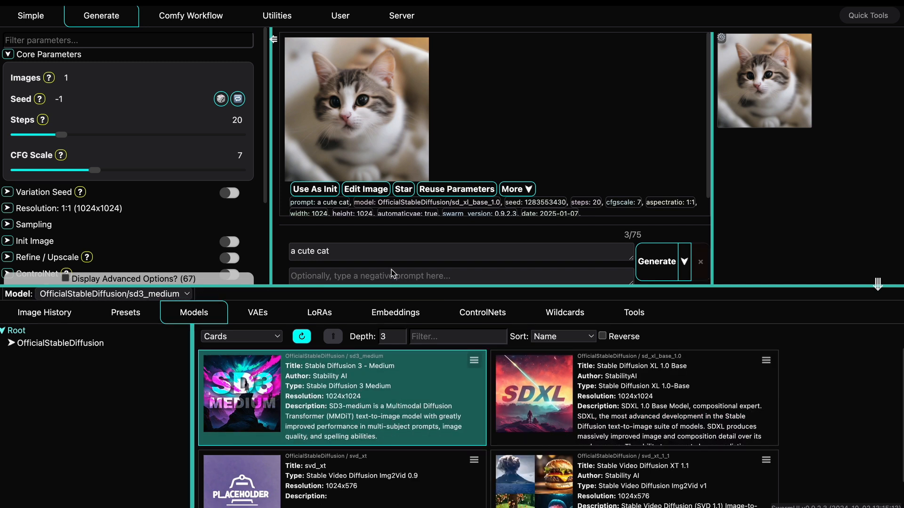
pyautogui.moveTo(655, 261)
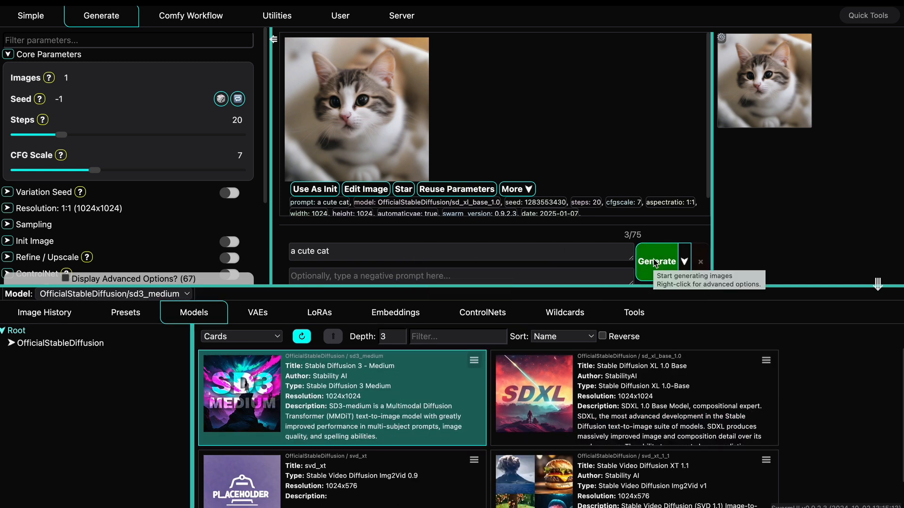
pyautogui.click(657, 261)
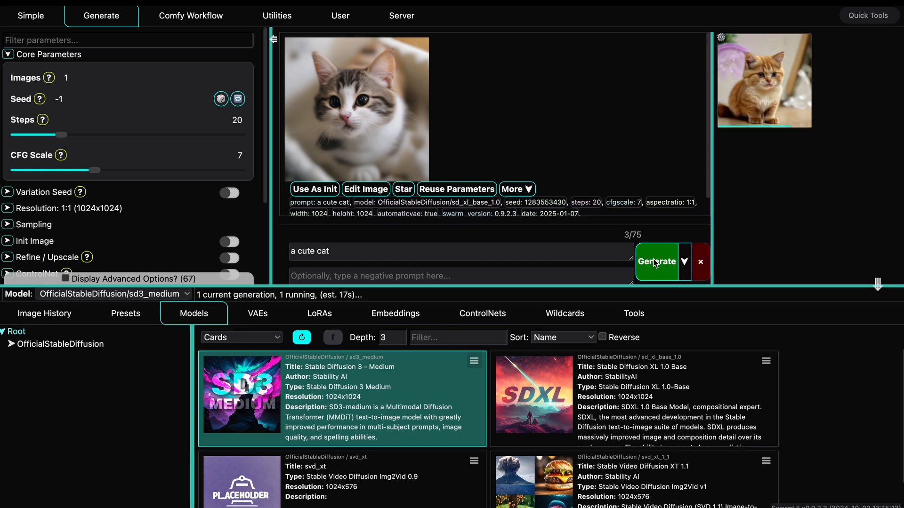
pyautogui.moveTo(425, 295)
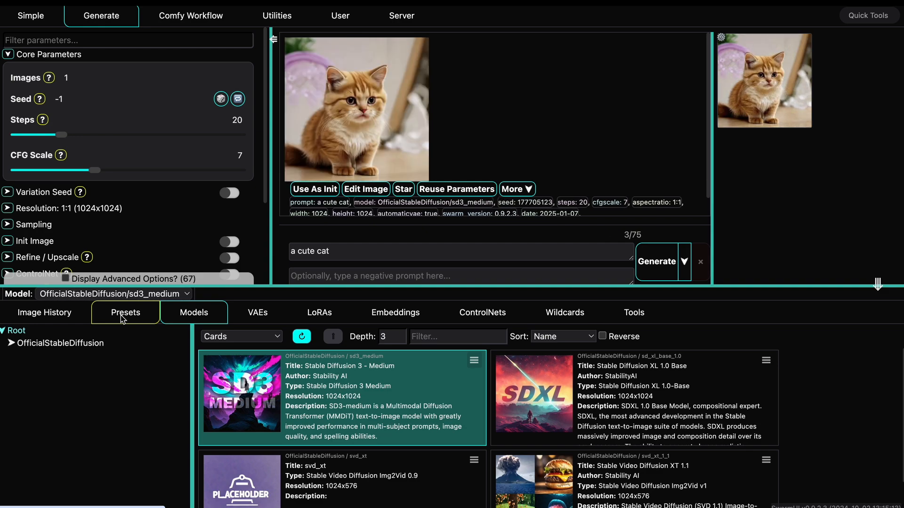
# Show the Image History panel and focus the prompt box for rewriting.
pyautogui.click(45, 313)
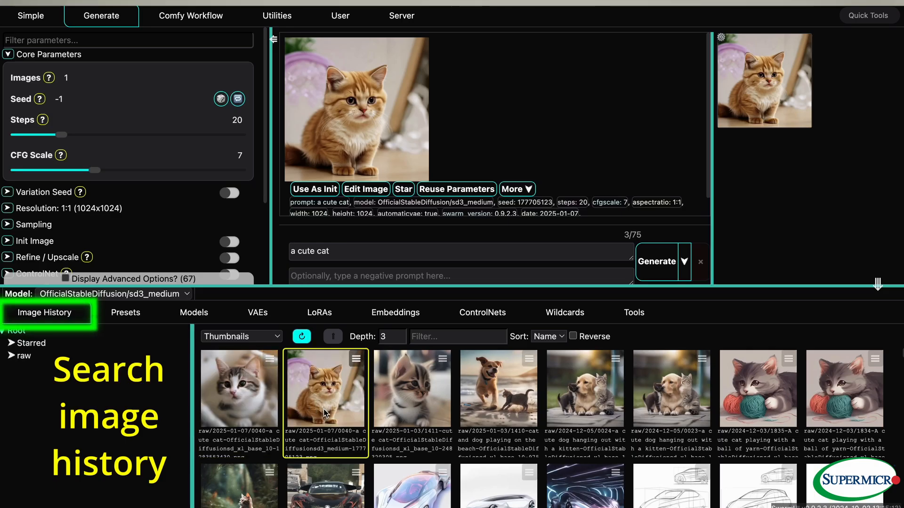
pyautogui.click(238, 394)
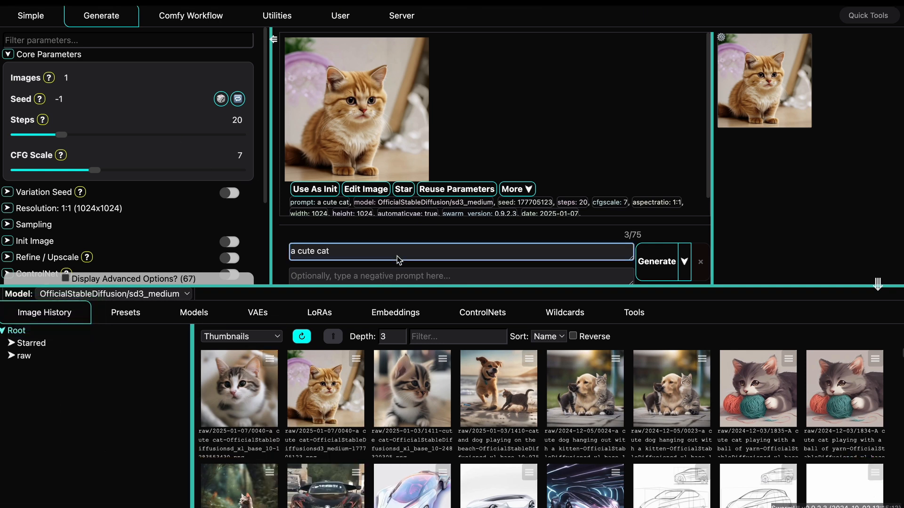
# Change the prompt to 'a sport car', set Images to 10 and generate the batch.
pyautogui.press('BackSpace')
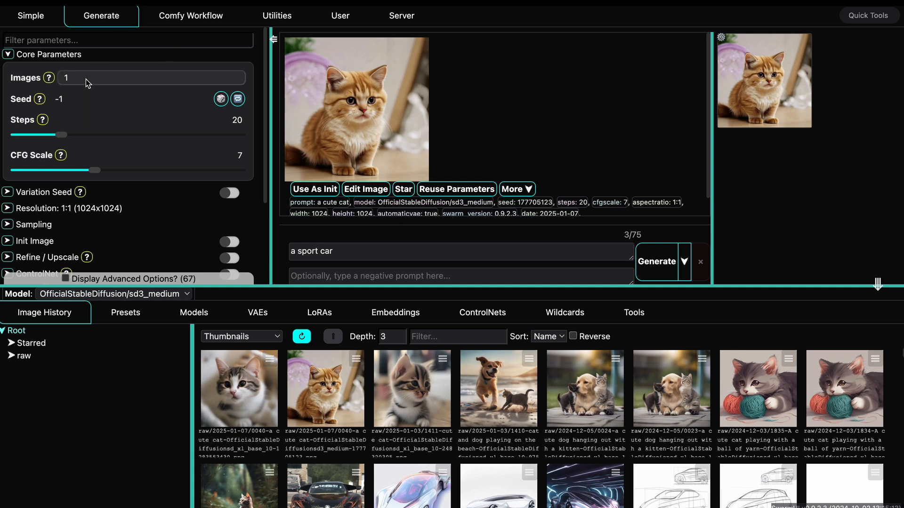
pyautogui.write('0')
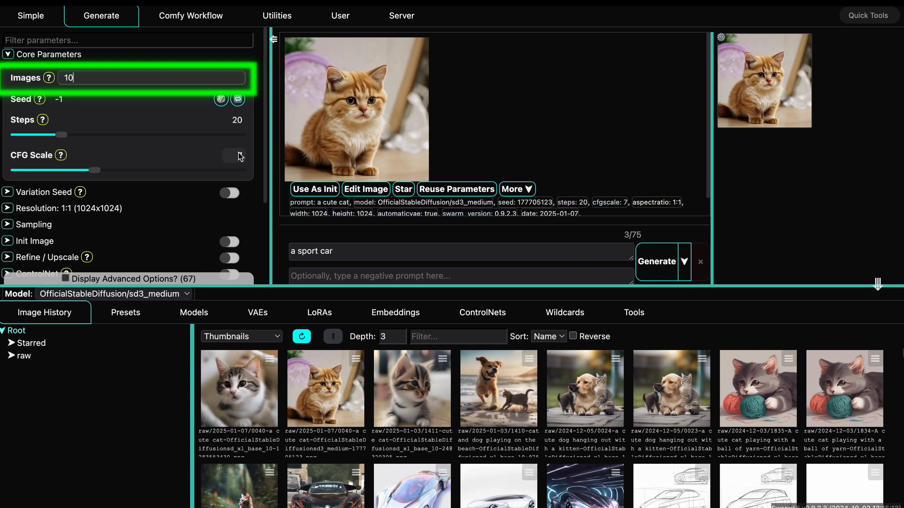
pyautogui.click(194, 312)
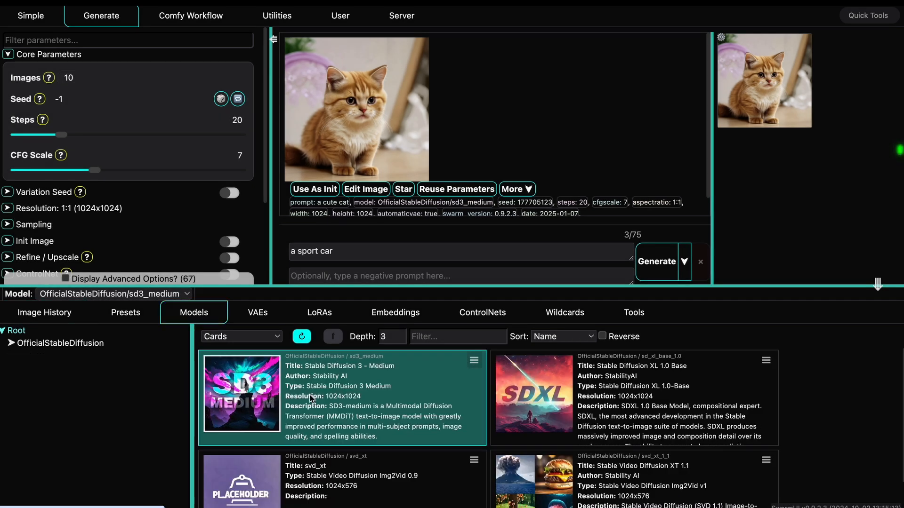
pyautogui.click(657, 262)
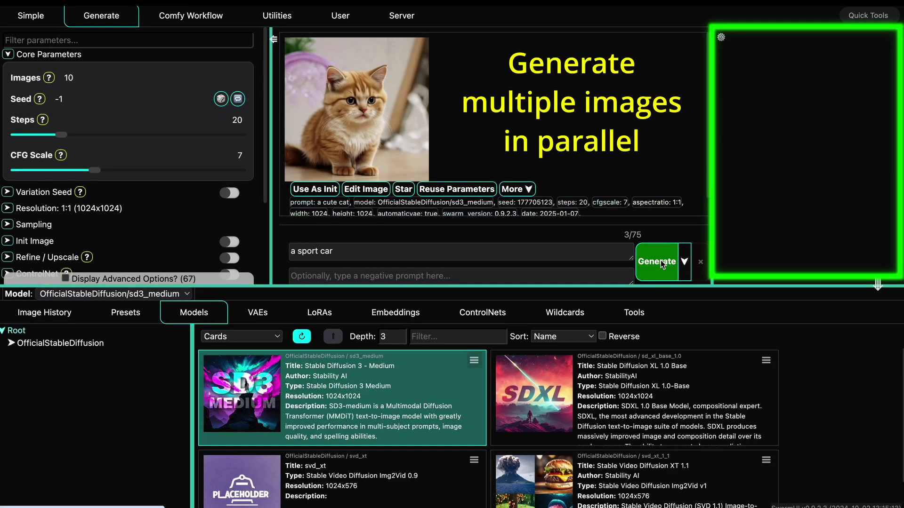
pyautogui.click(656, 261)
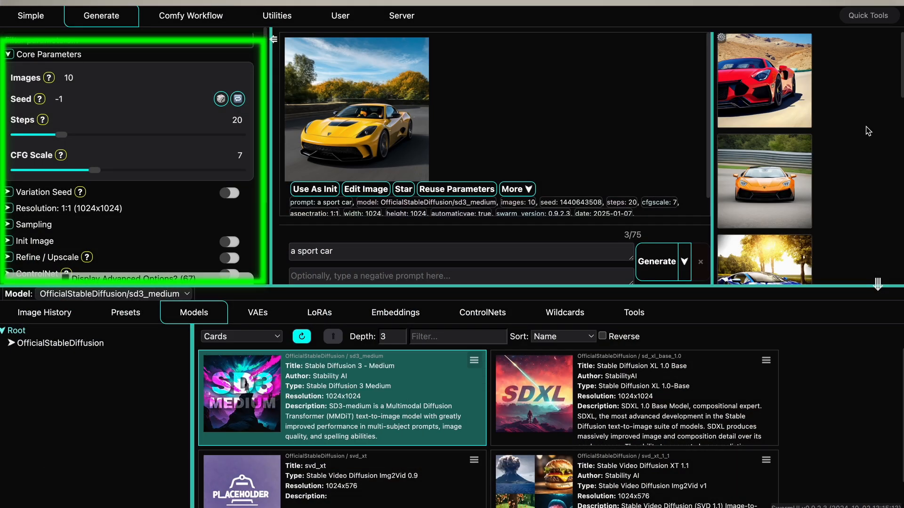
# Enable the Video parameter for a single image and start the sports car video generation.
pyautogui.scroll(-3)
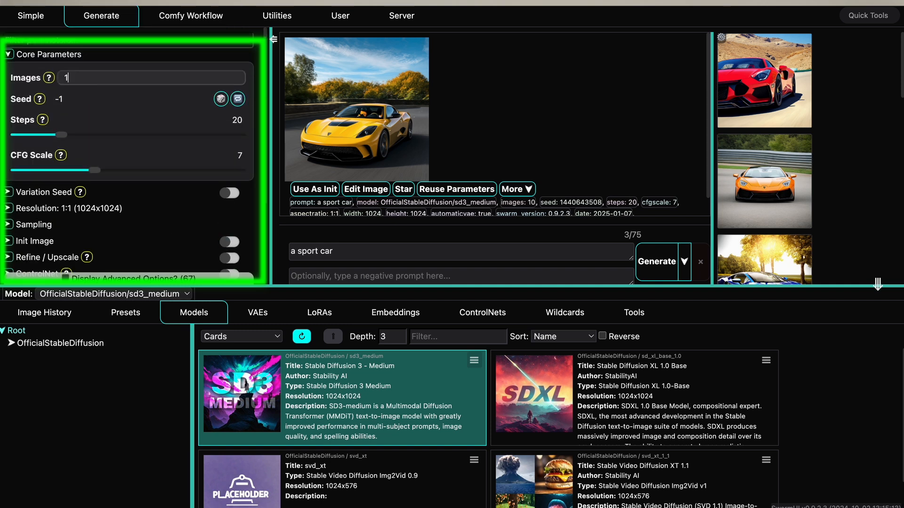
pyautogui.scroll(-3)
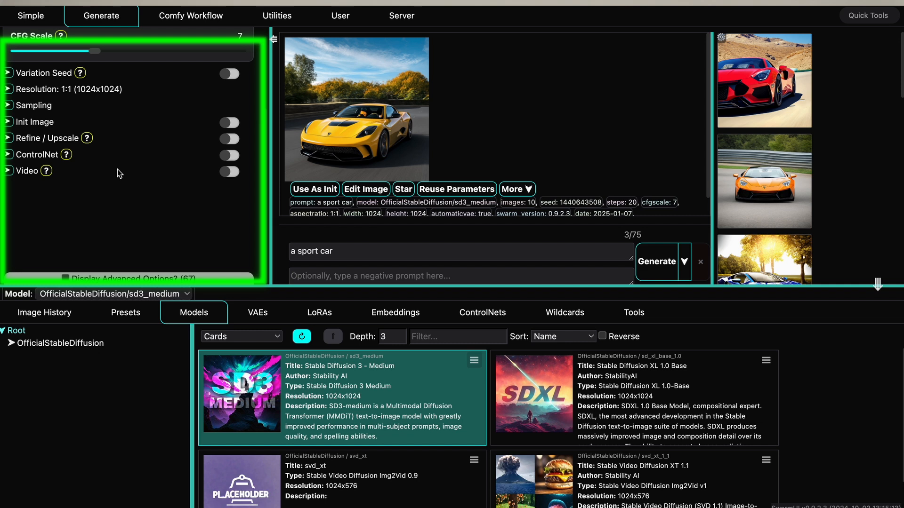
pyautogui.click(229, 171)
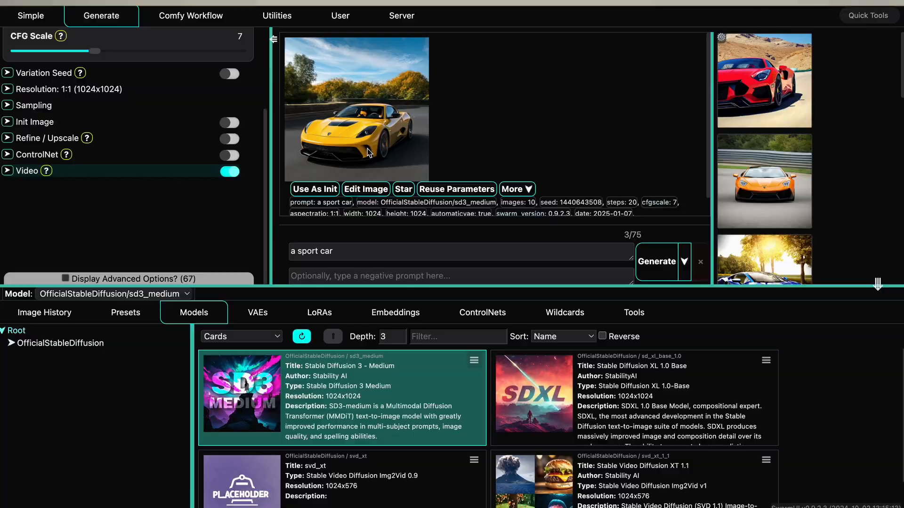
pyautogui.moveTo(656, 272)
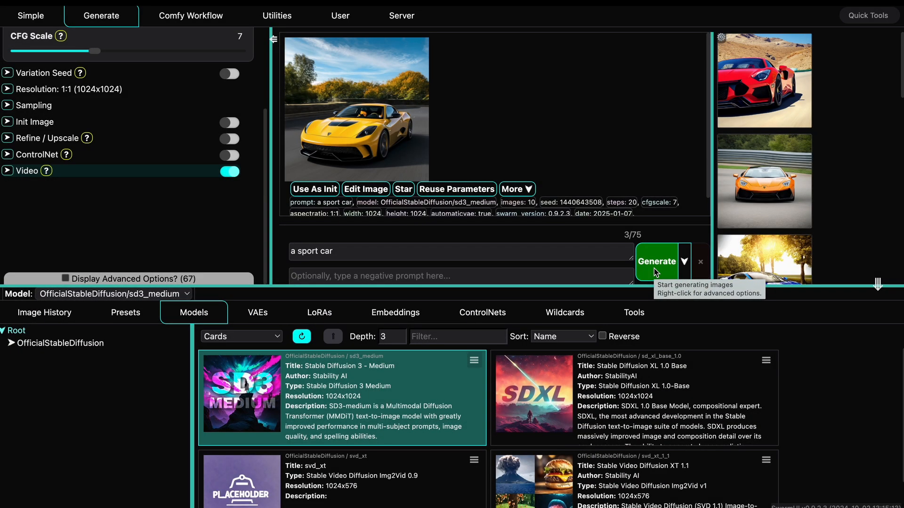
pyautogui.click(656, 269)
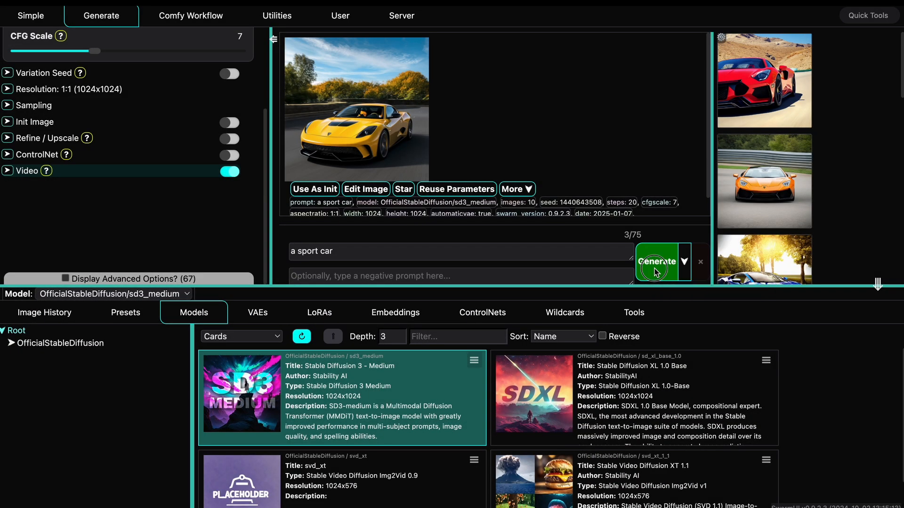
pyautogui.click(657, 261)
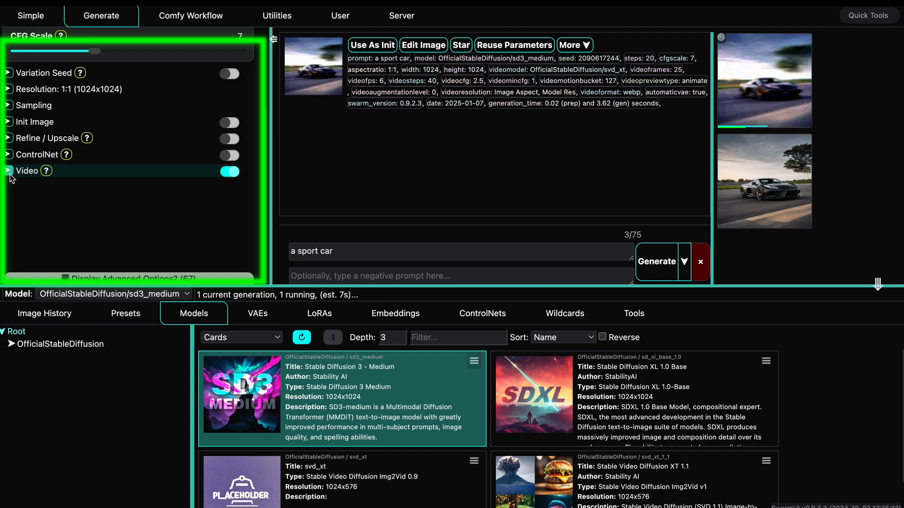
# Expand the Video settings (25 frames, 6 FPS, 40 steps) and view the finished clip full-size.
pyautogui.click(7, 170)
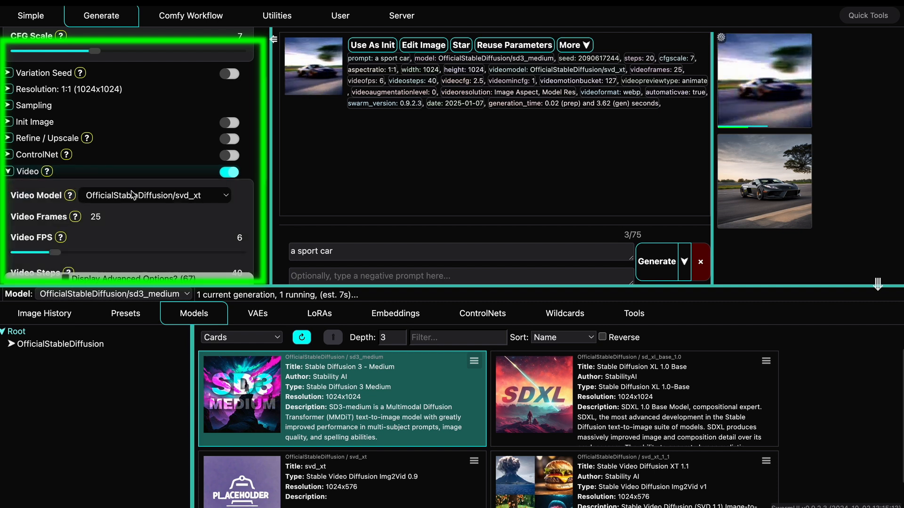
pyautogui.scroll(-3)
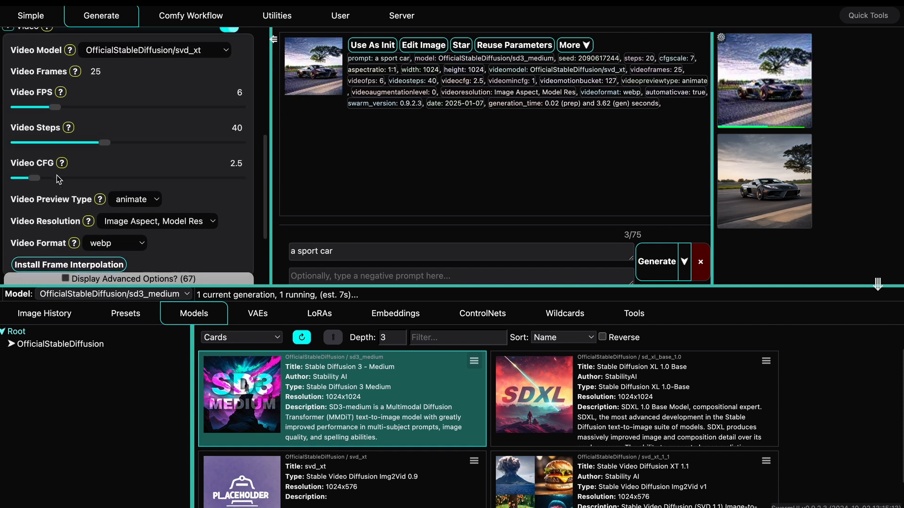
pyautogui.scroll(-3)
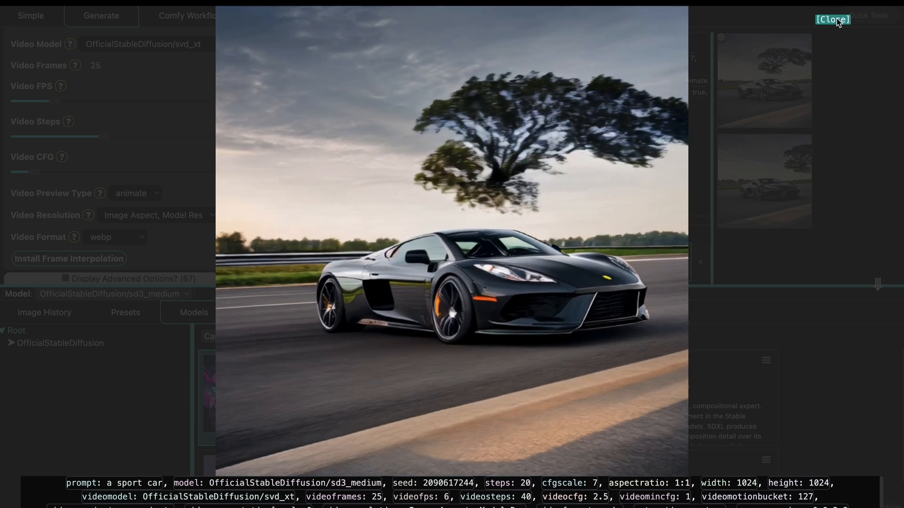
# Close the full-size sports car video viewer.
pyautogui.click(832, 19)
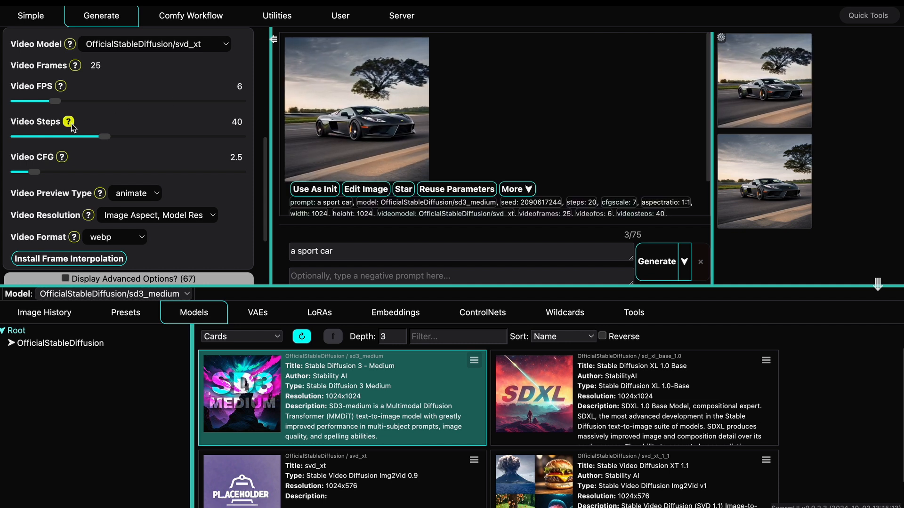
pyautogui.moveTo(71, 126)
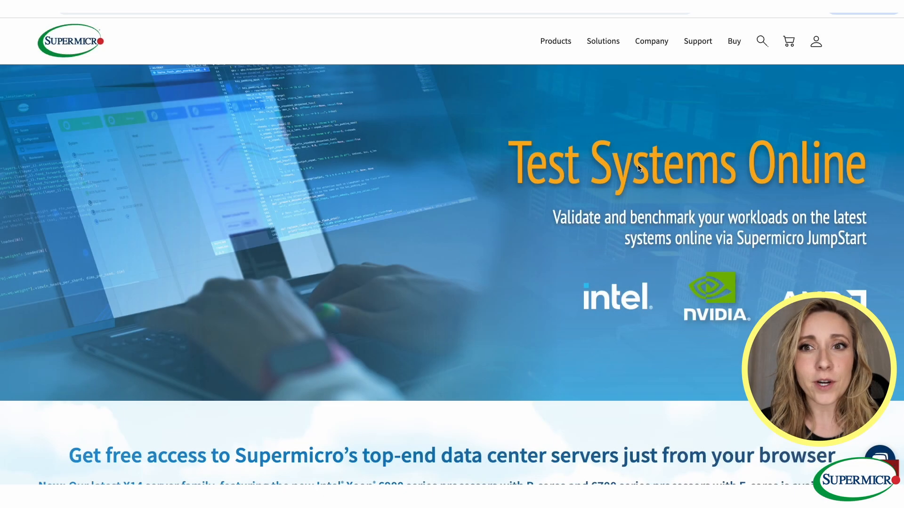
# Scroll to the JumpStart server carousel and advance through the available test servers.
pyautogui.scroll(-3)
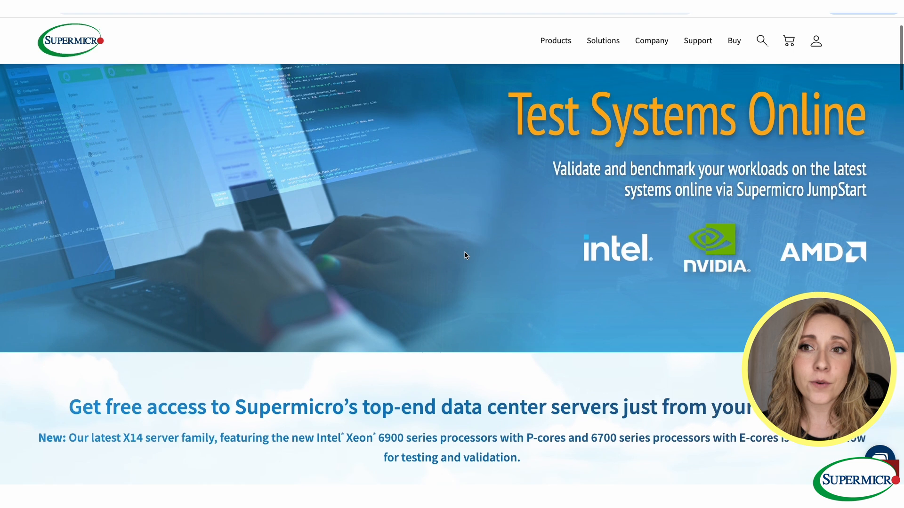
pyautogui.scroll(-3)
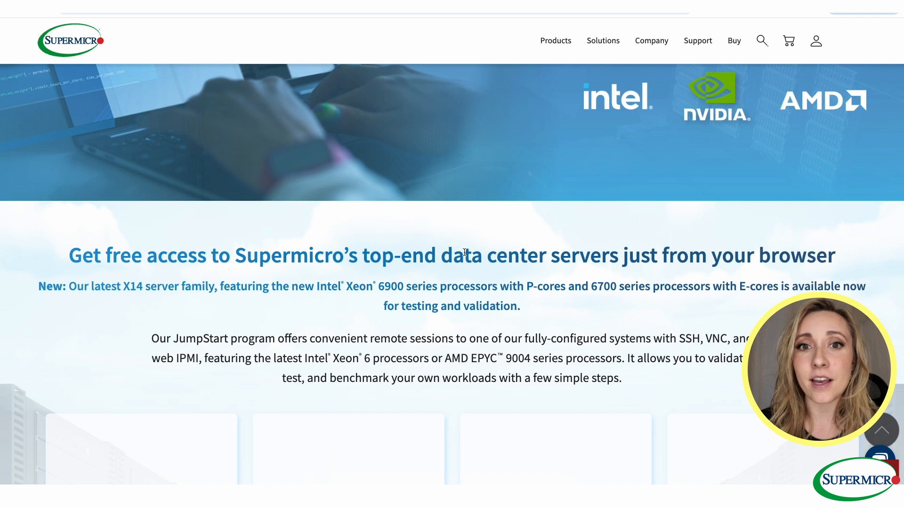
pyautogui.scroll(-3)
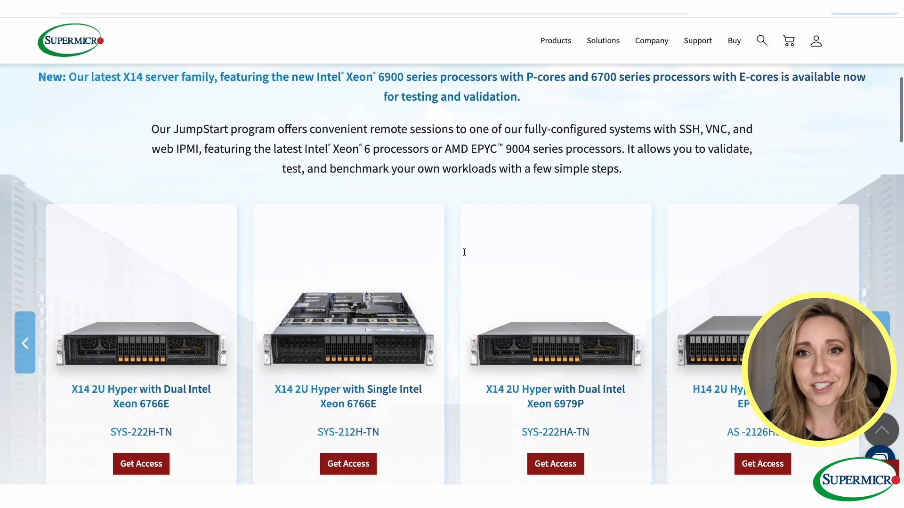
pyautogui.scroll(-3)
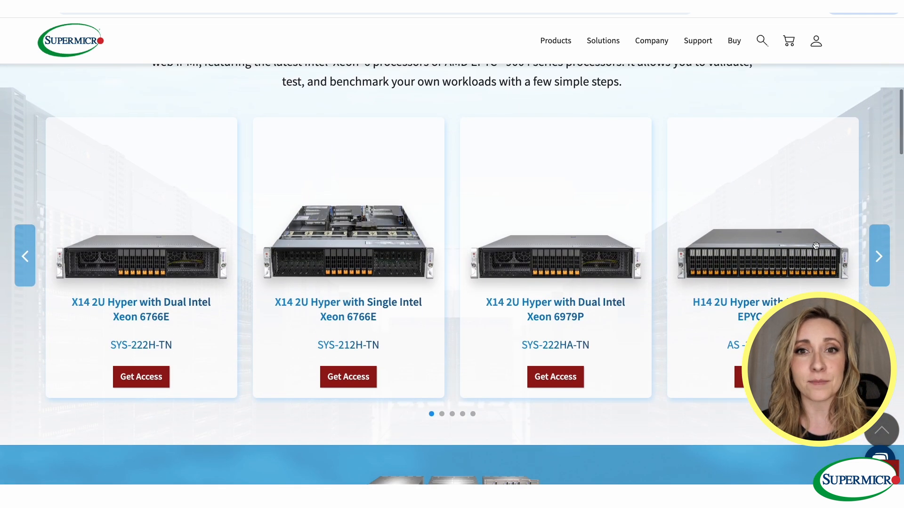
pyautogui.click(879, 256)
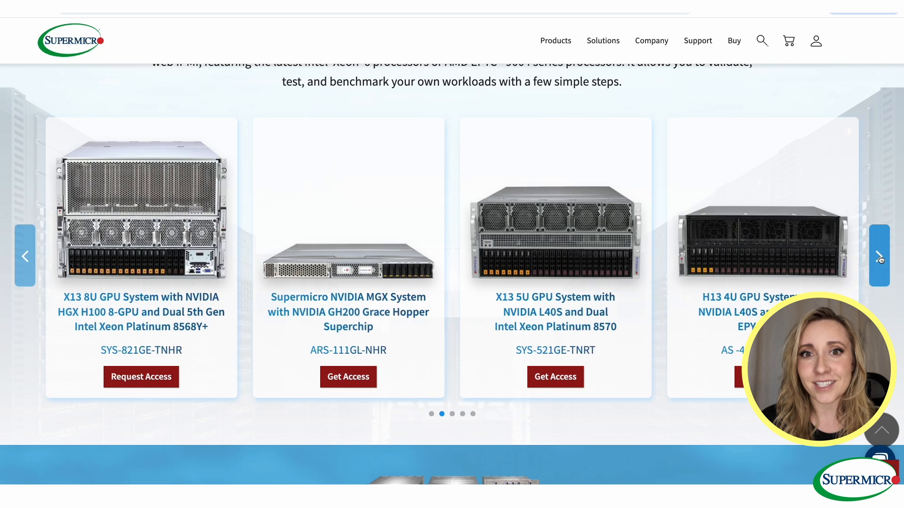
pyautogui.moveTo(501, 179)
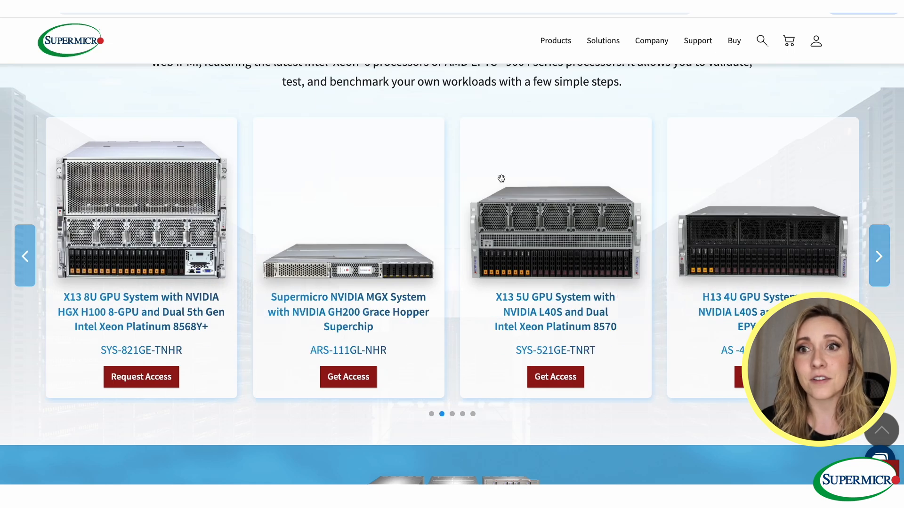
pyautogui.click(879, 256)
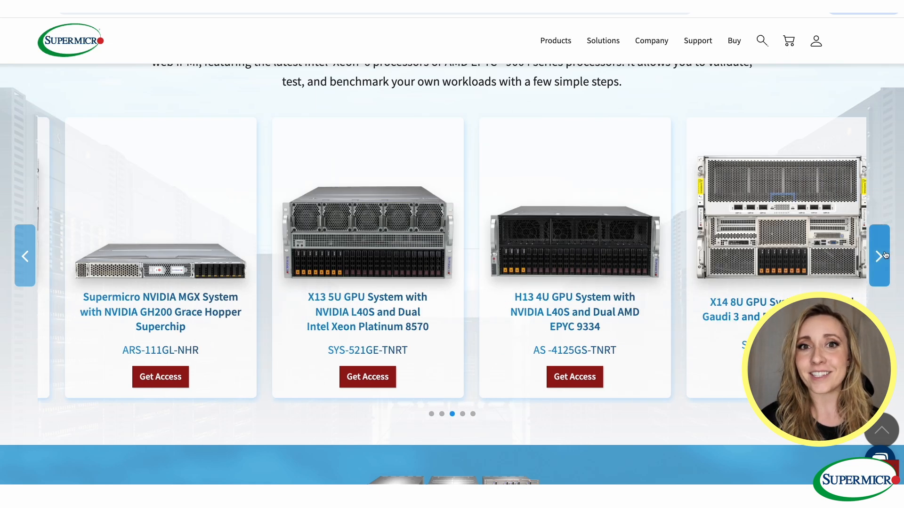
pyautogui.click(879, 256)
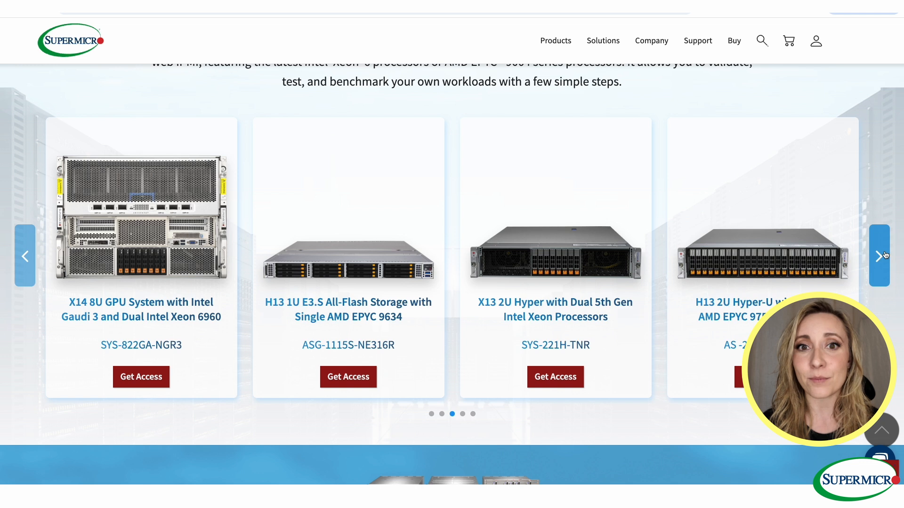
pyautogui.click(878, 256)
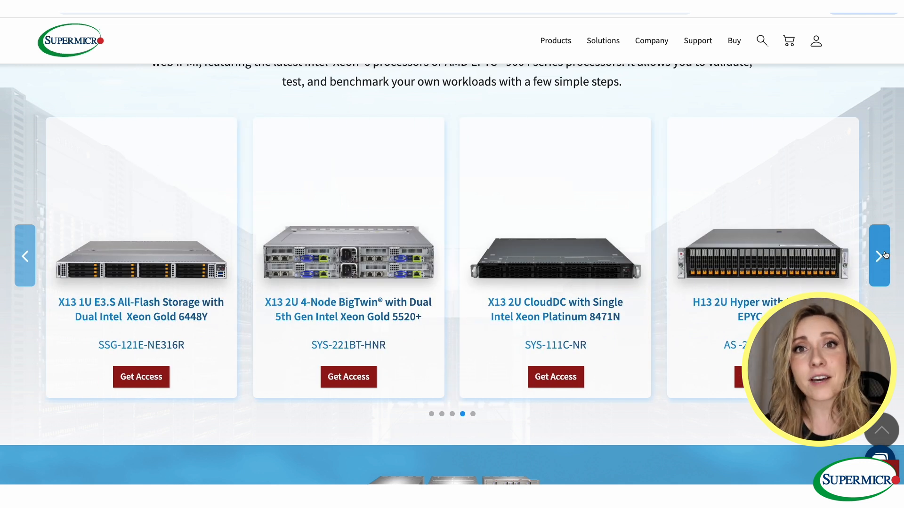
pyautogui.click(878, 256)
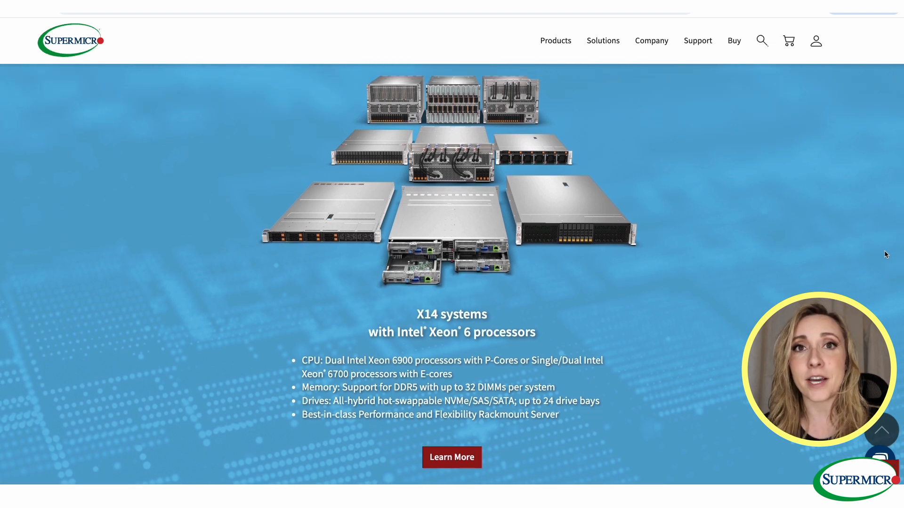
# Scroll past the X13 and H13 system overviews to the How it Works steps, then back to the Test Systems Online banner.
pyautogui.scroll(-3)
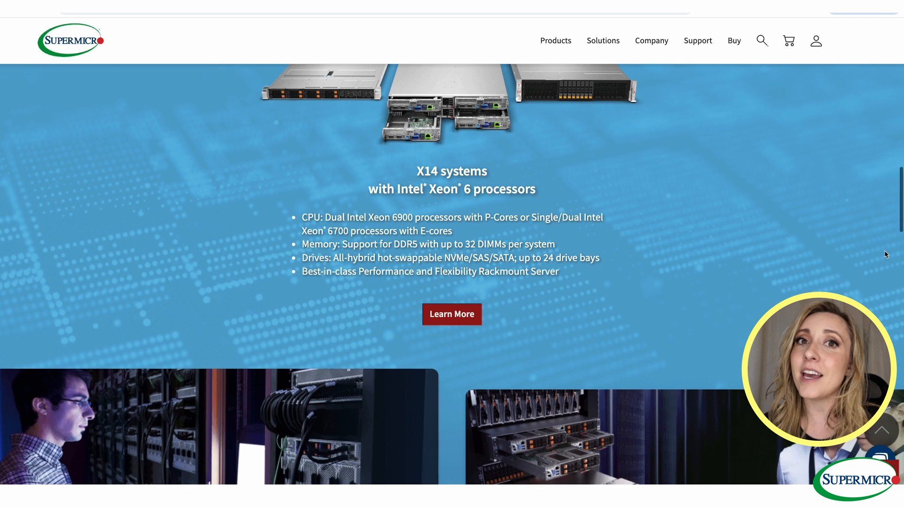
pyautogui.scroll(-3)
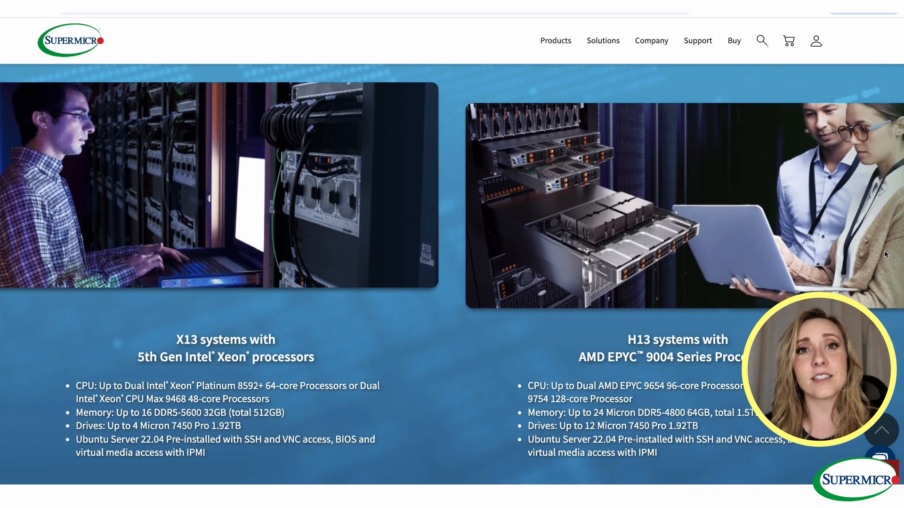
pyautogui.scroll(-3)
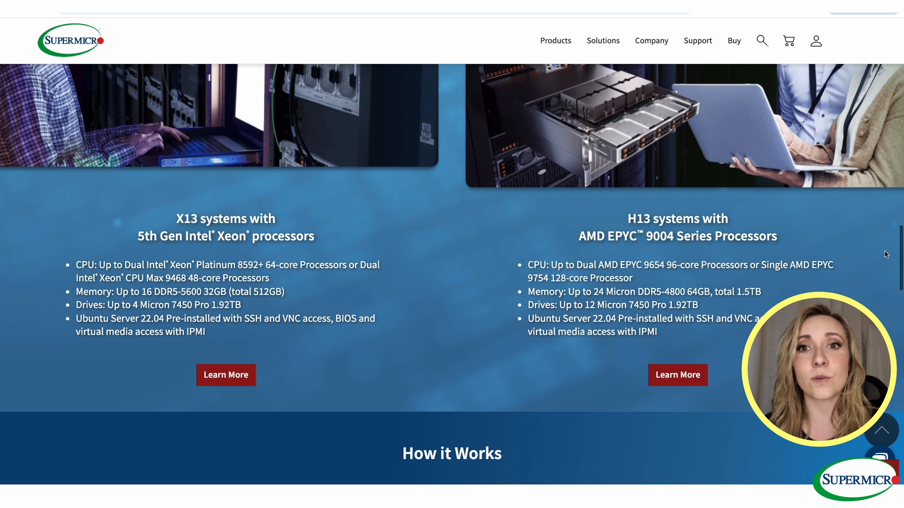
pyautogui.scroll(-3)
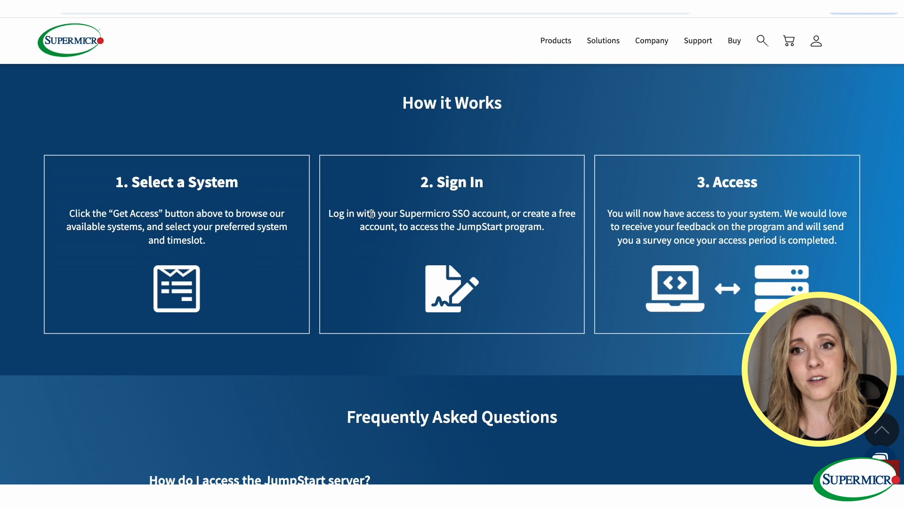
pyautogui.moveTo(372, 214); pyautogui.dragTo(503, 214)
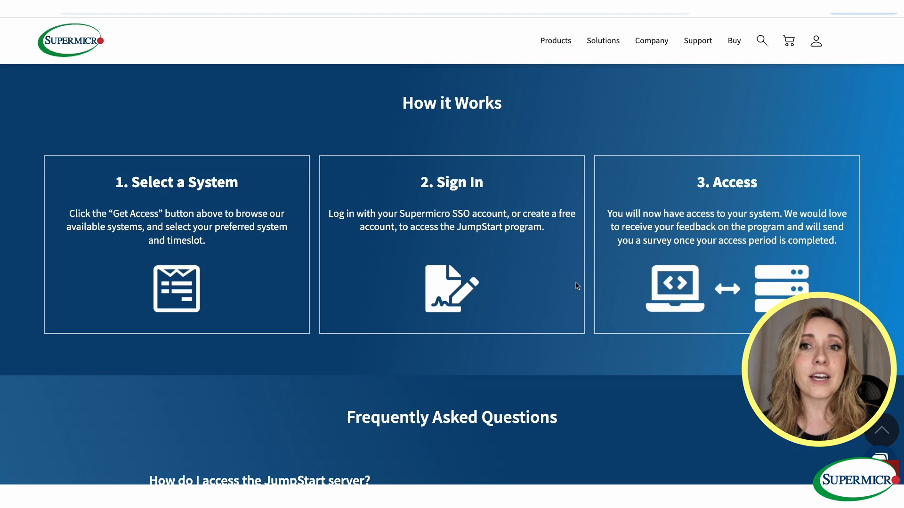
pyautogui.scroll(-3)
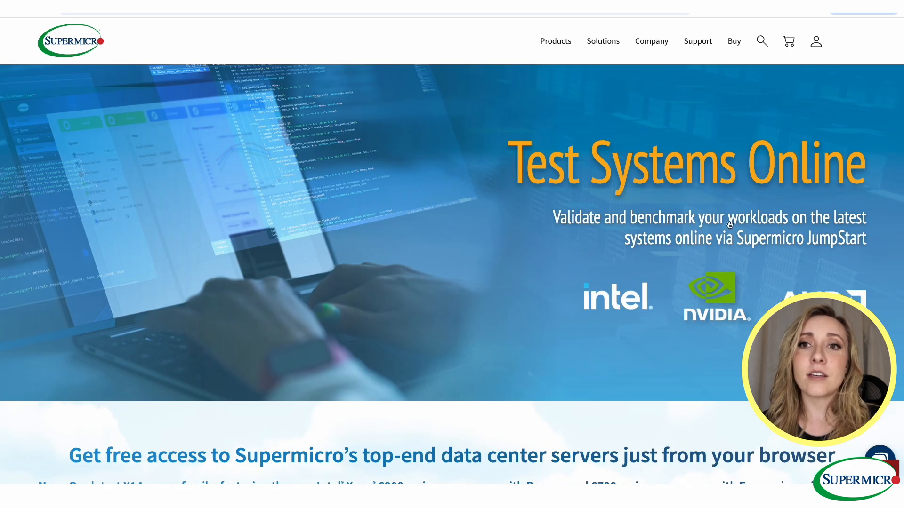
# Scroll down the JumpStart page to the available-servers carousel.
pyautogui.scroll(-3)
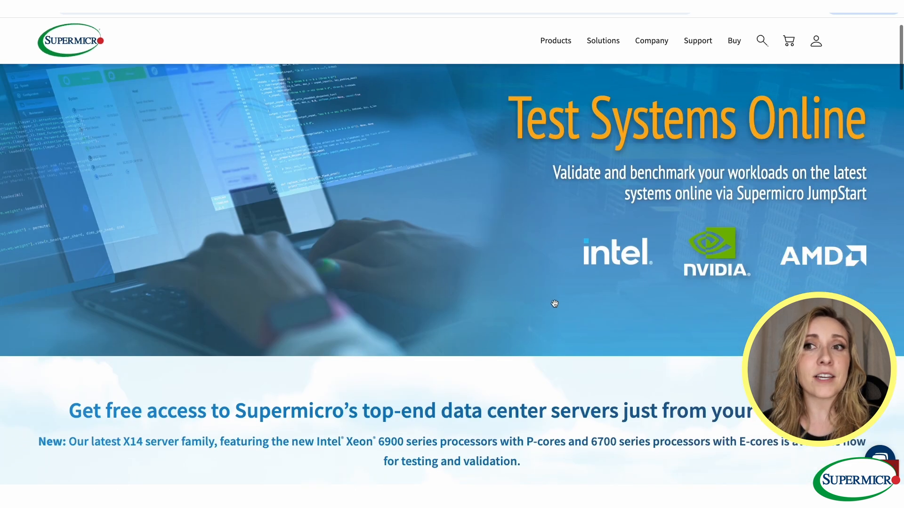
pyautogui.scroll(-3)
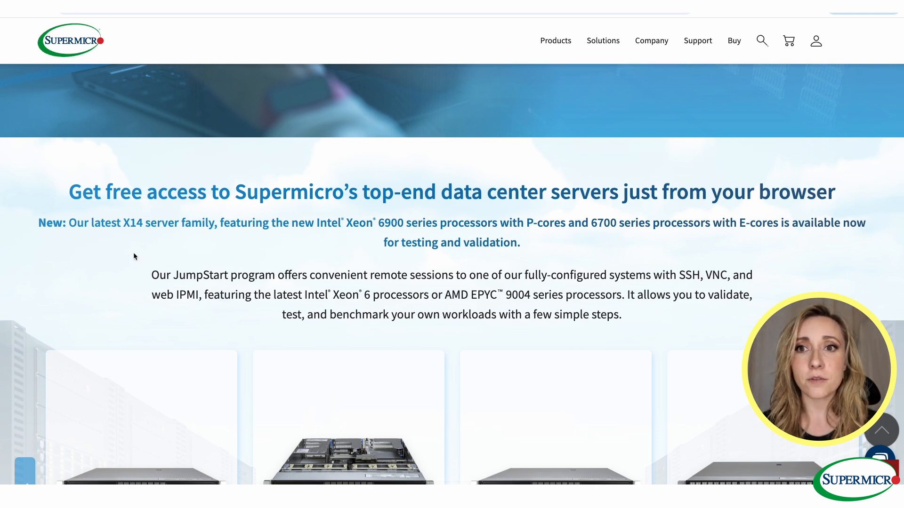
pyautogui.moveTo(69, 191); pyautogui.dragTo(817, 191)
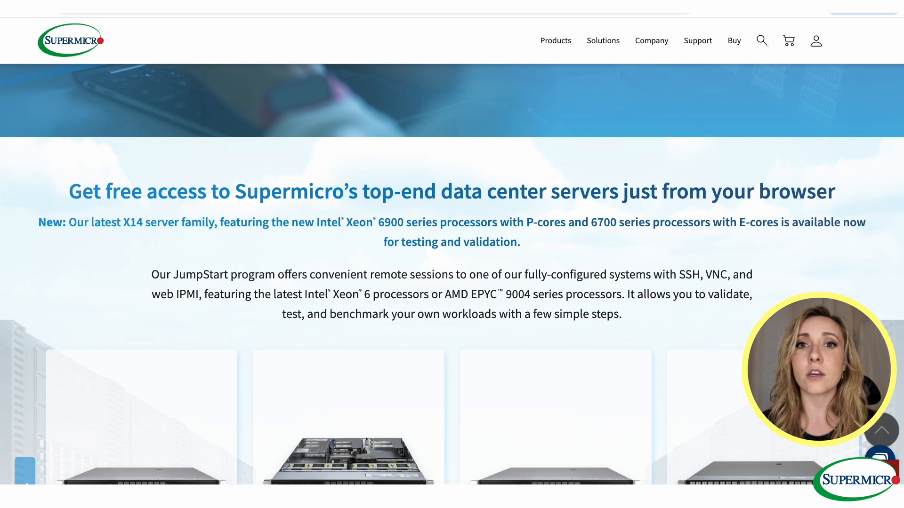
pyautogui.scroll(-3)
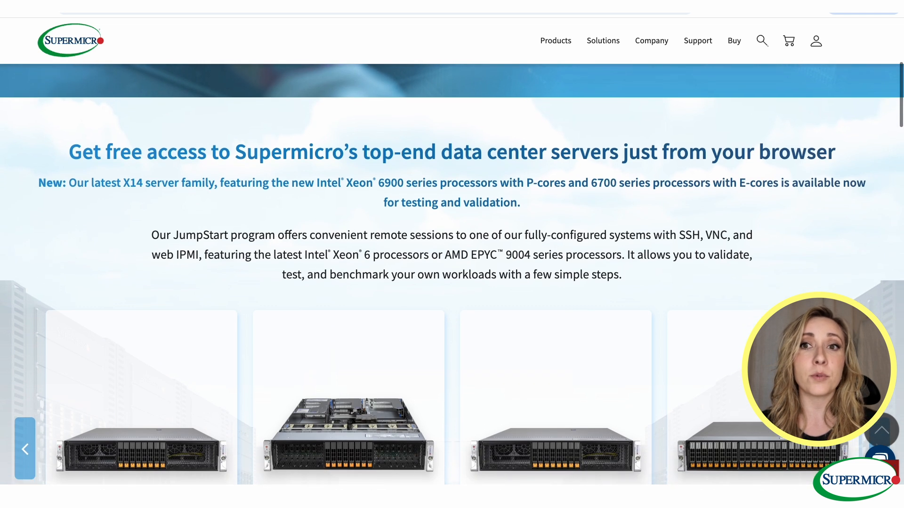
pyautogui.scroll(-3)
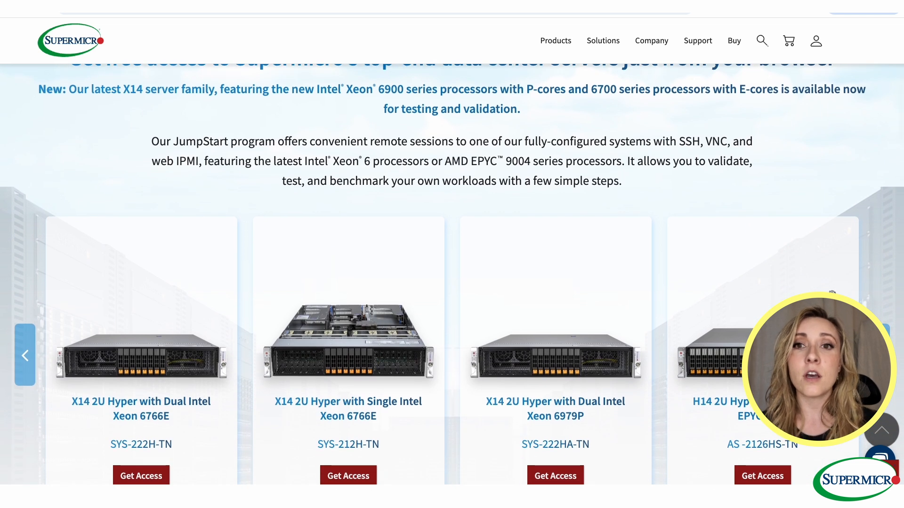
pyautogui.scroll(-3)
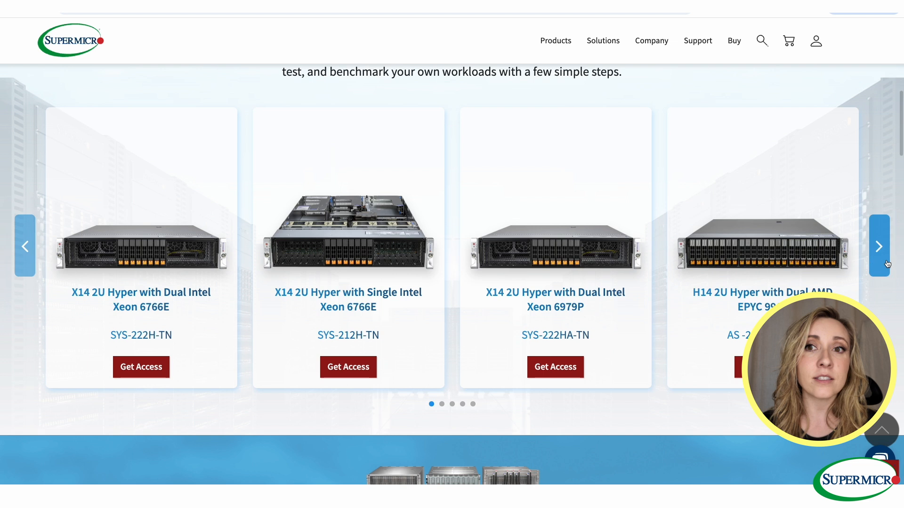
# Advance the carousel and request access to the X13 5U GPU System with NVIDIA L40S.
pyautogui.click(879, 247)
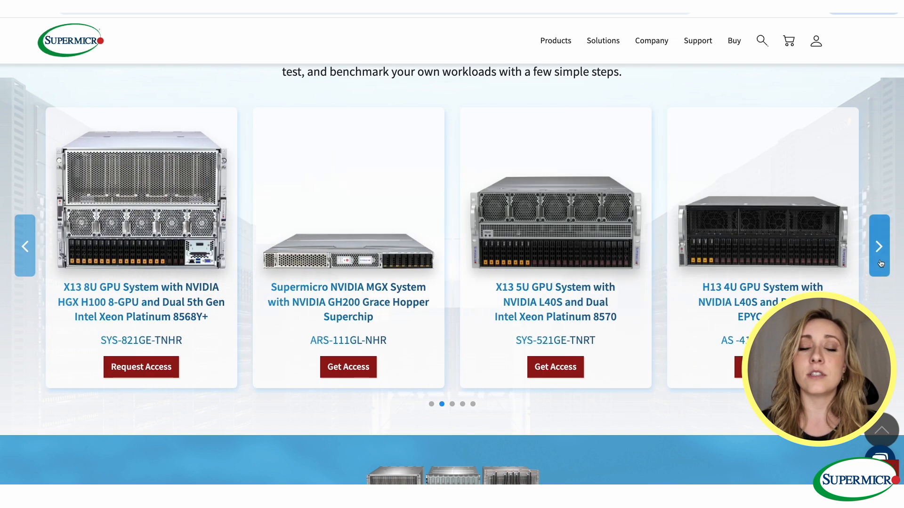
pyautogui.moveTo(582, 300)
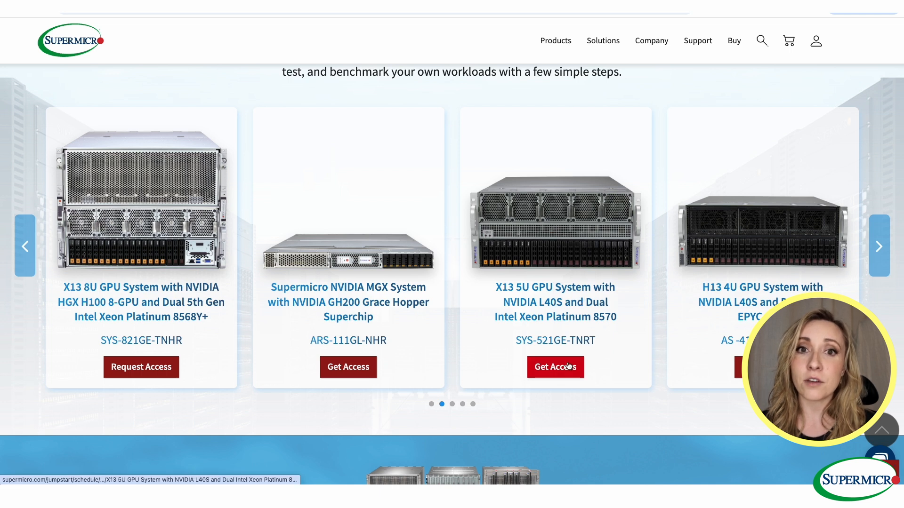
pyautogui.click(555, 367)
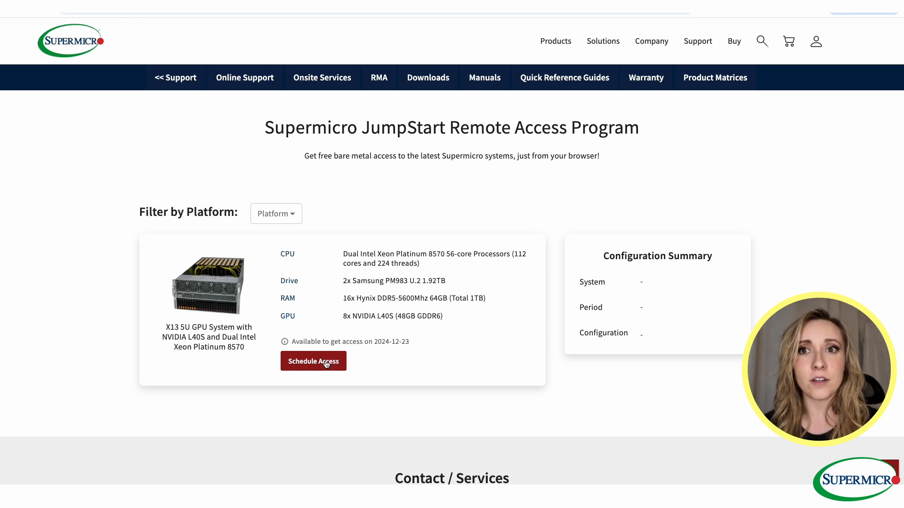
# Schedule access to the X13 5U system for the 01/06/2025–01/10/2025 period.
pyautogui.click(313, 362)
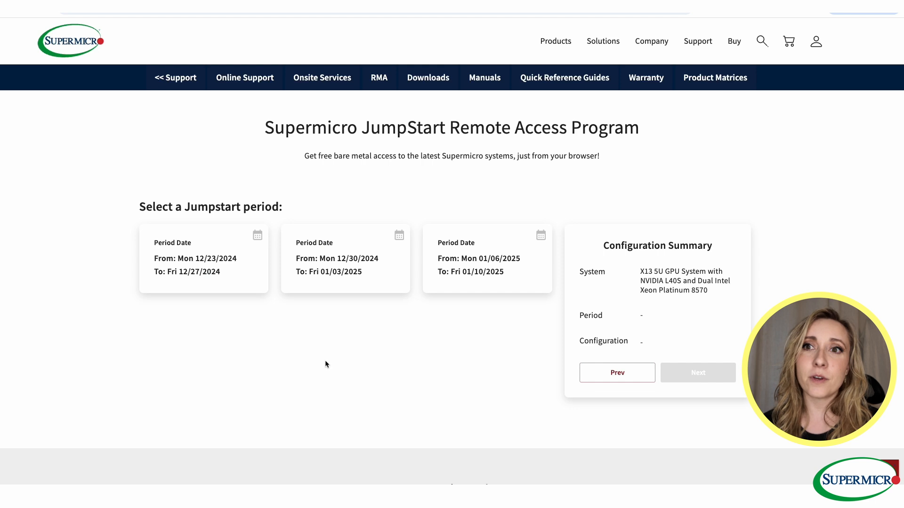
pyautogui.click(488, 258)
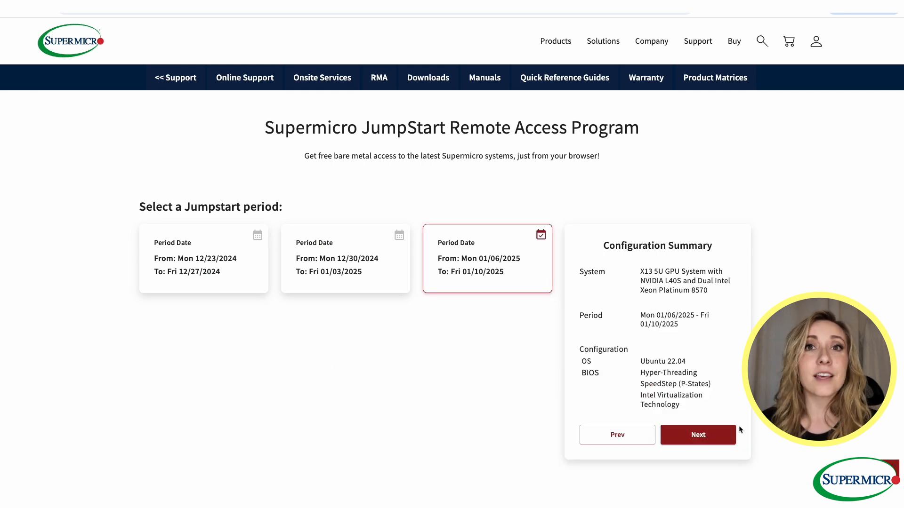
pyautogui.click(697, 434)
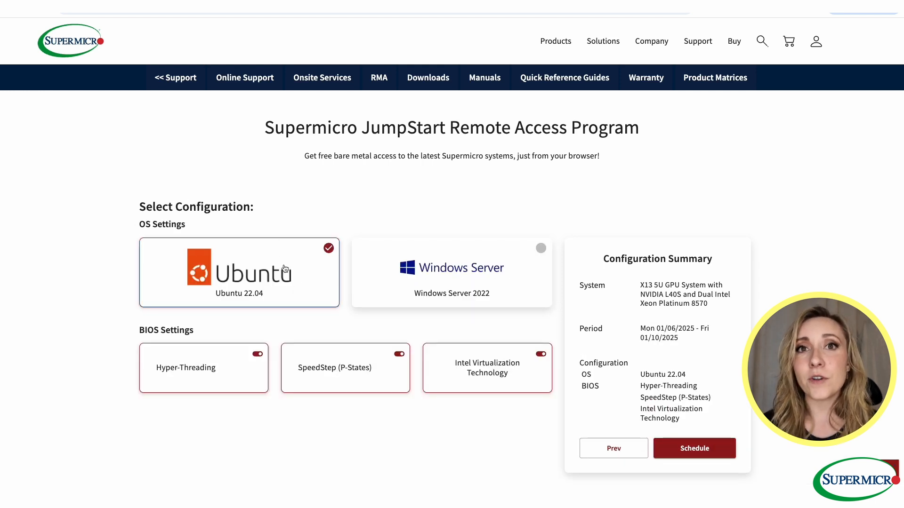
# Keep Ubuntu 22.04 and the default BIOS settings and submit the booking to reach the thank-you summary.
pyautogui.scroll(-3)
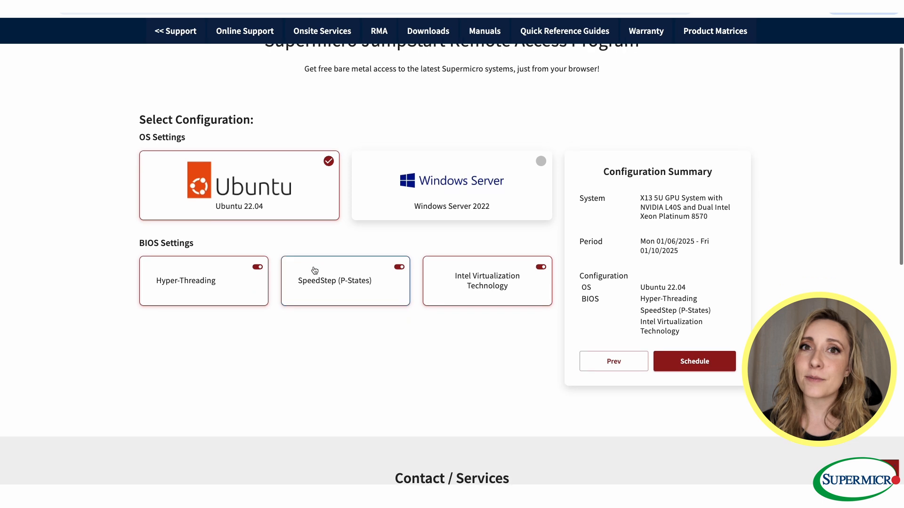
pyautogui.scroll(-3)
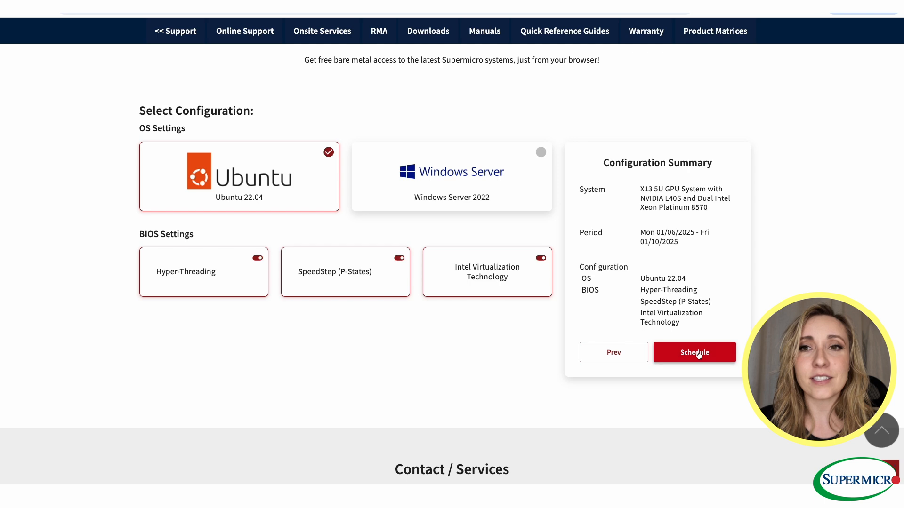
pyautogui.click(694, 352)
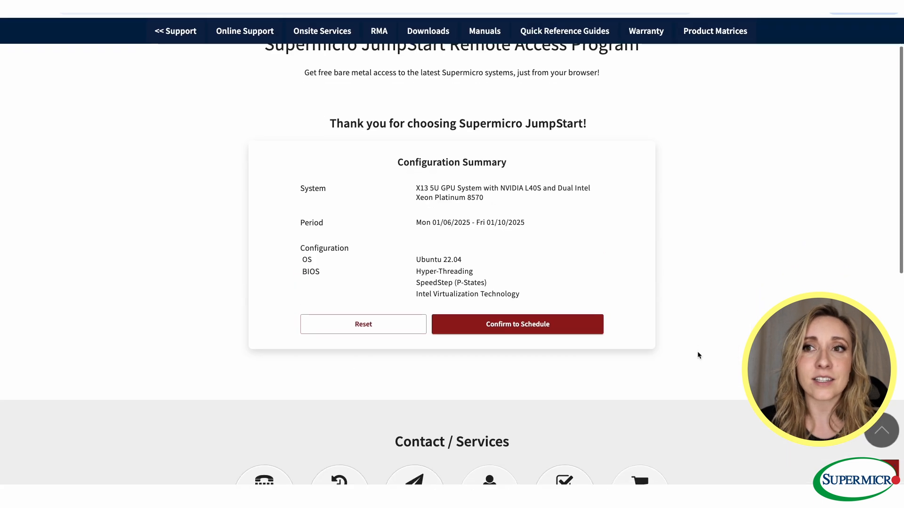